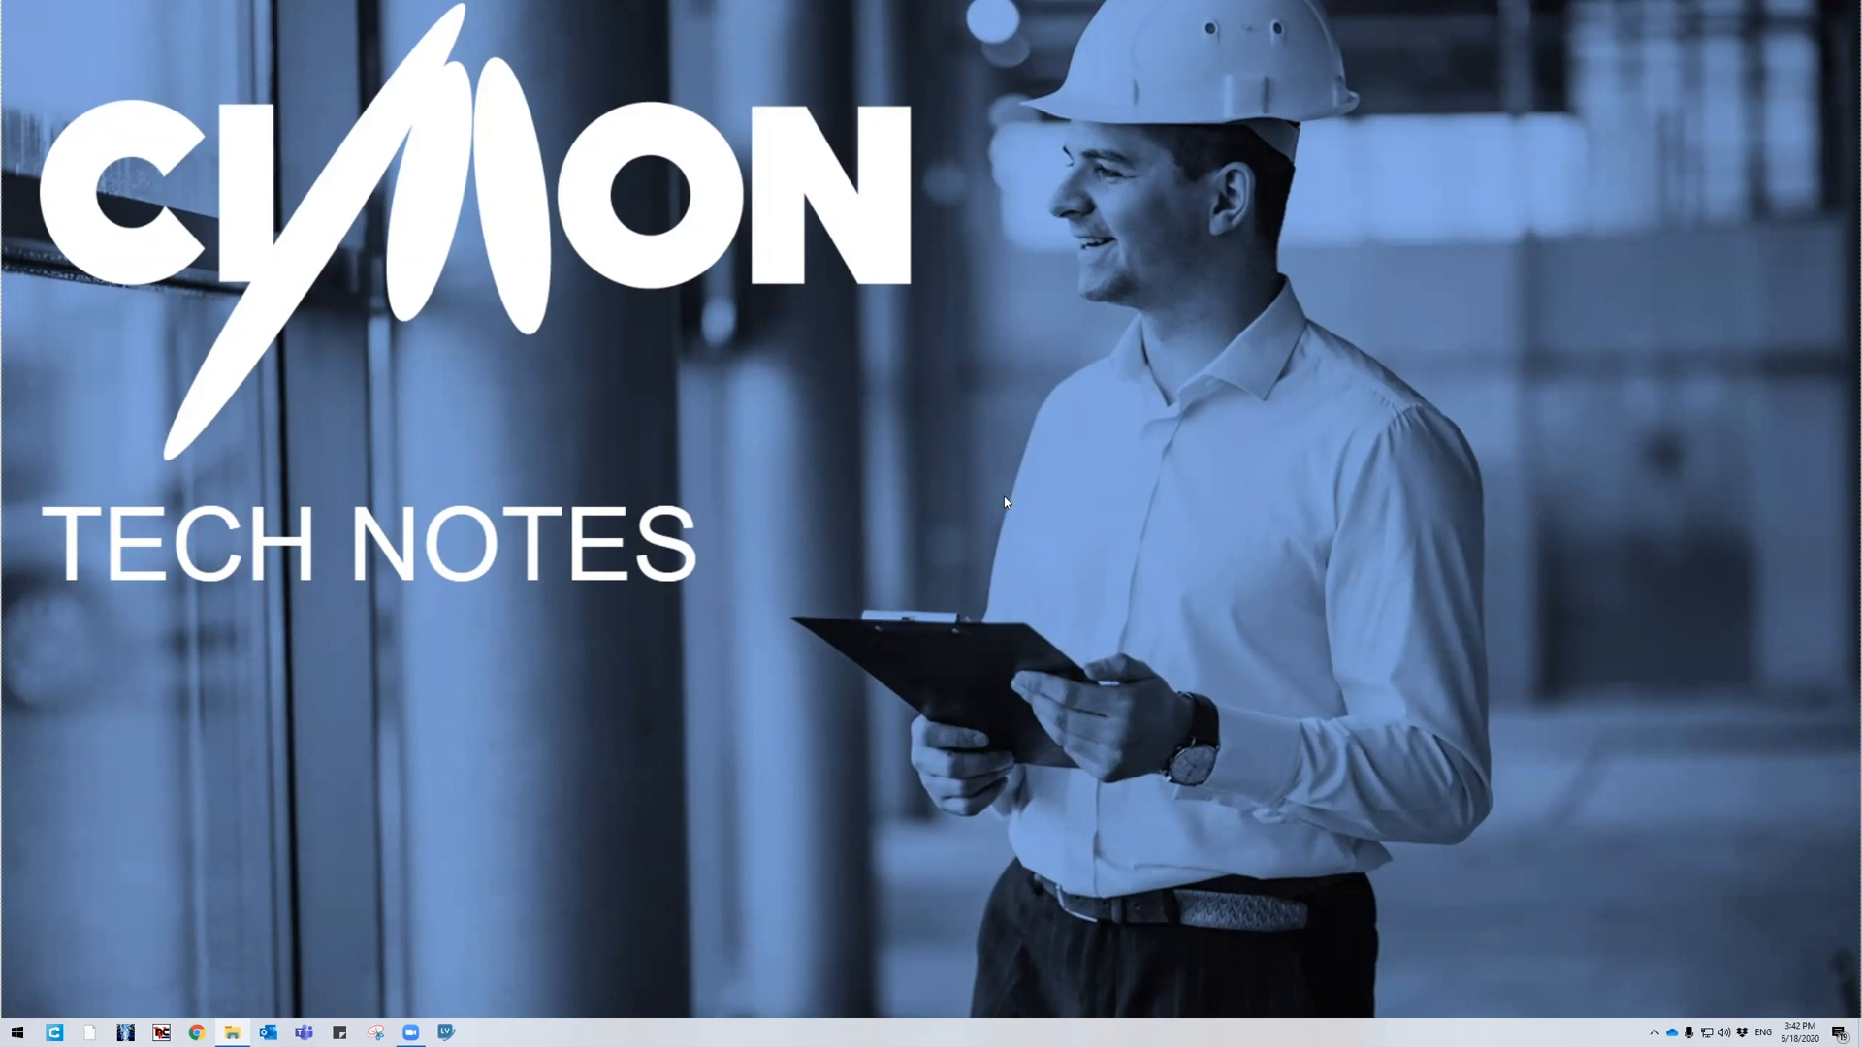
mouse_move(285, 881)
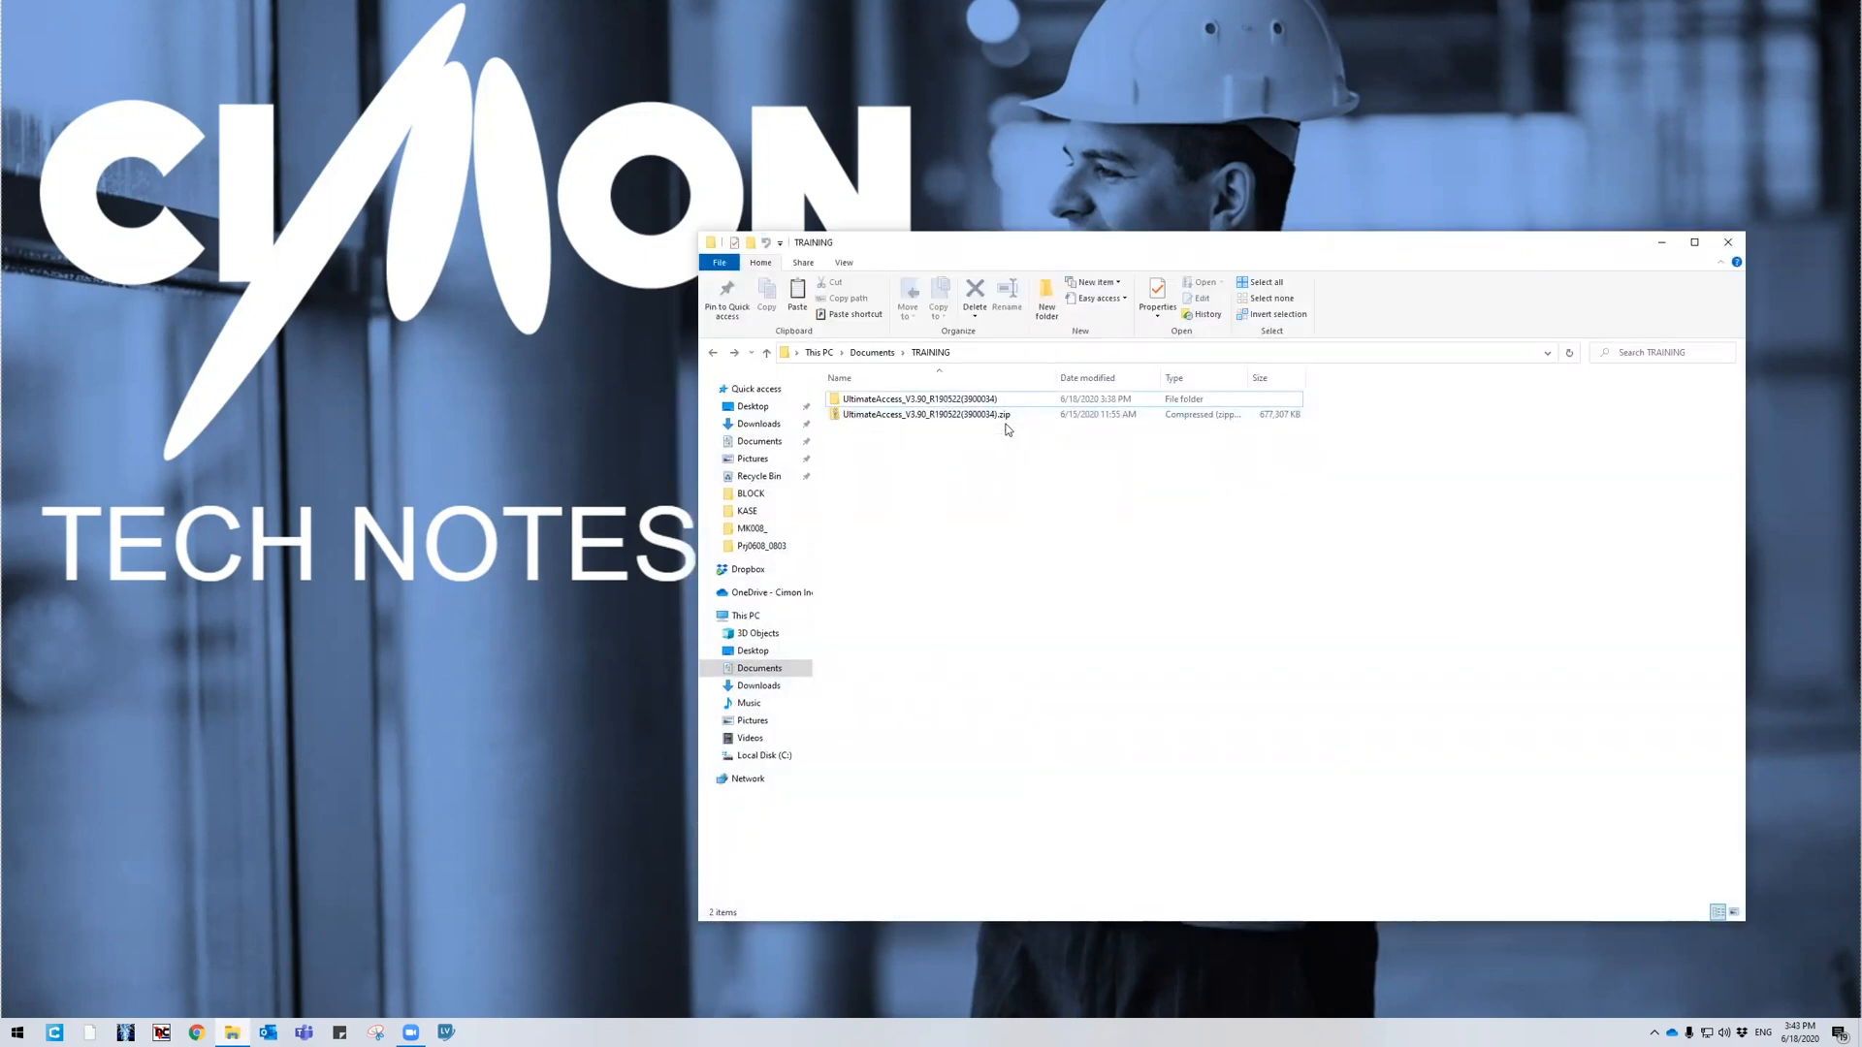
mouse_move(924, 414)
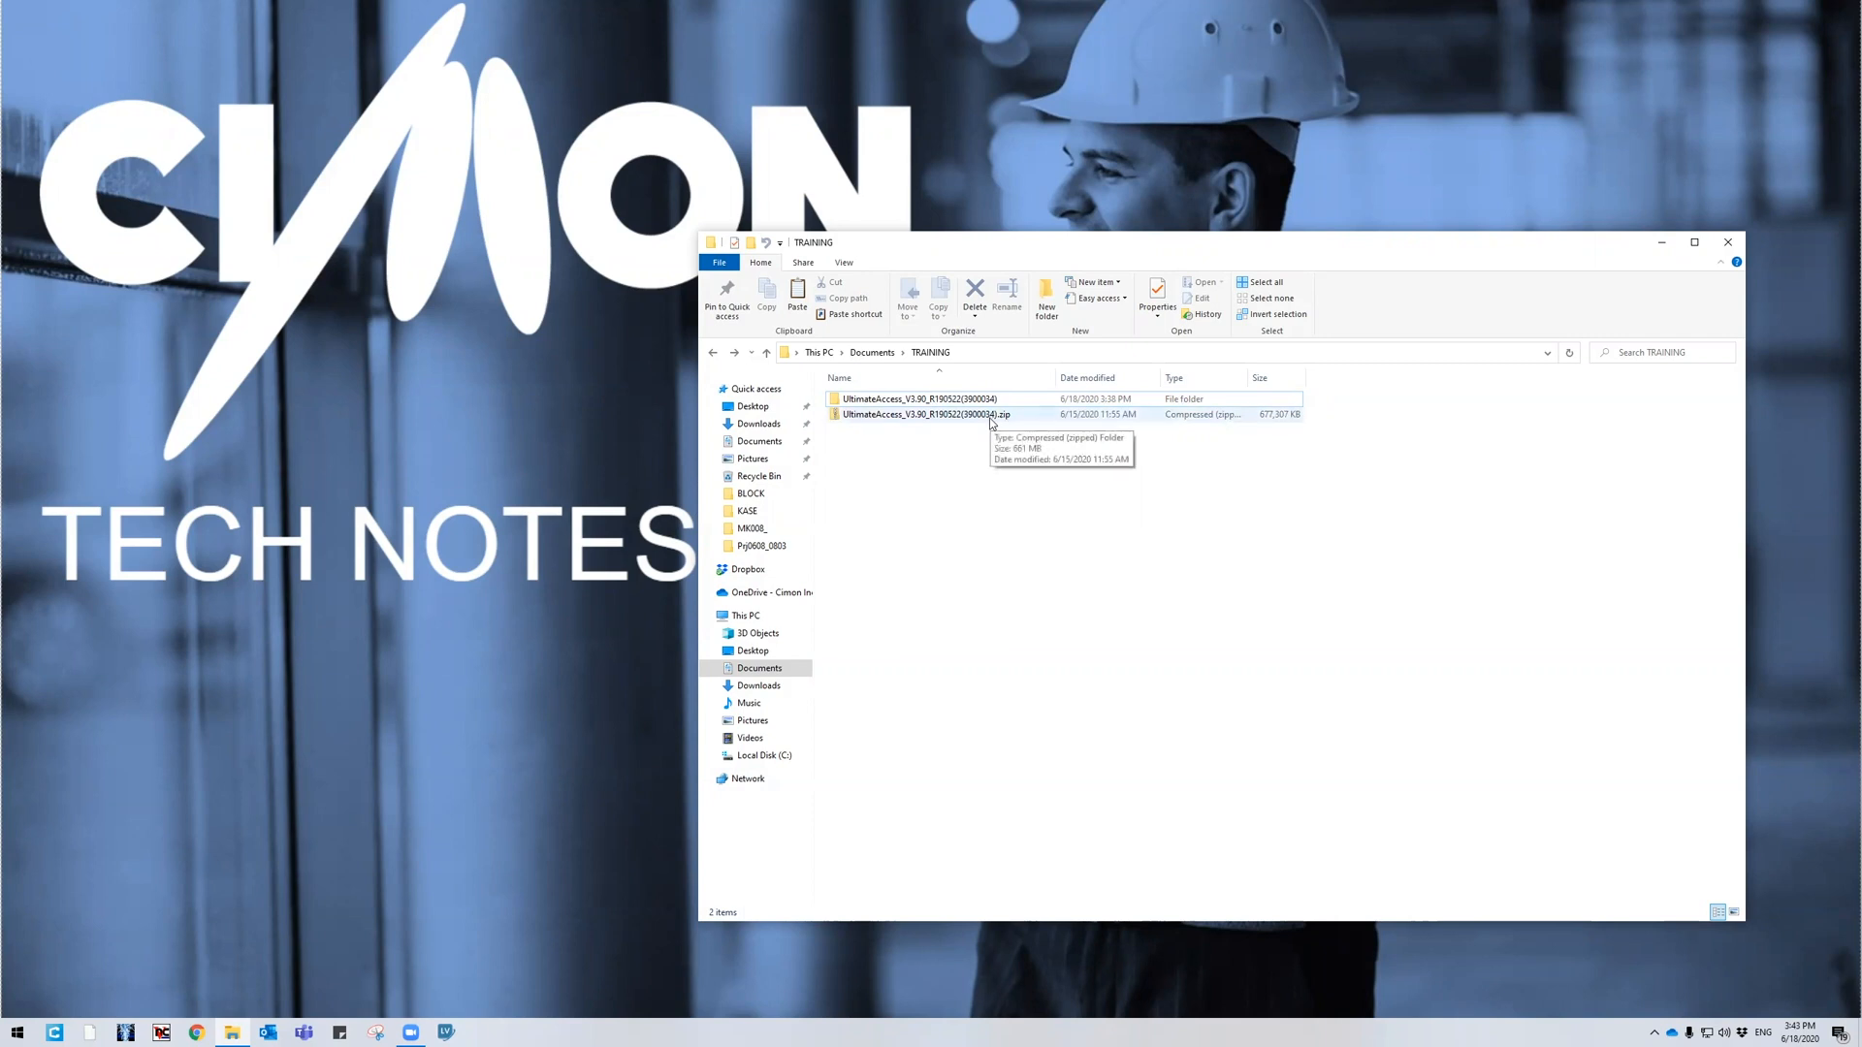
Inspect the UltimateAccess zip archive's actions, then select the extracted UltimateAccess folder
click(926, 414)
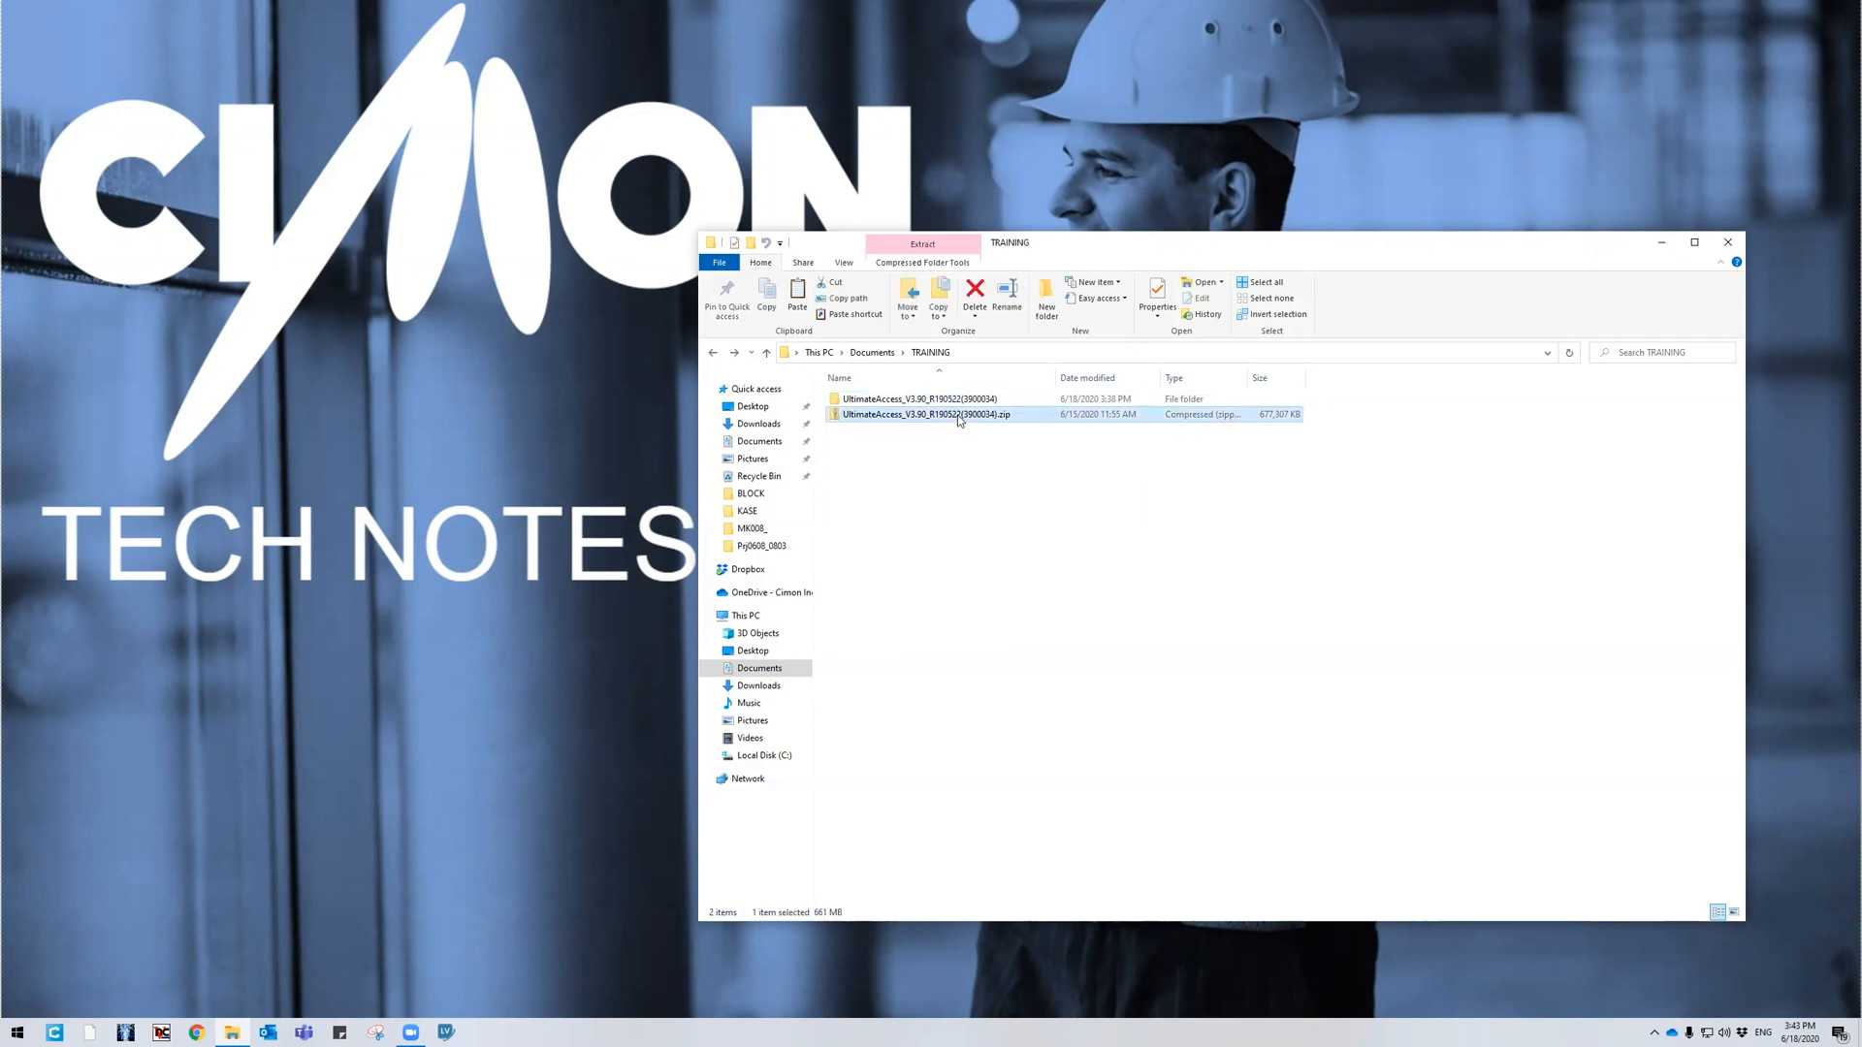
right_click(926, 413)
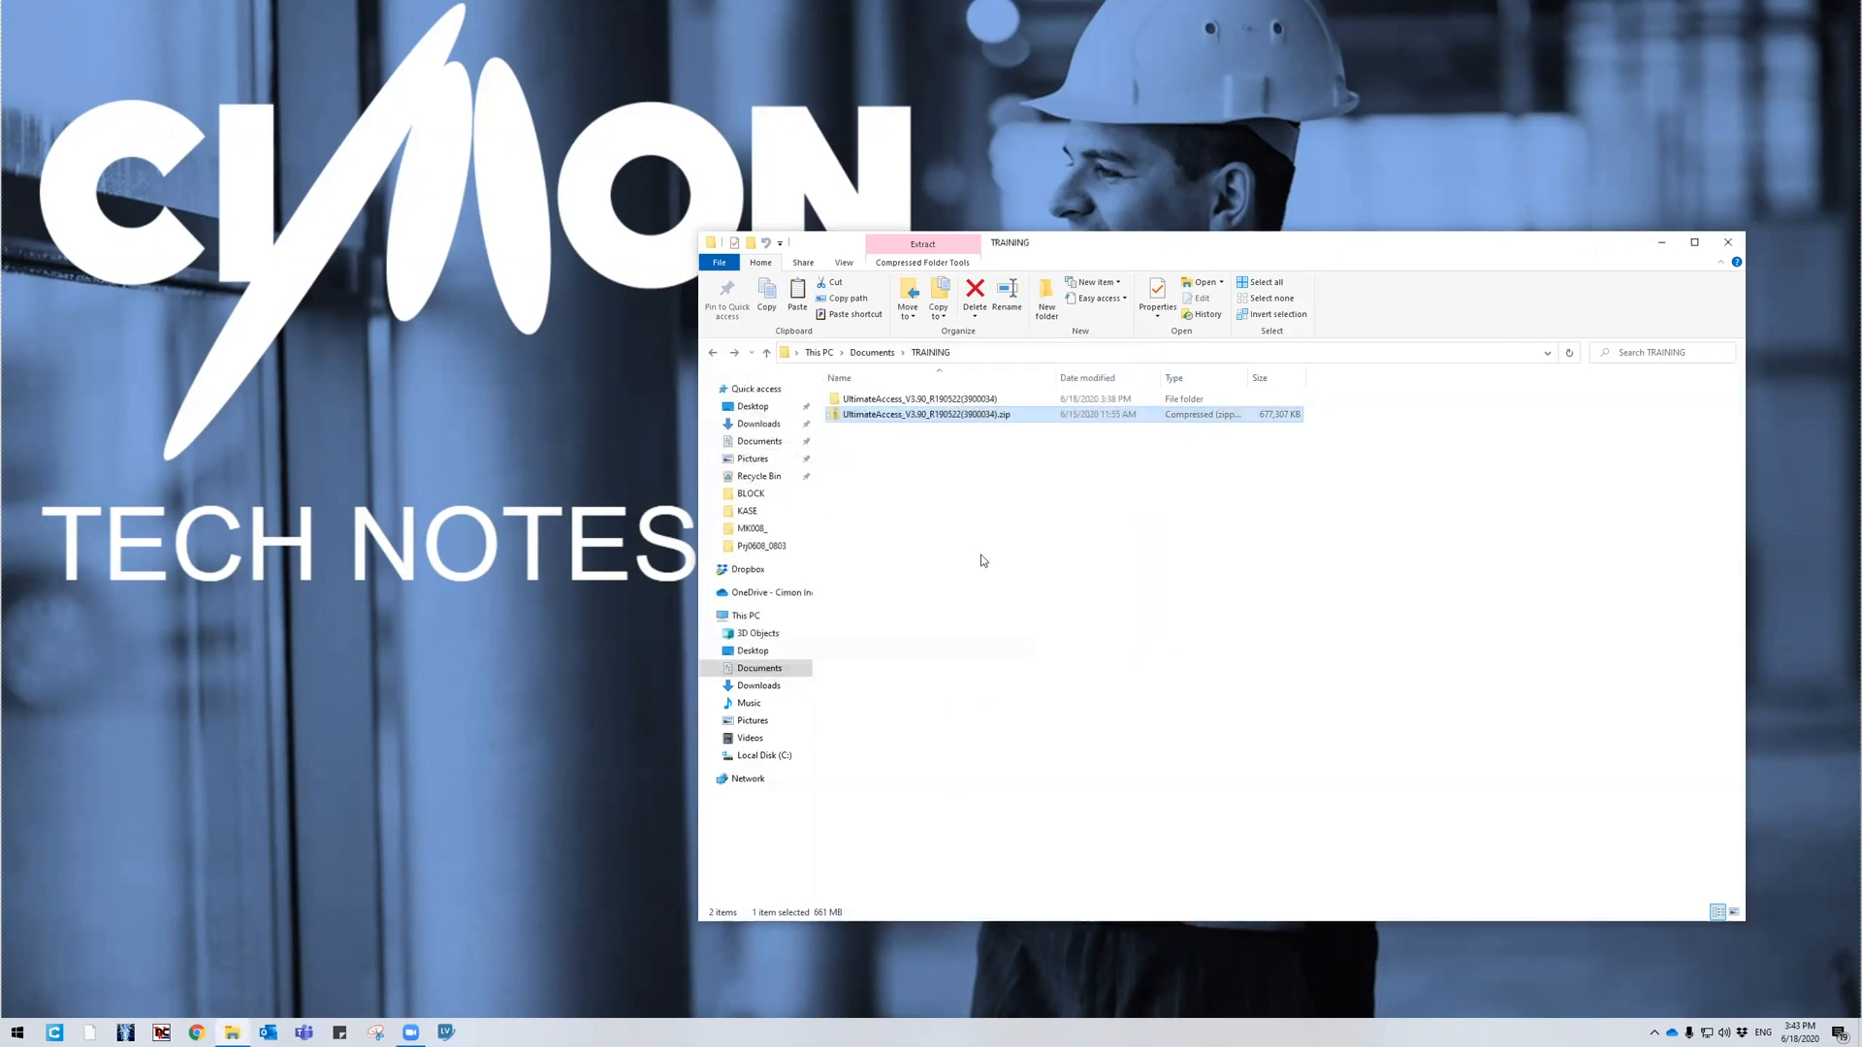
mouse_move(915, 399)
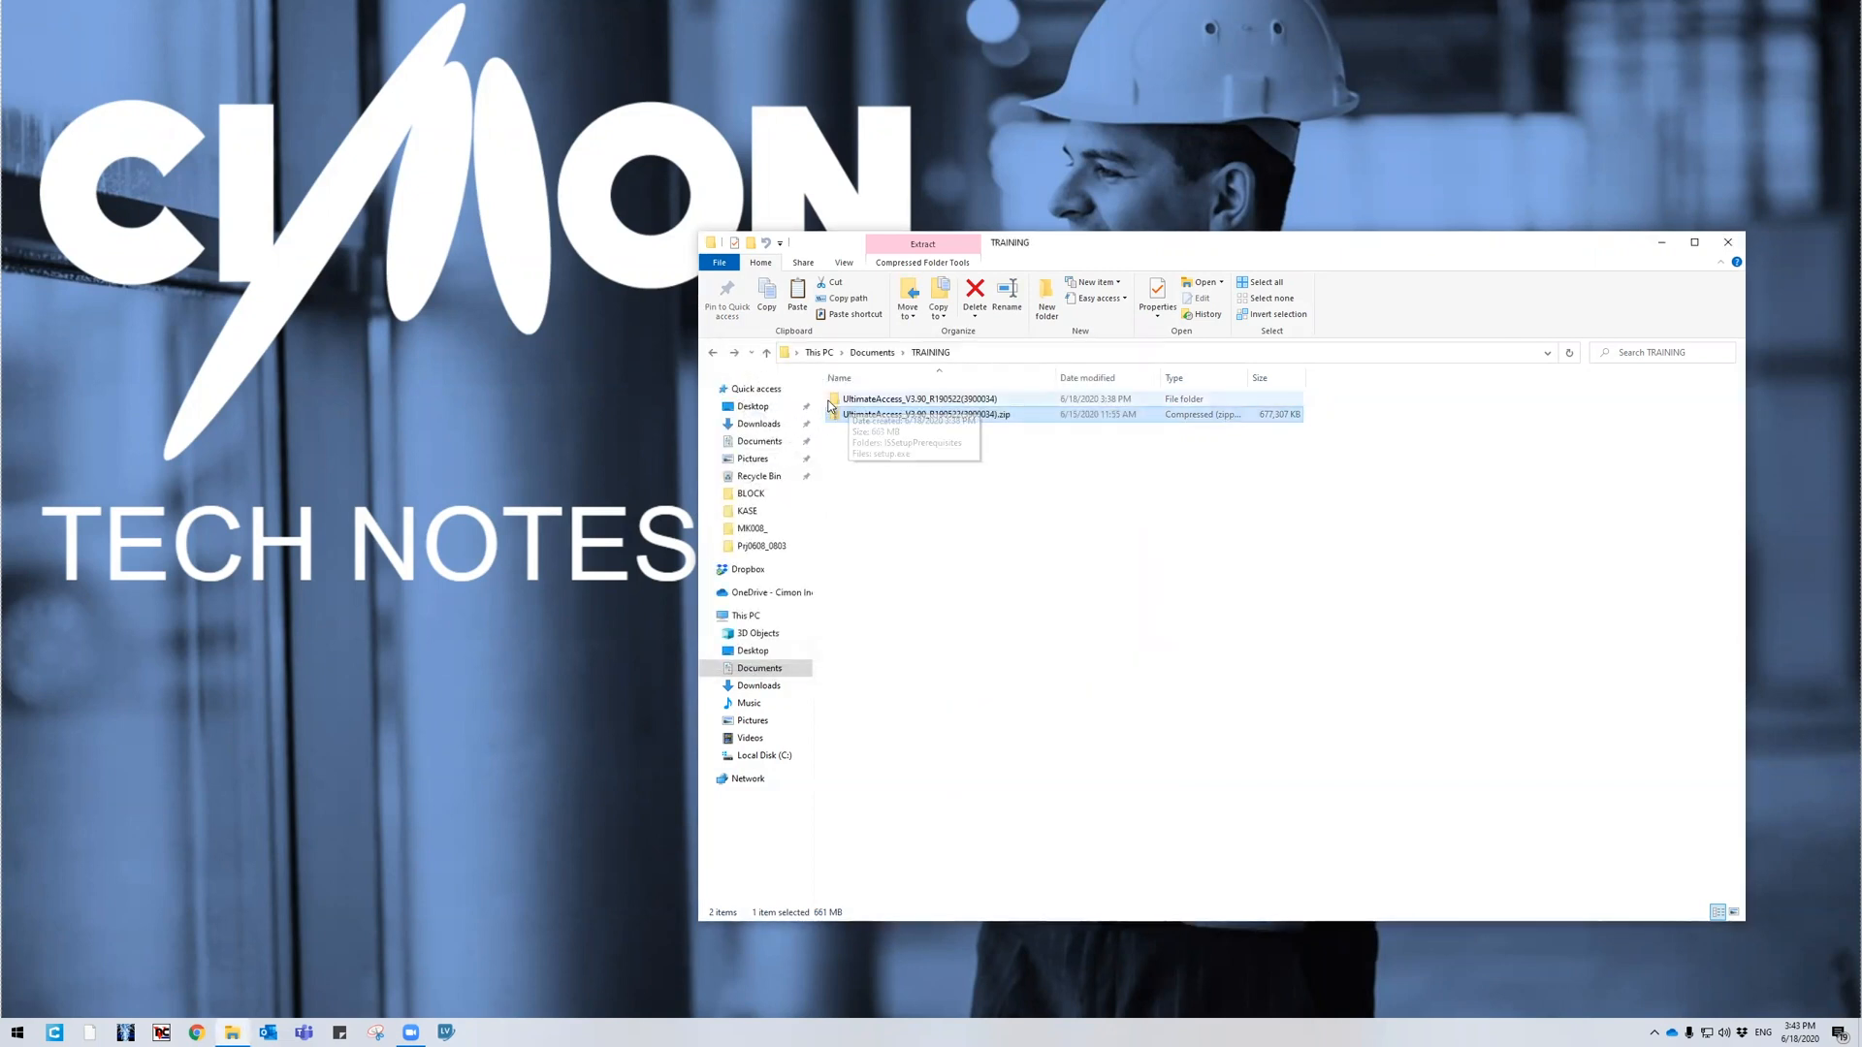
click(920, 398)
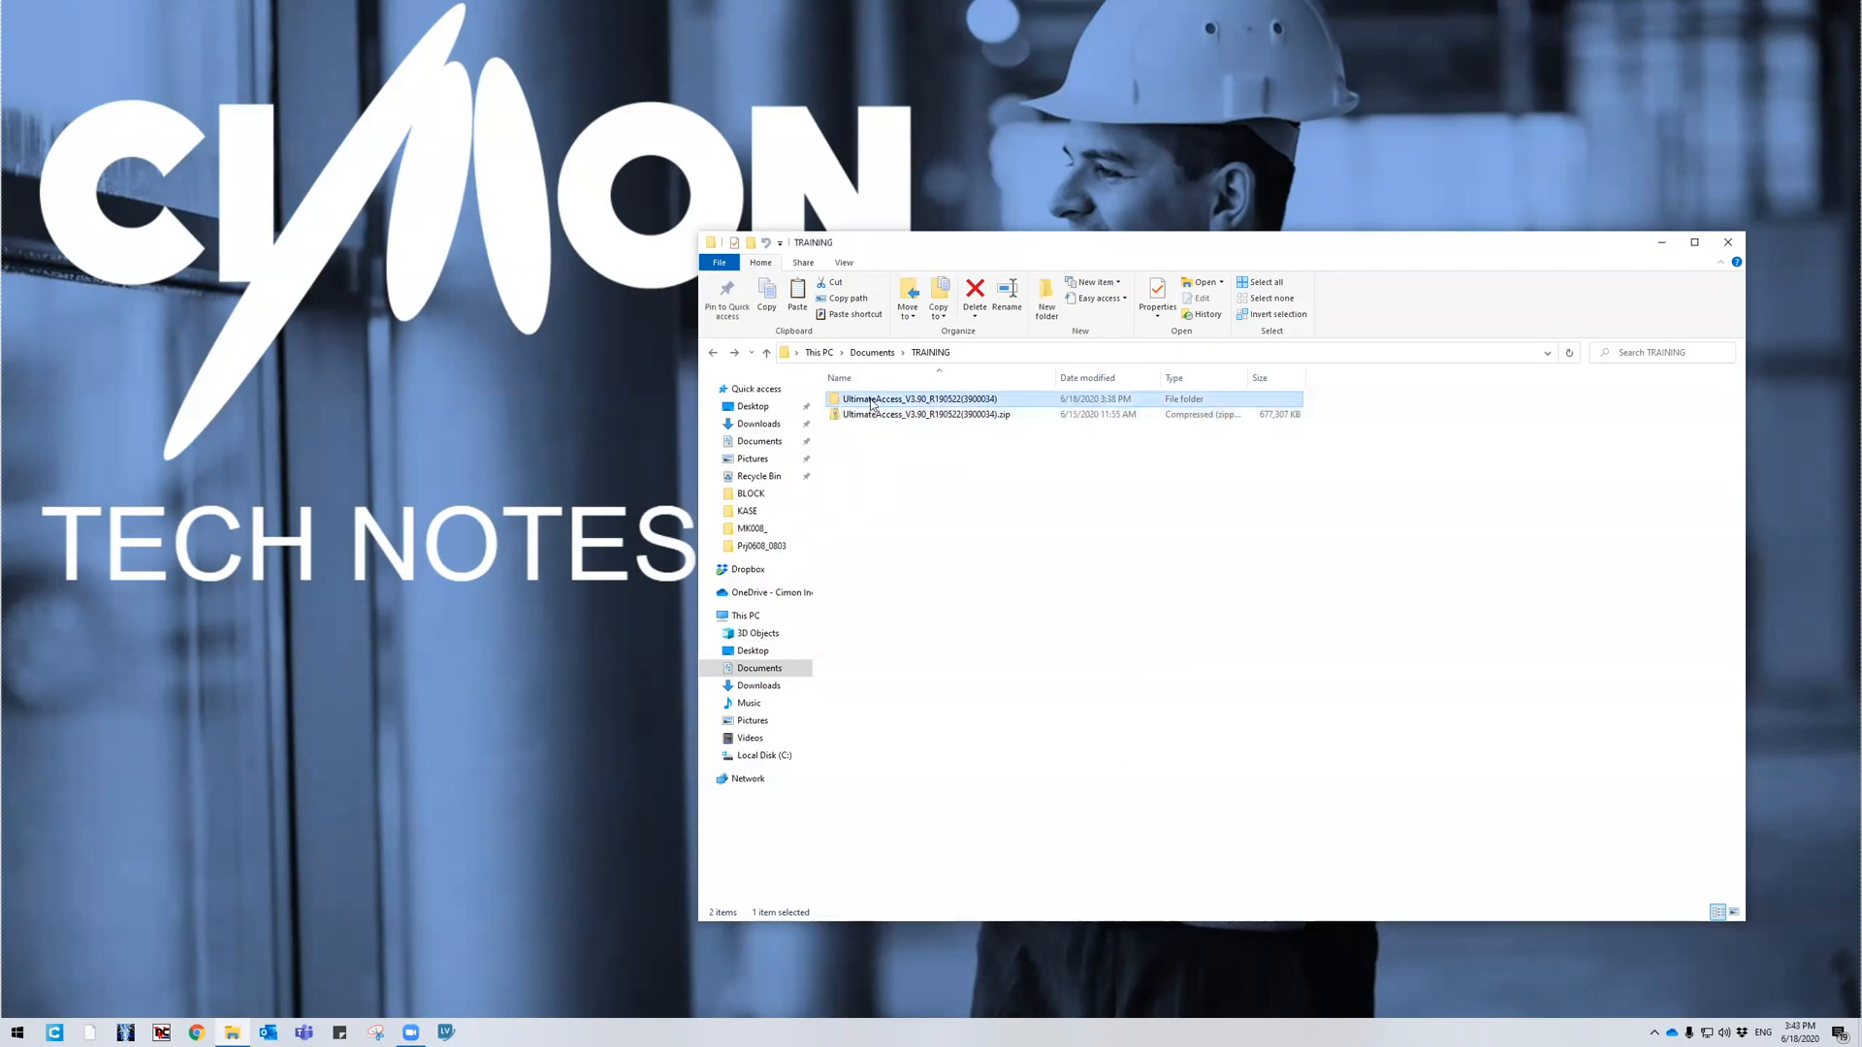
Open the UltimateAccess_V3.90 folder and select setup.exe
double_click(915, 398)
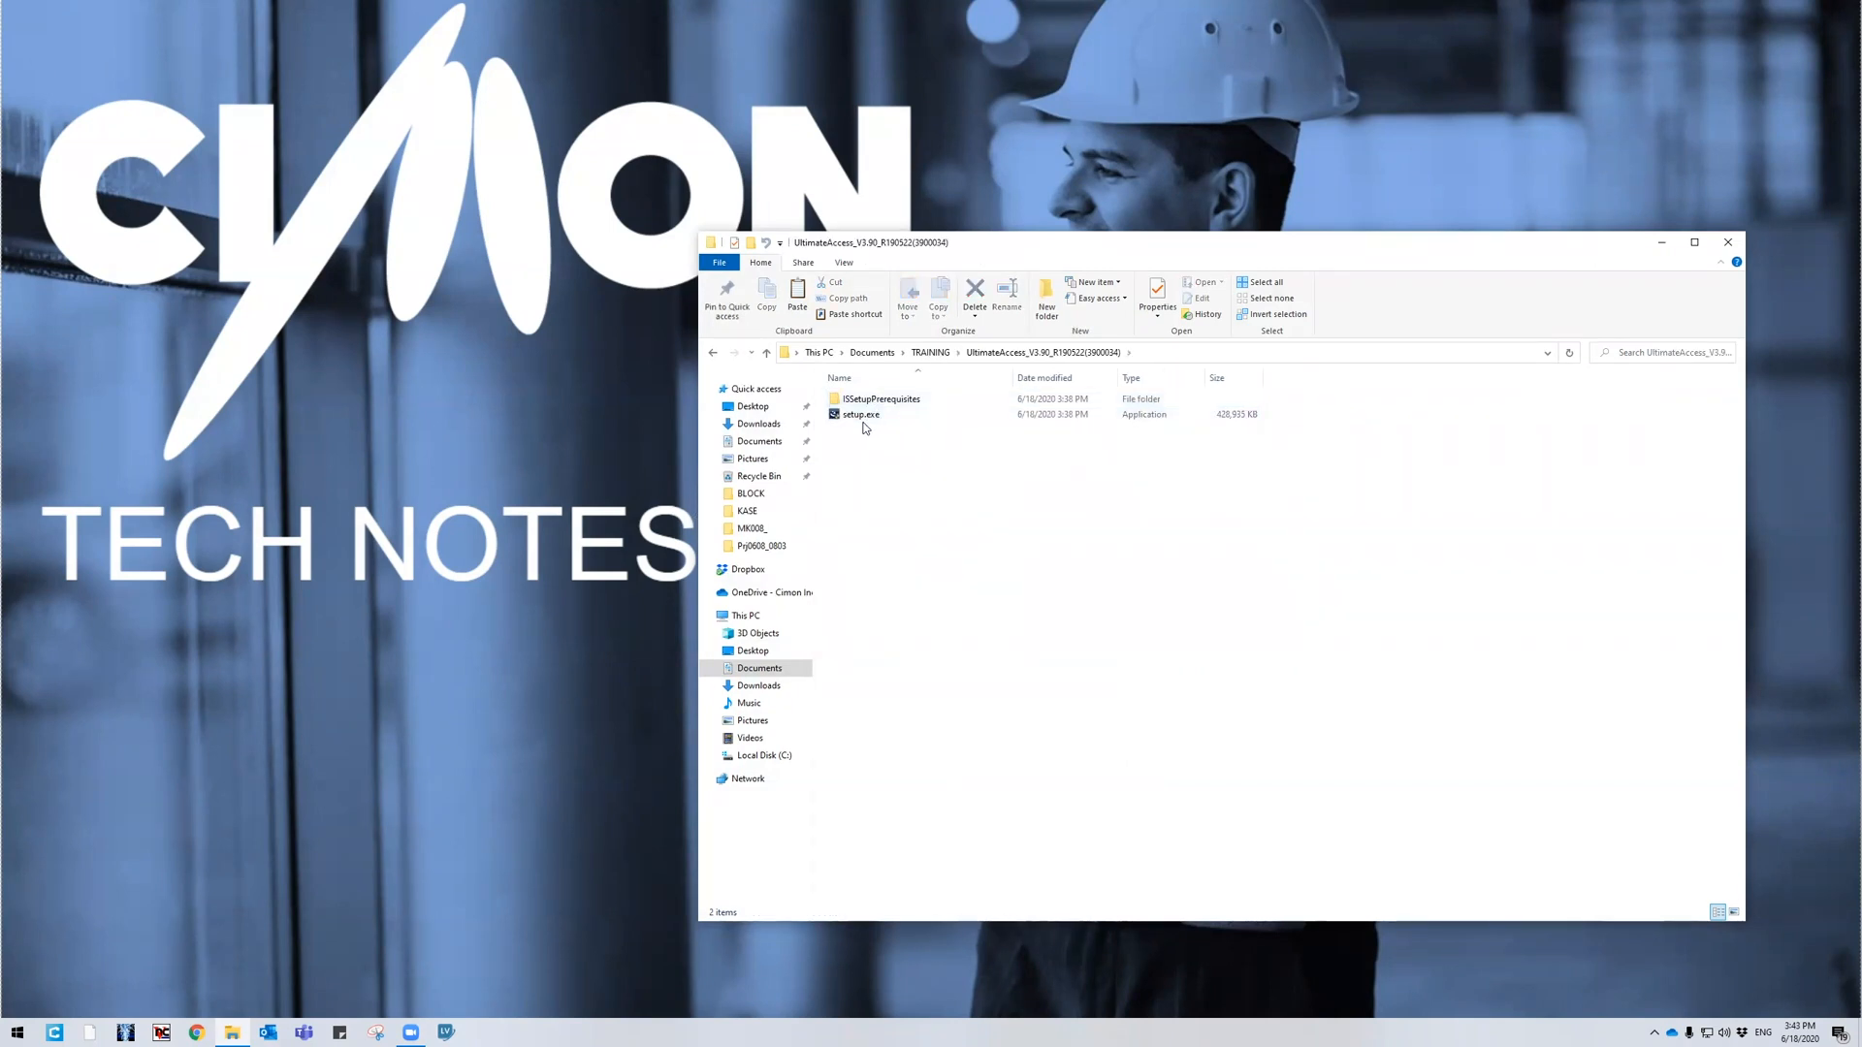
click(859, 414)
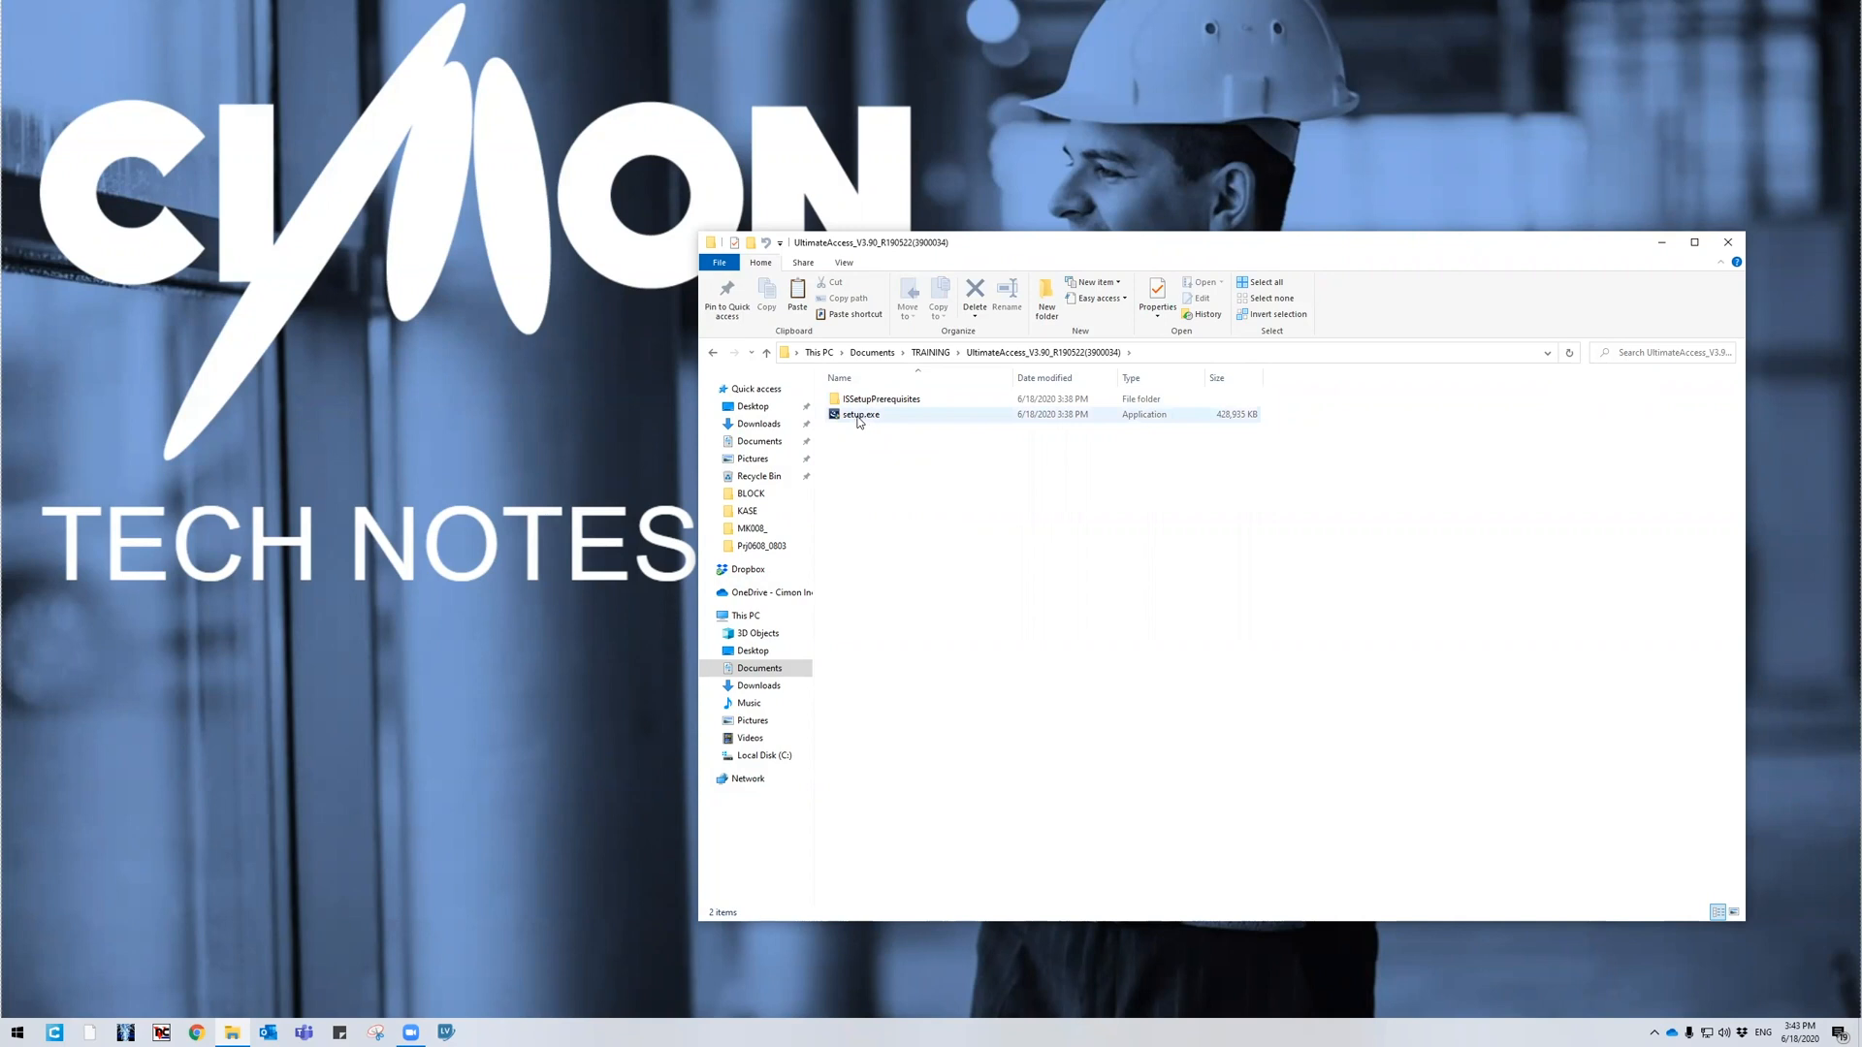
mouse_move(858, 414)
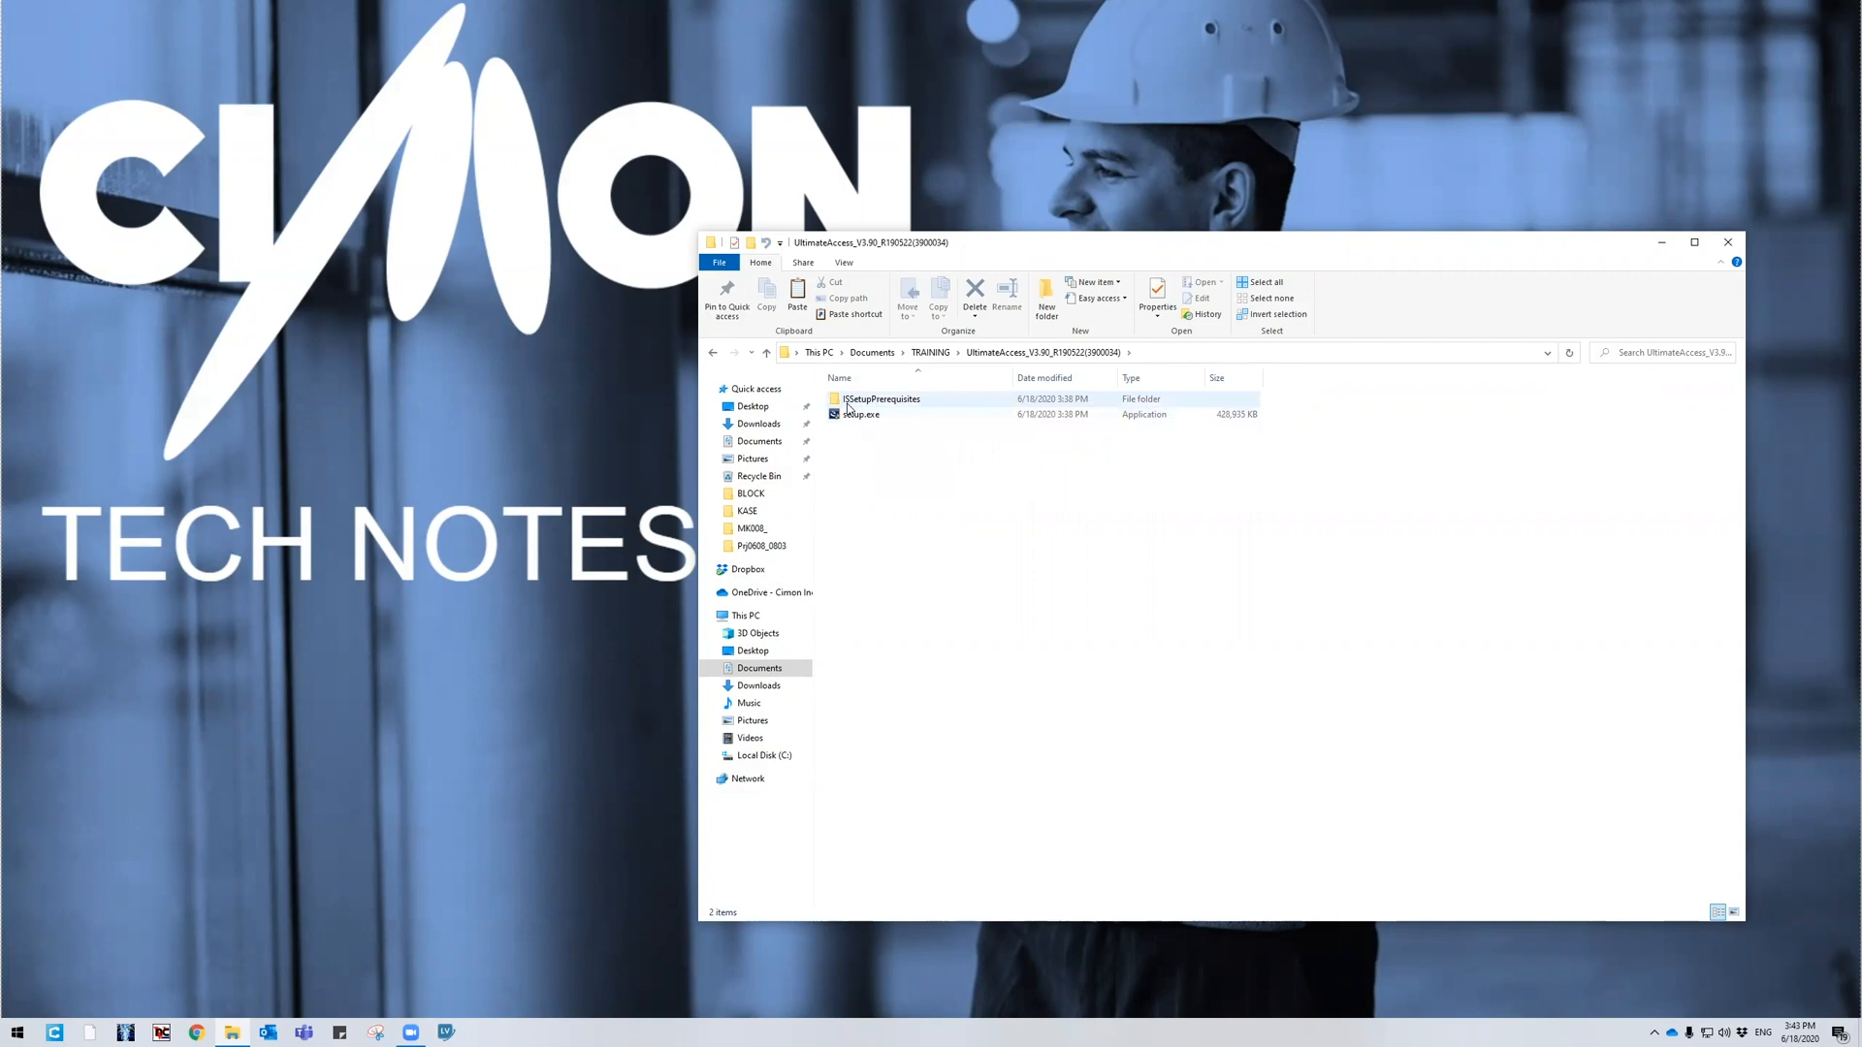
mouse_move(864, 412)
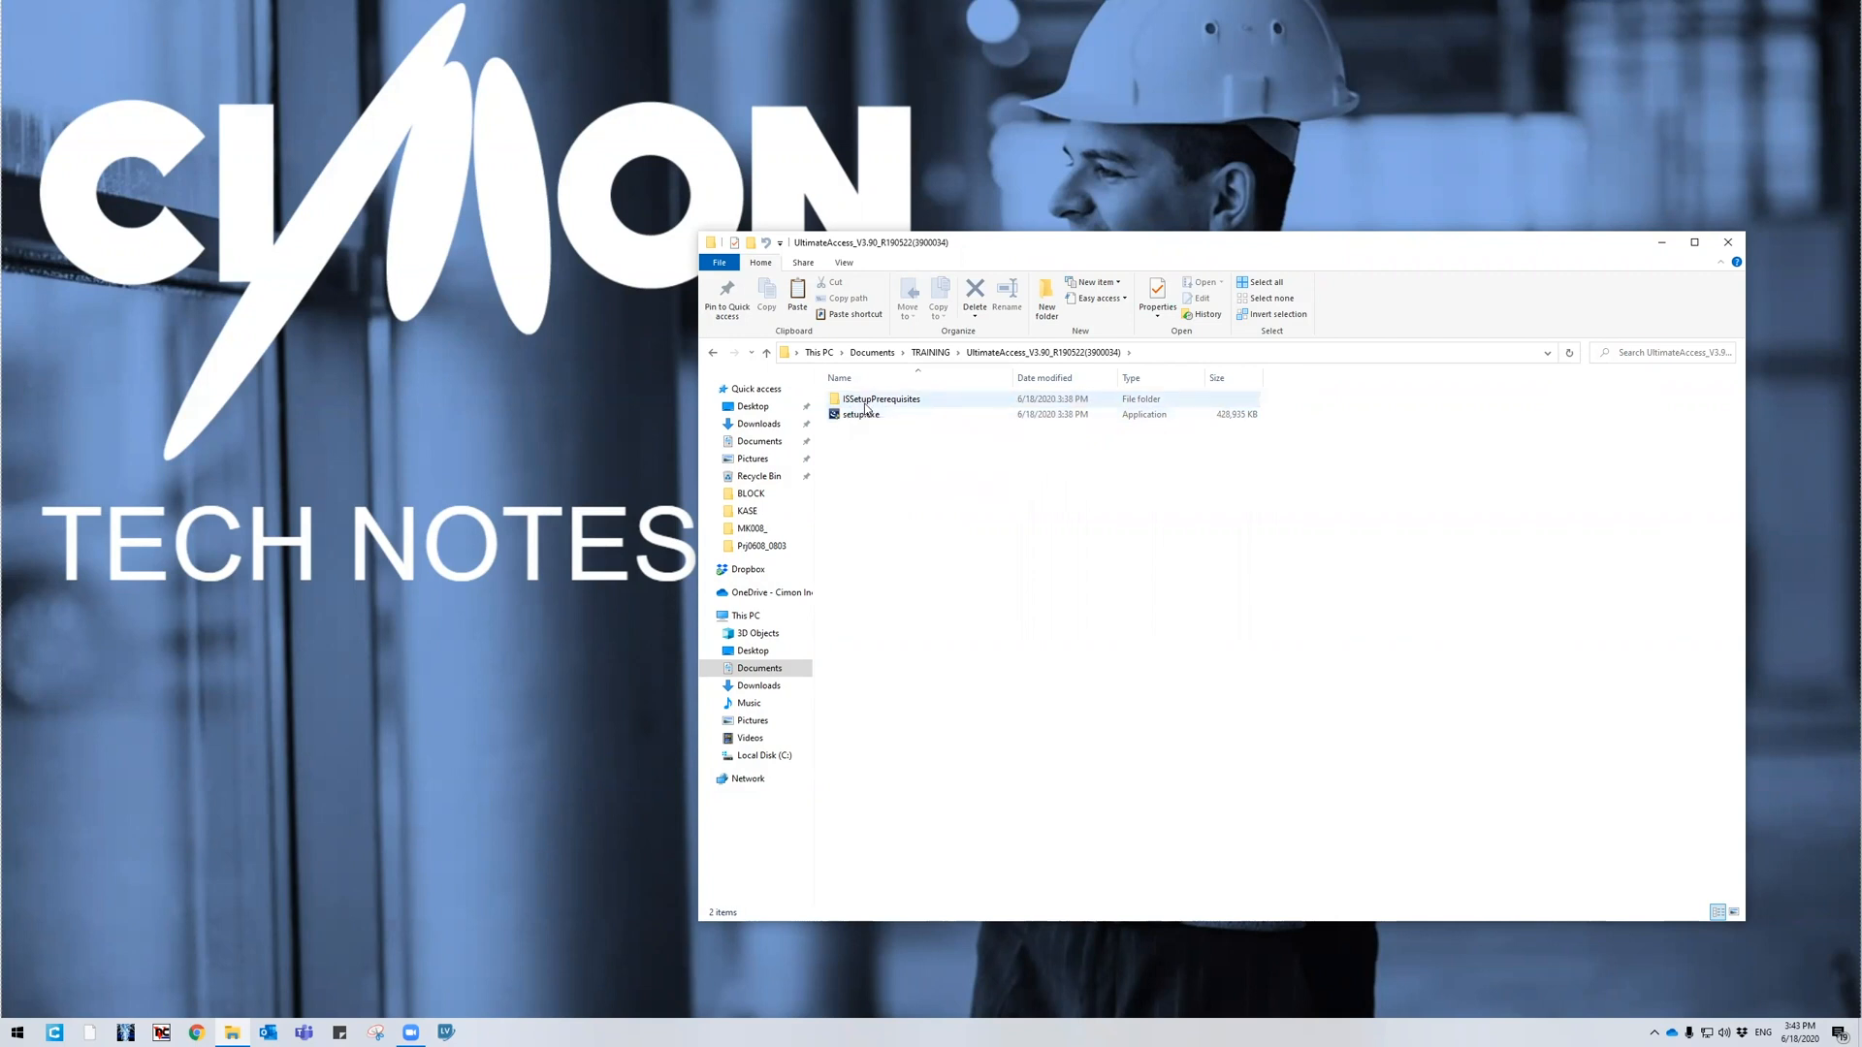
mouse_move(882, 399)
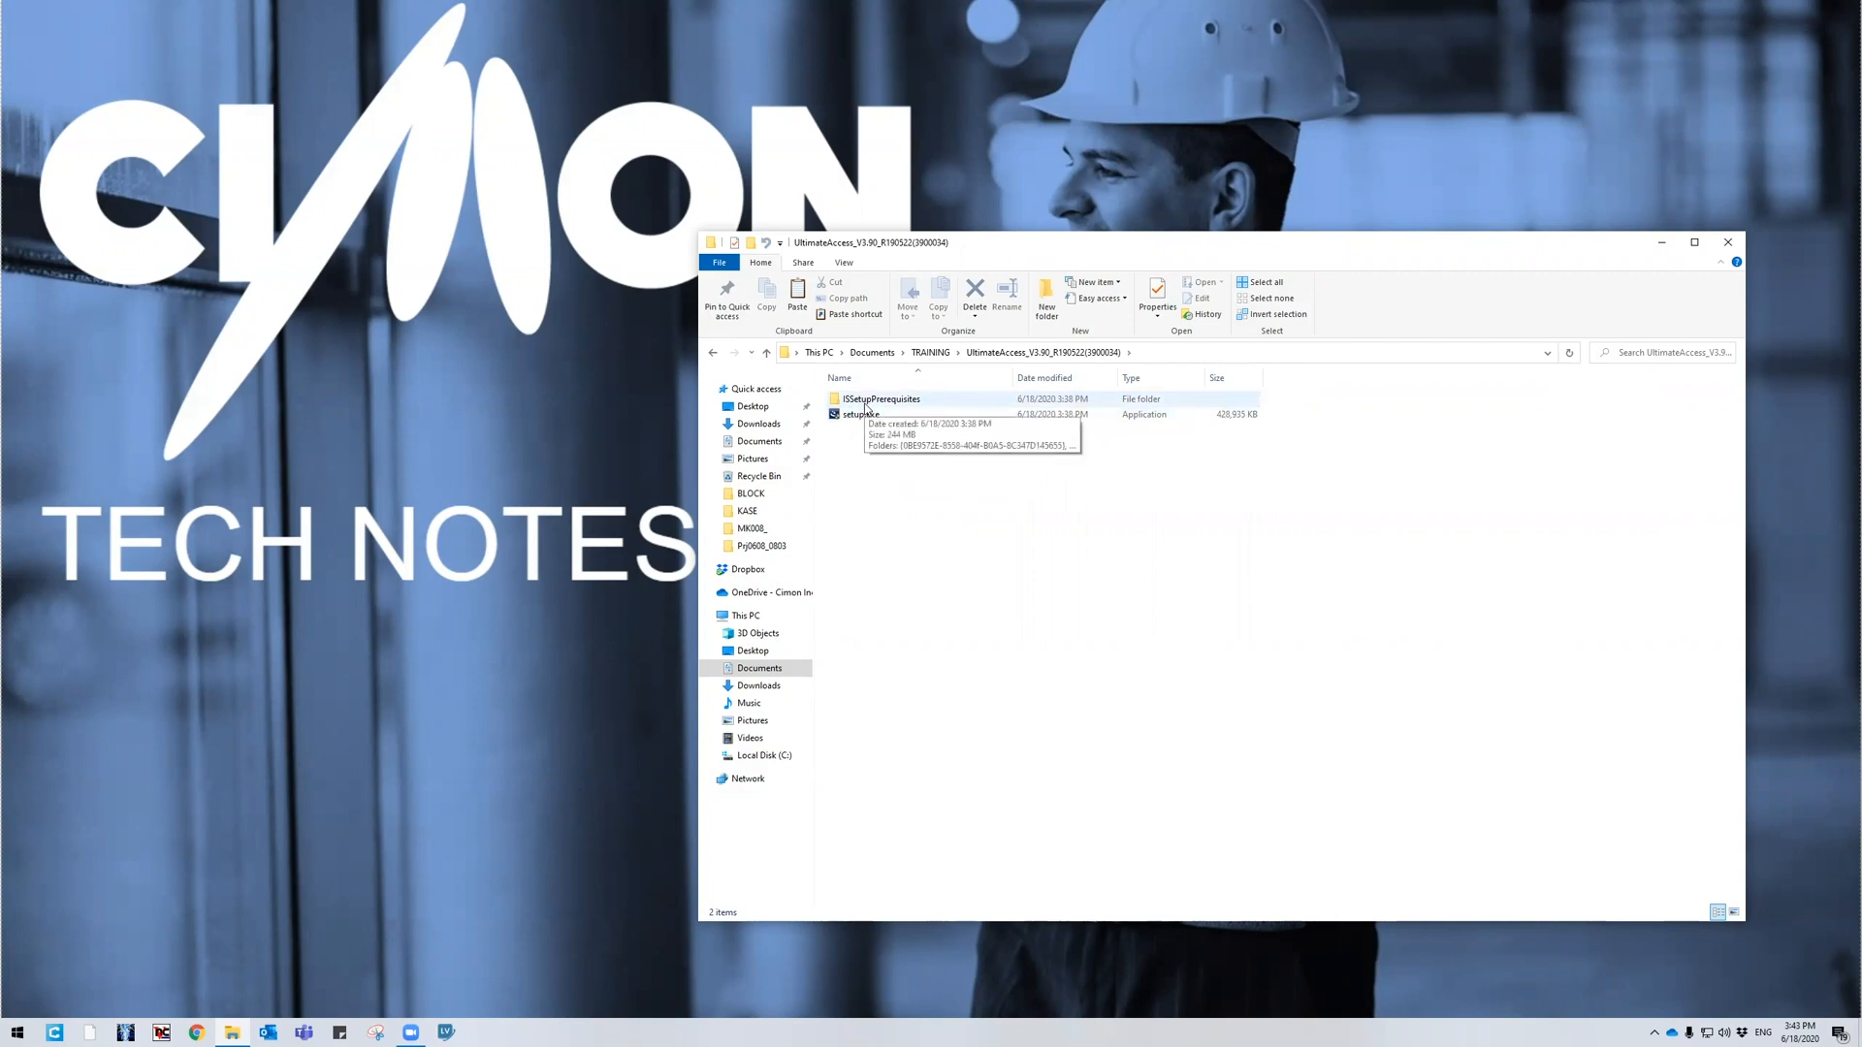
click(855, 413)
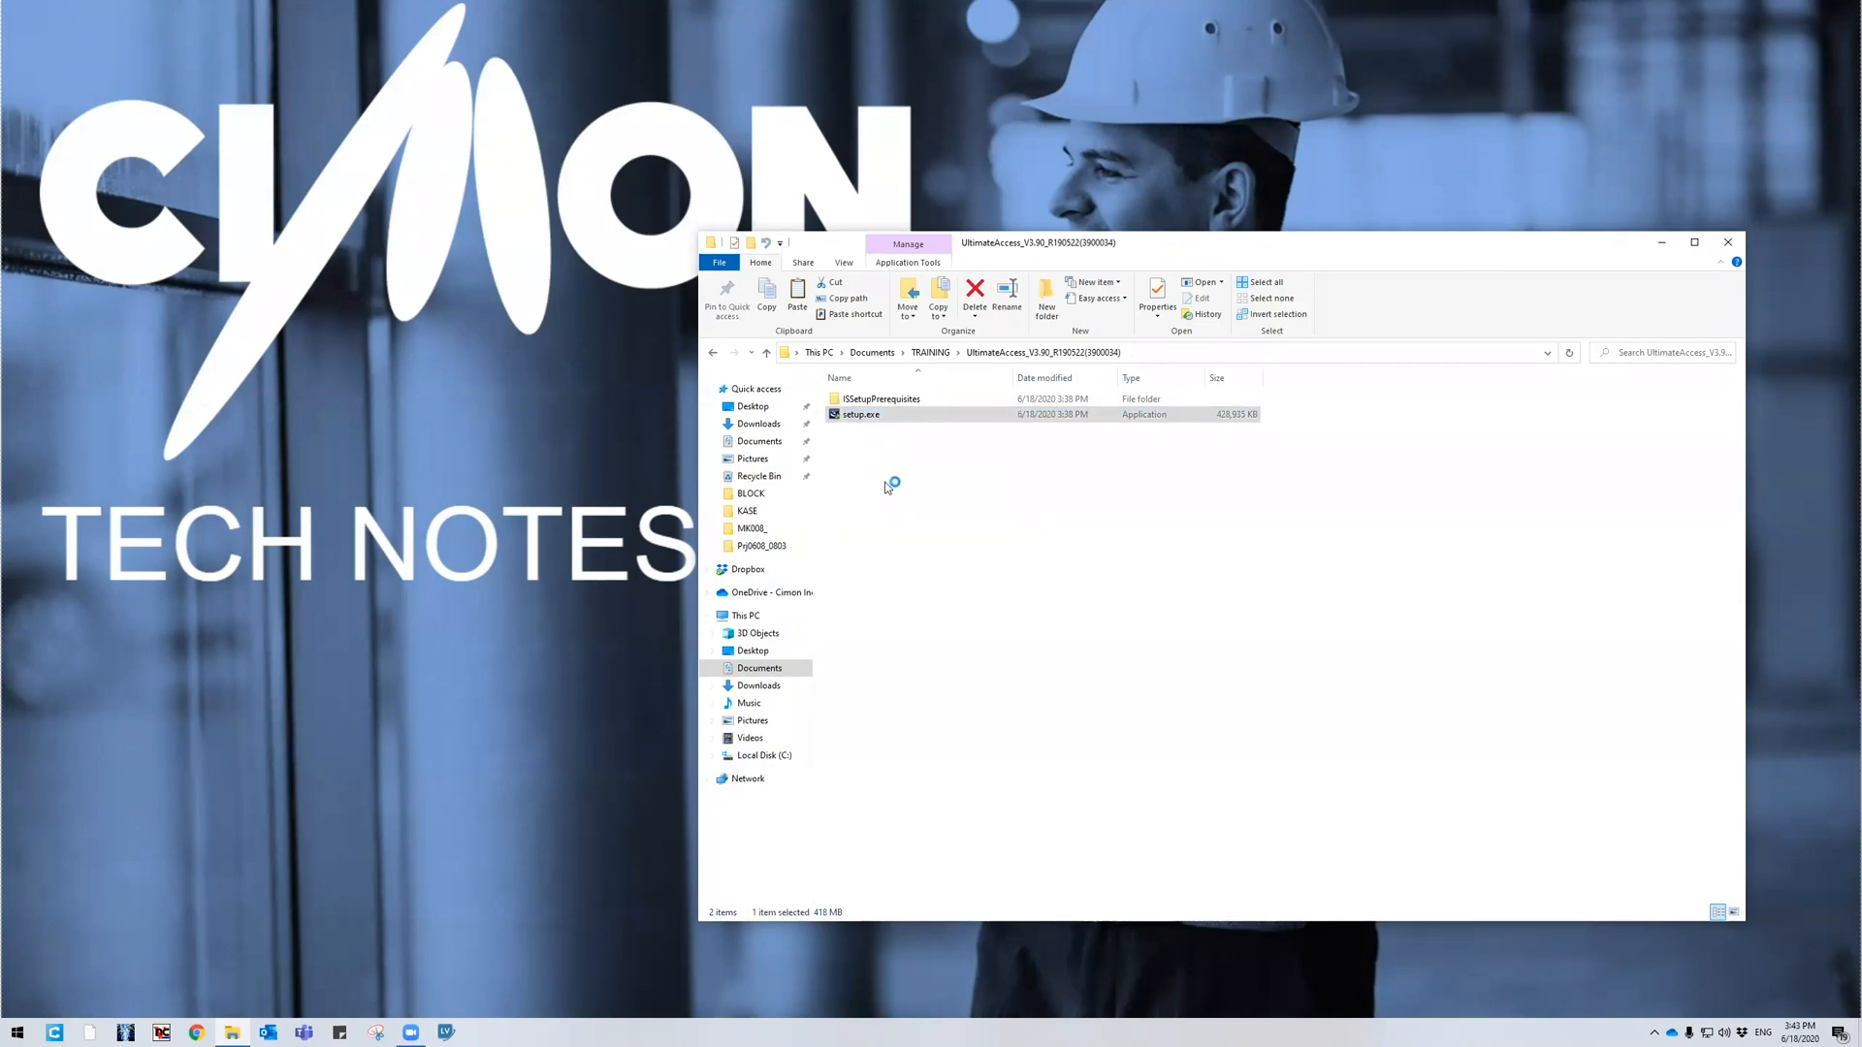
Run setup.exe, pass the welcome page, and accept the license terms
double_click(861, 413)
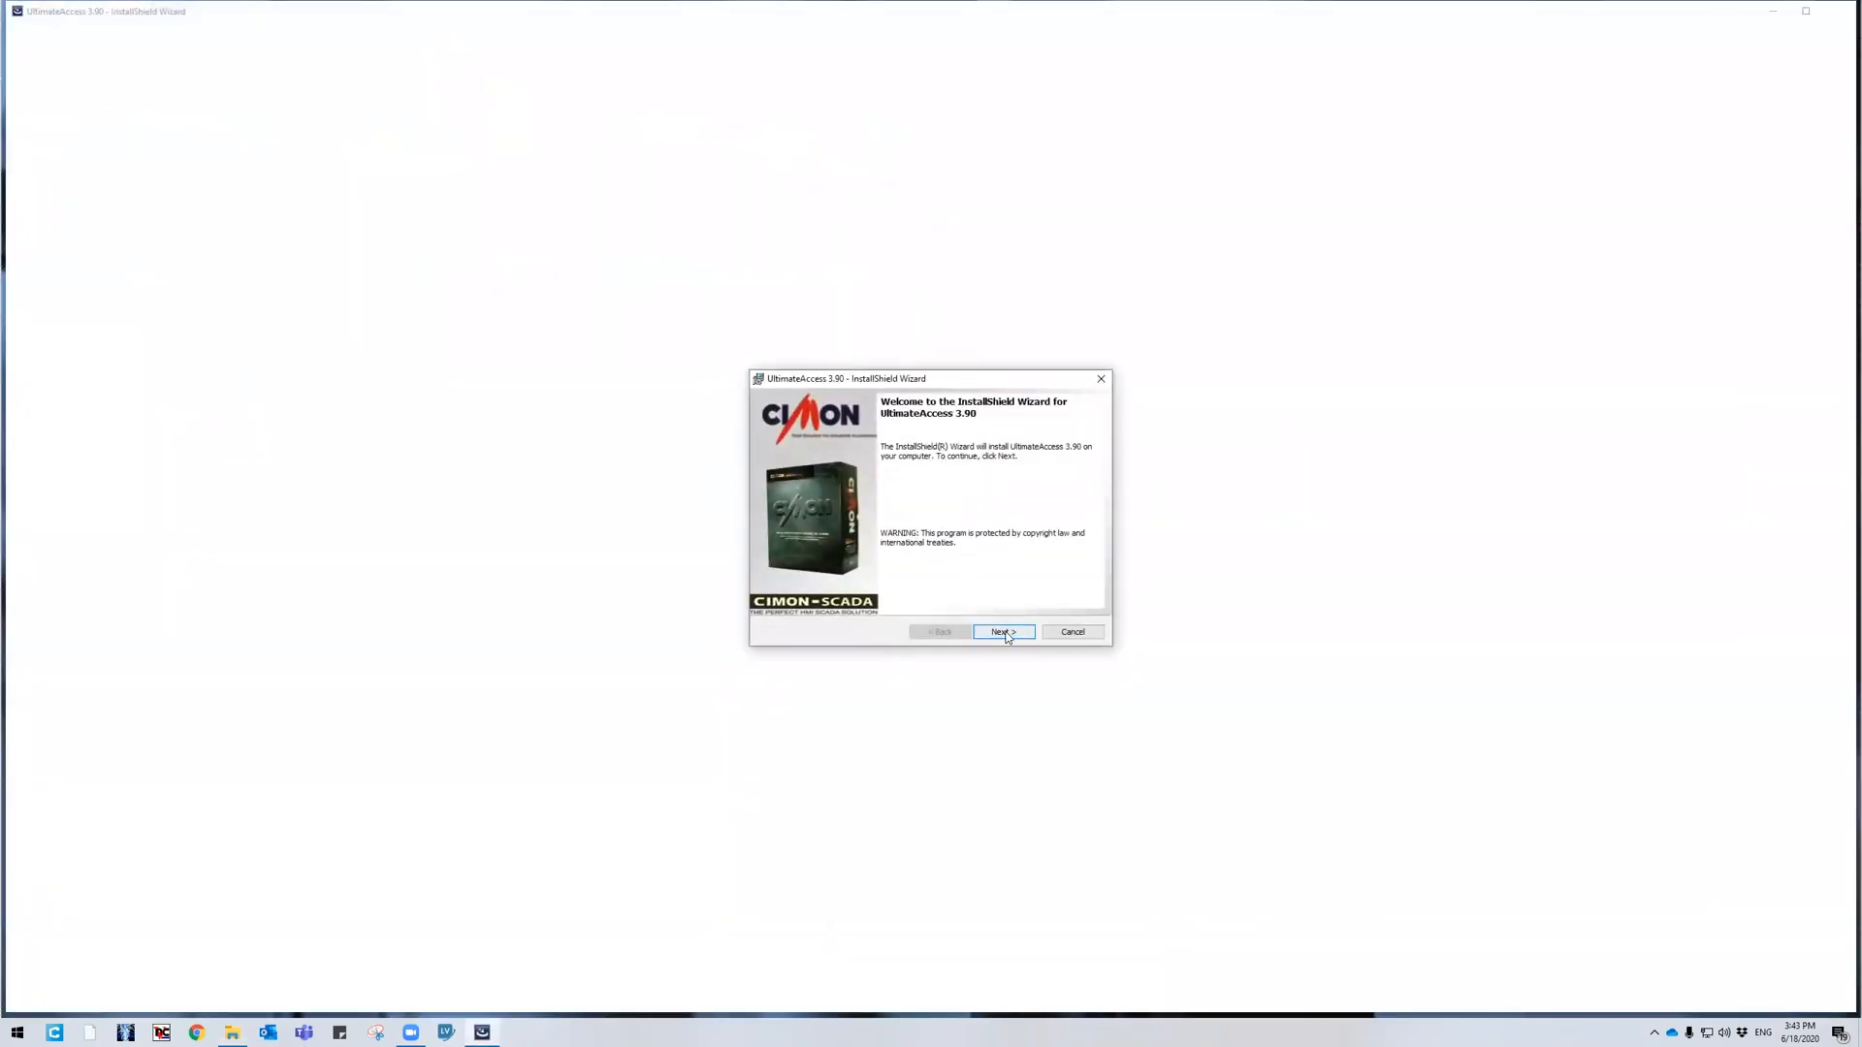
click(1001, 630)
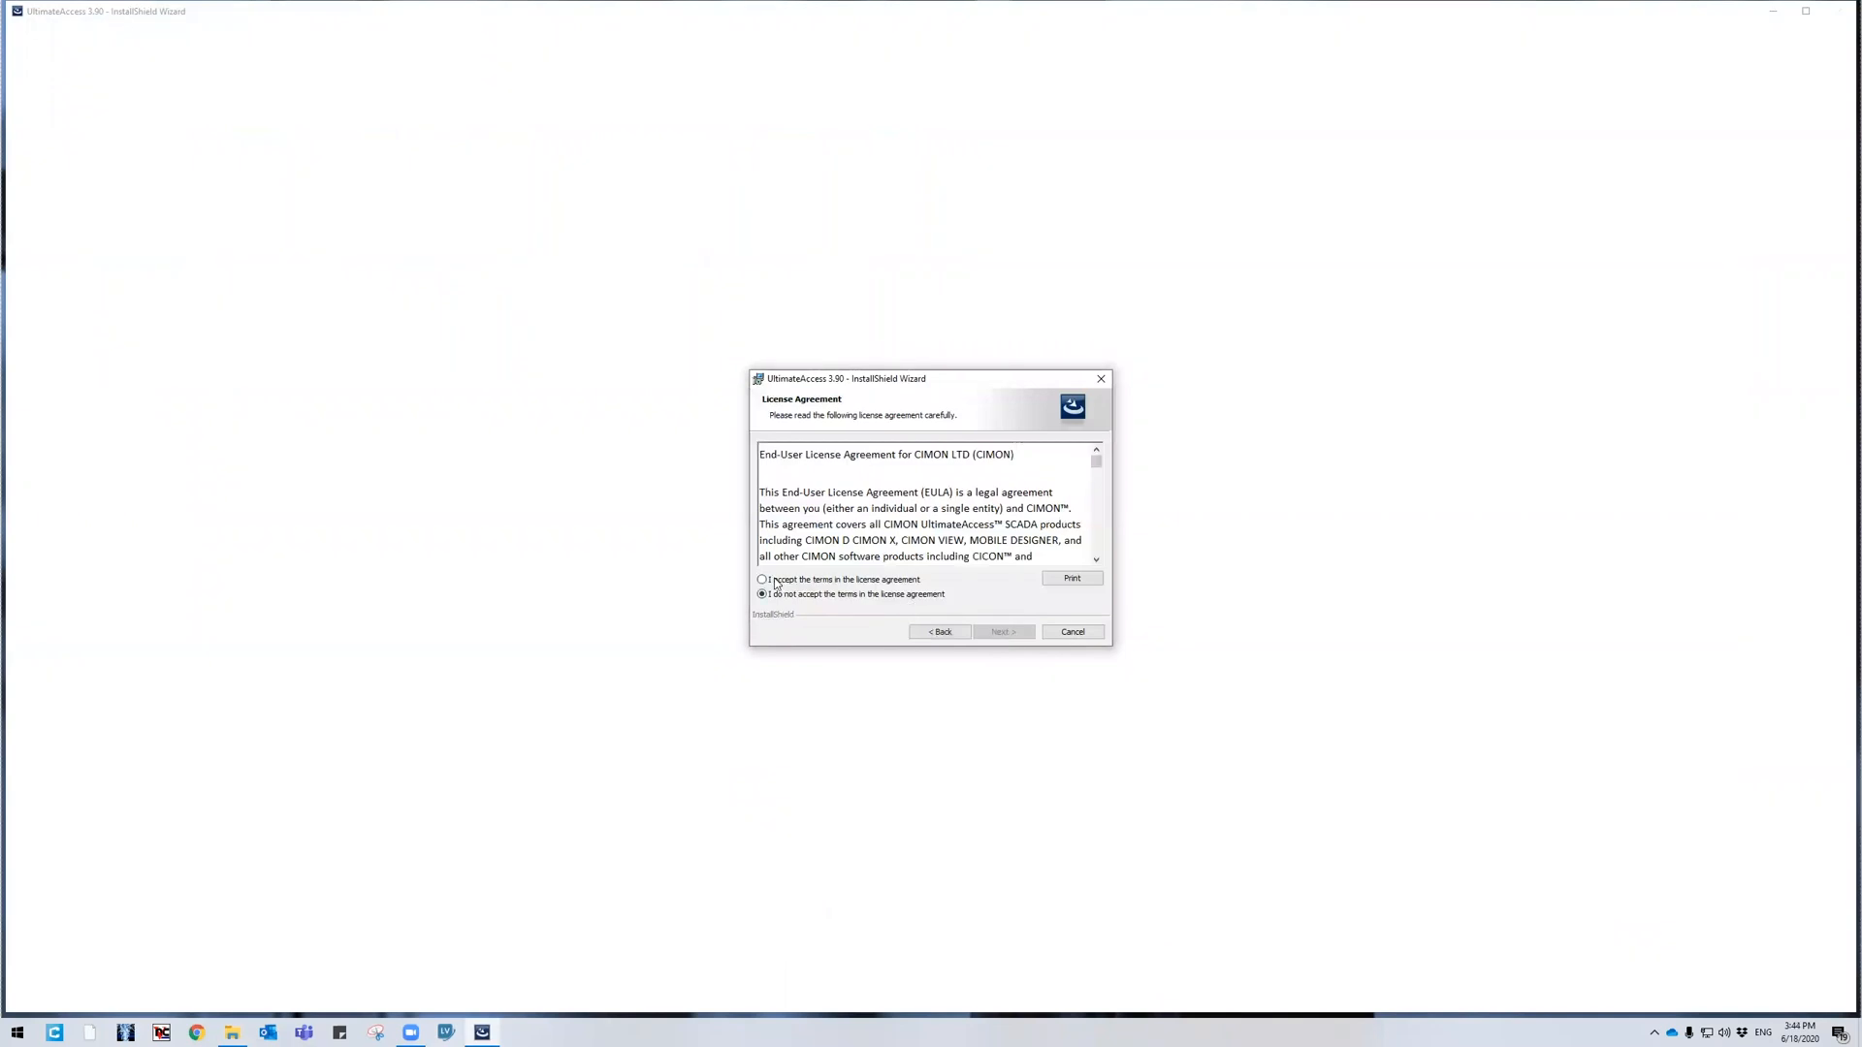
click(761, 580)
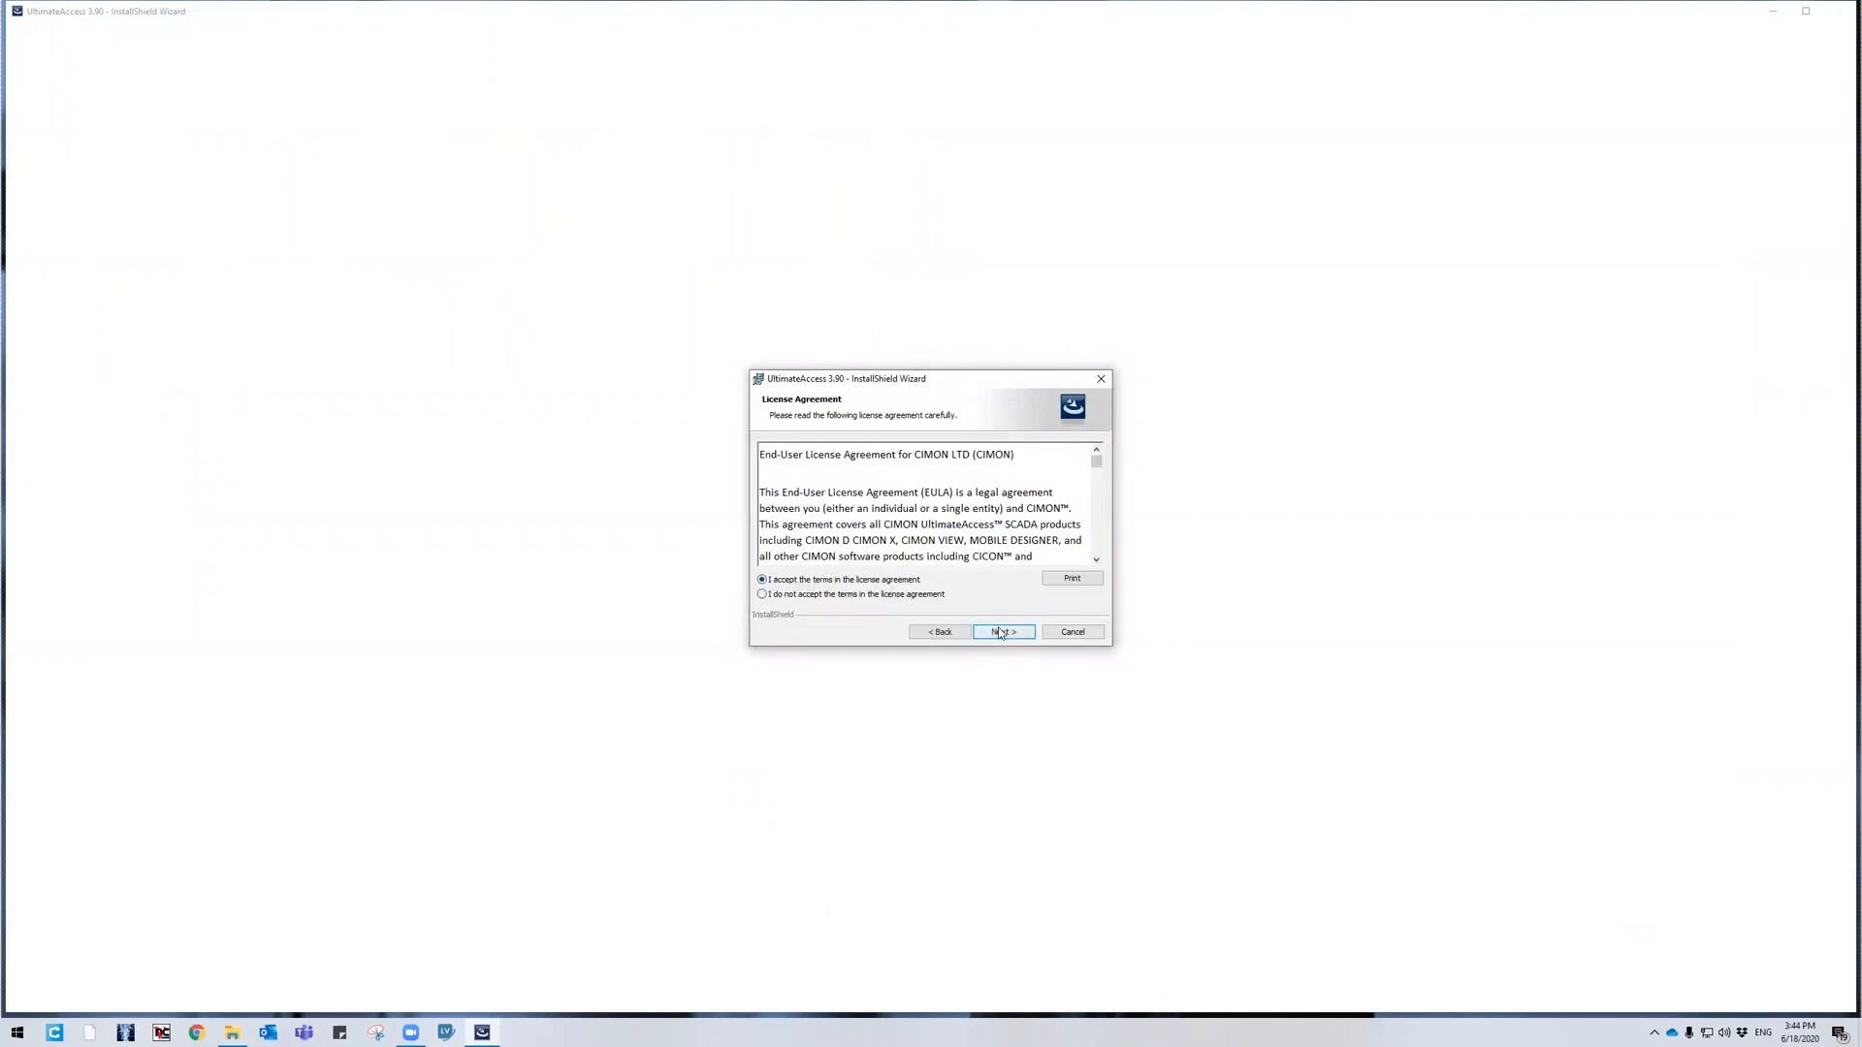
click(1001, 631)
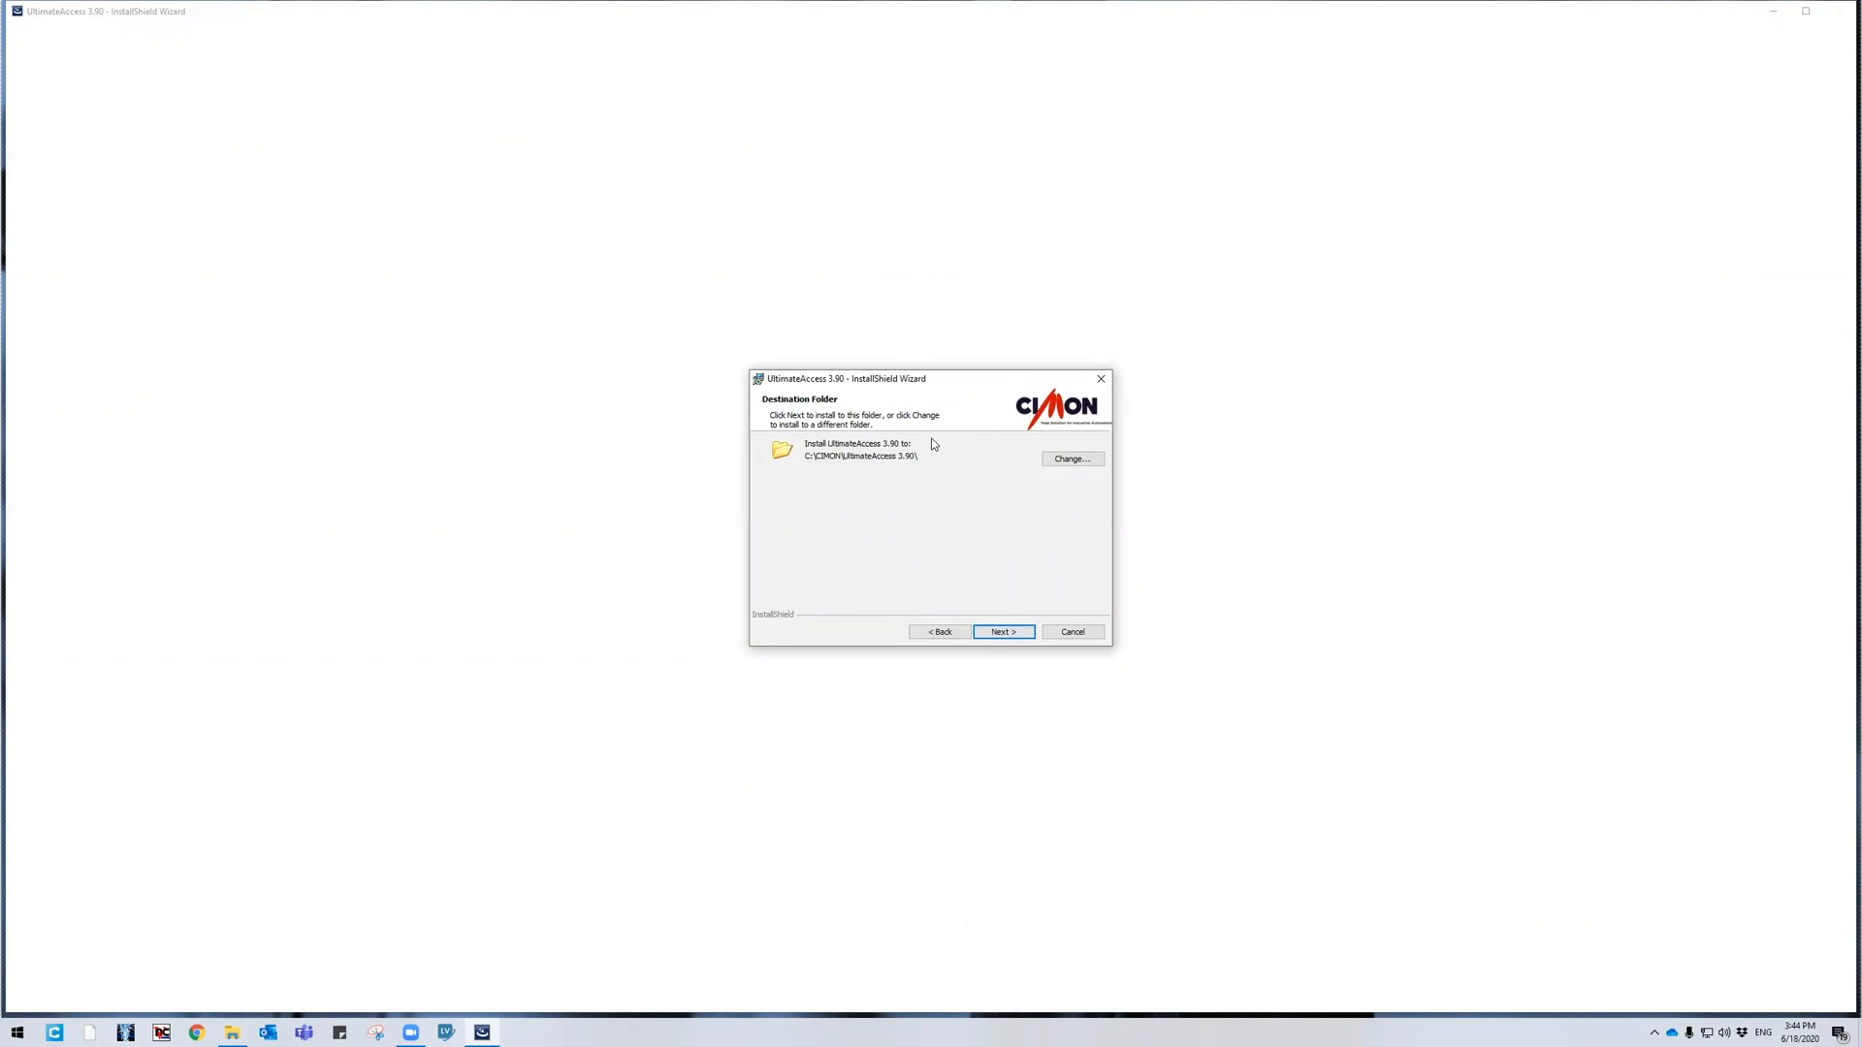
mouse_move(836, 470)
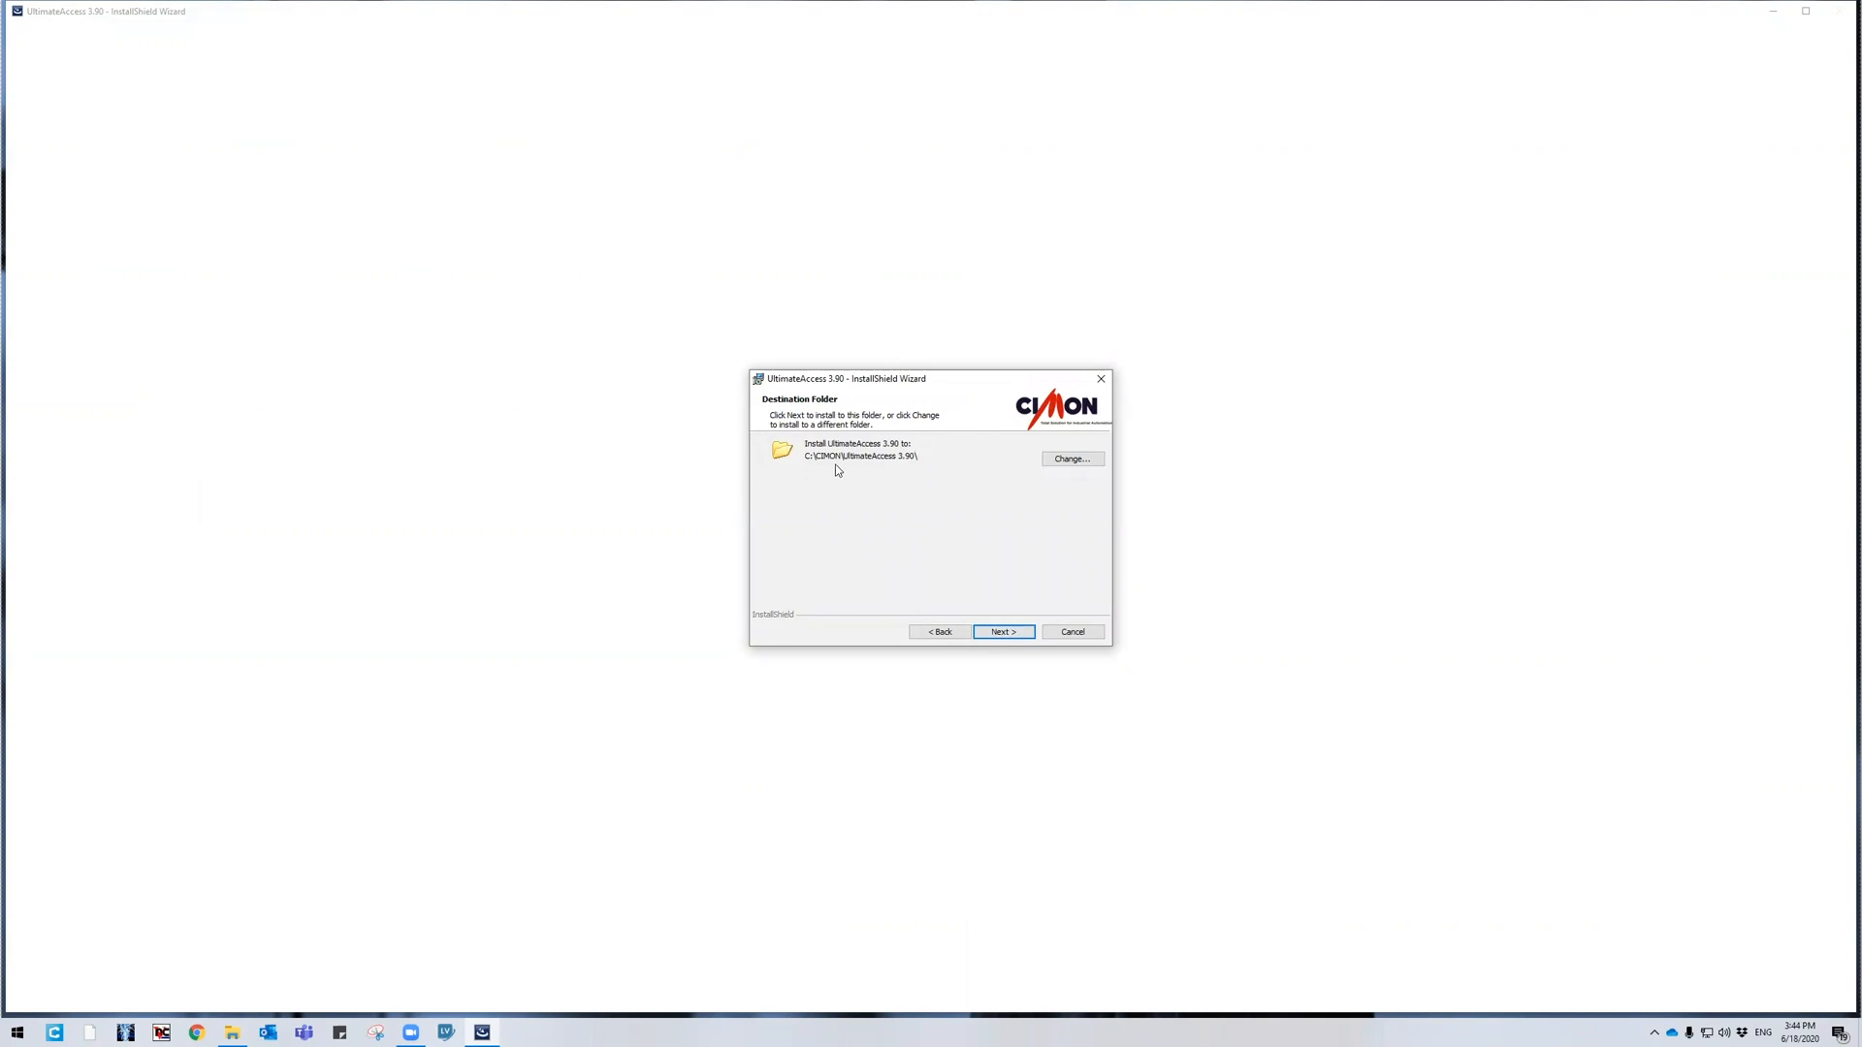
mouse_move(815, 470)
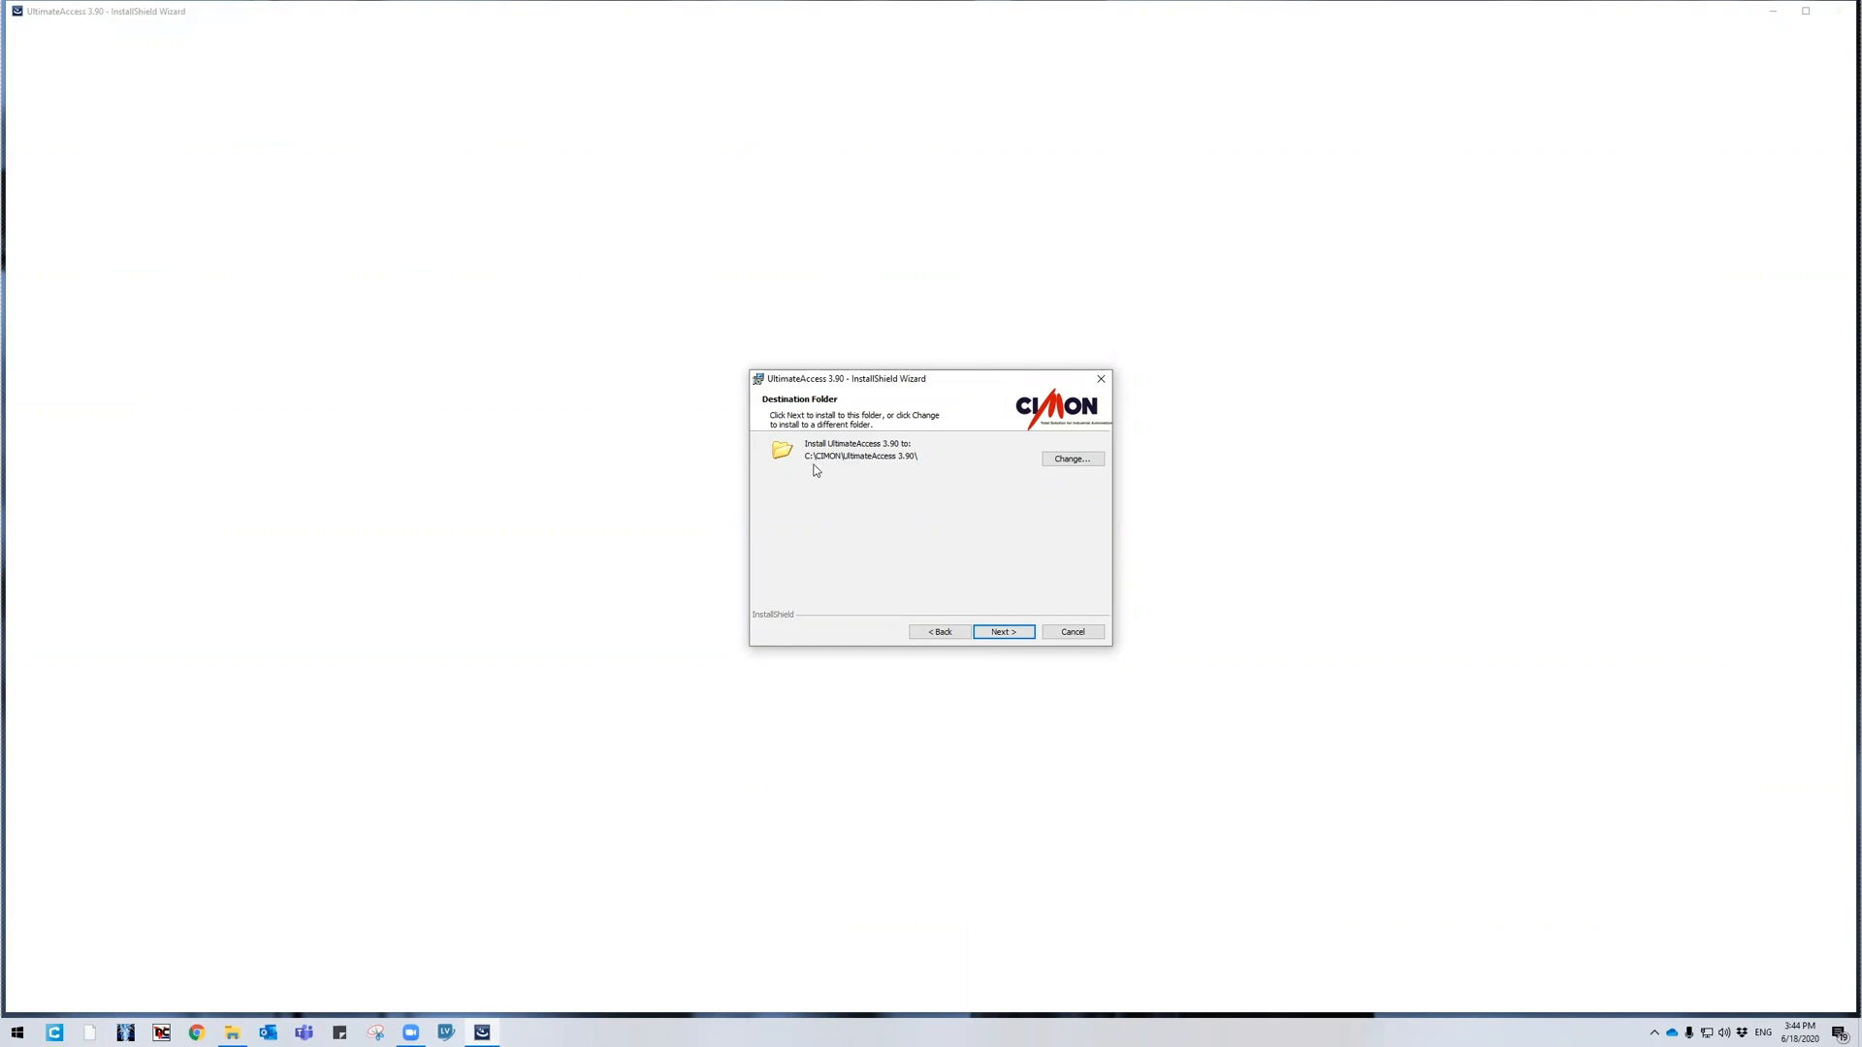
mouse_move(843, 475)
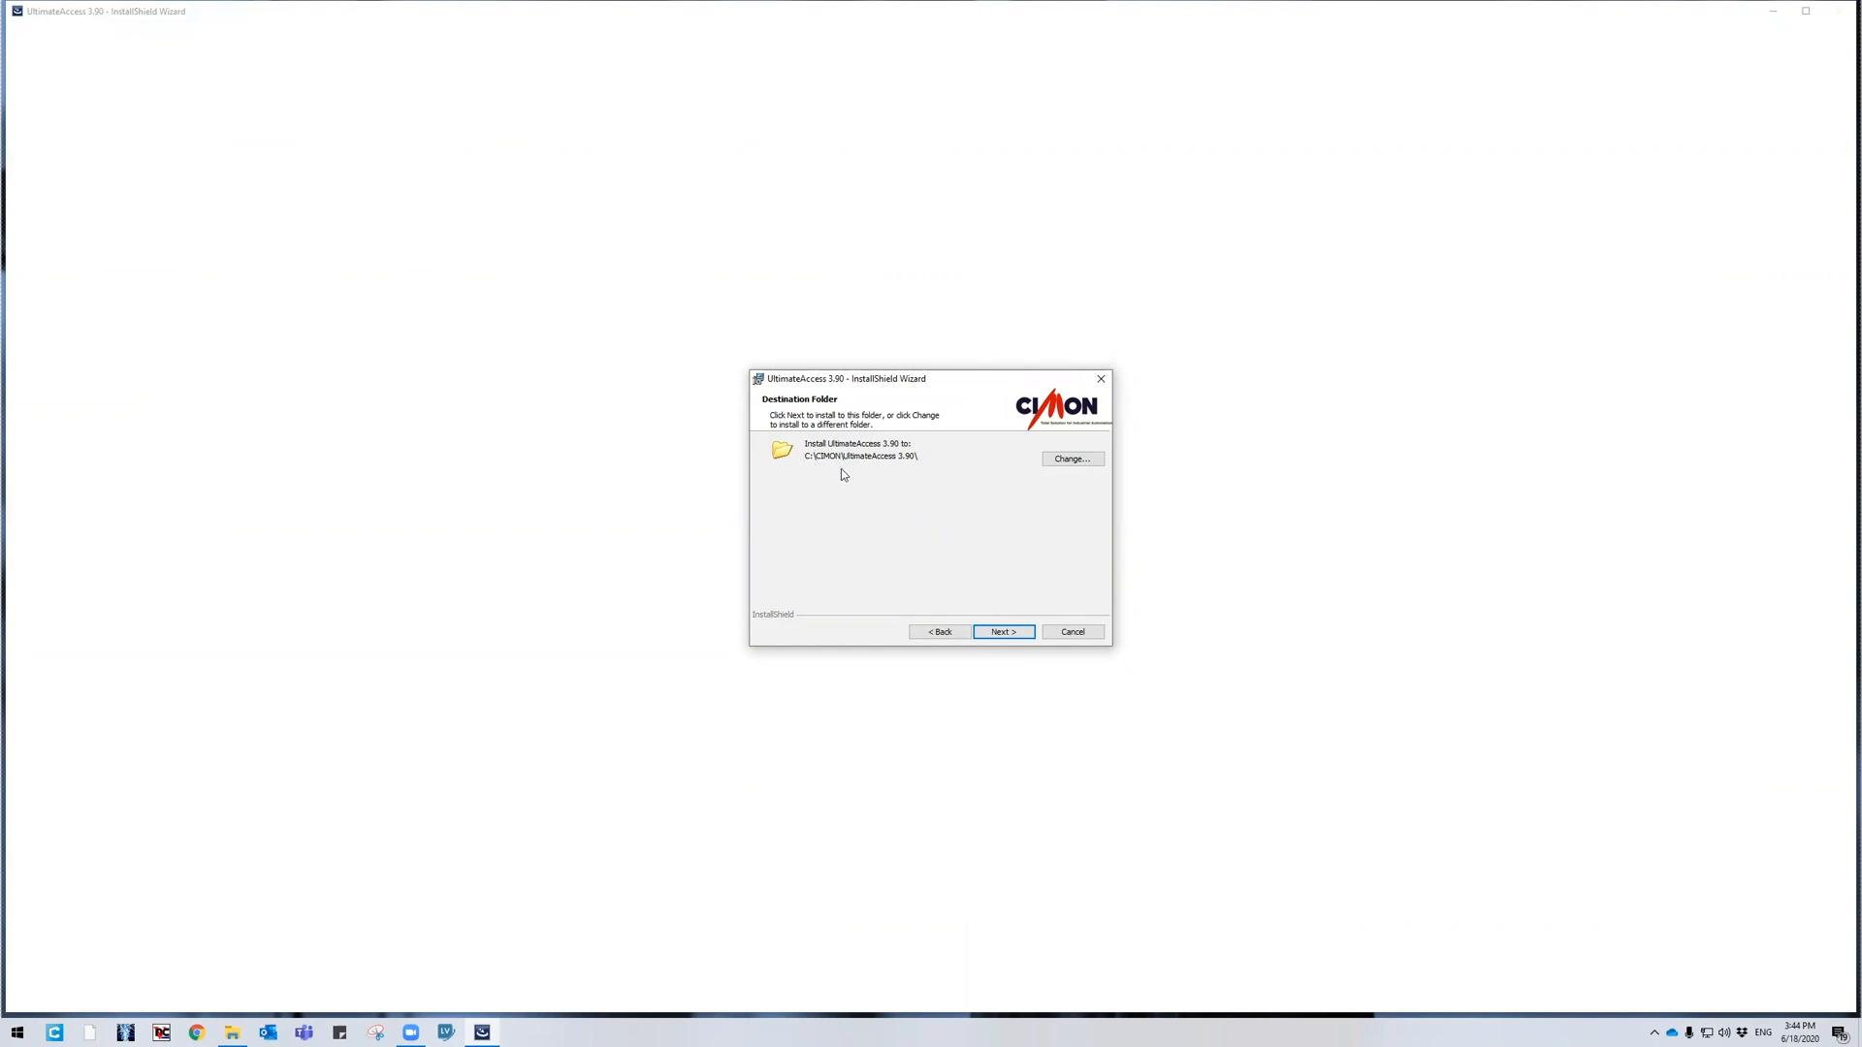
mouse_move(870, 477)
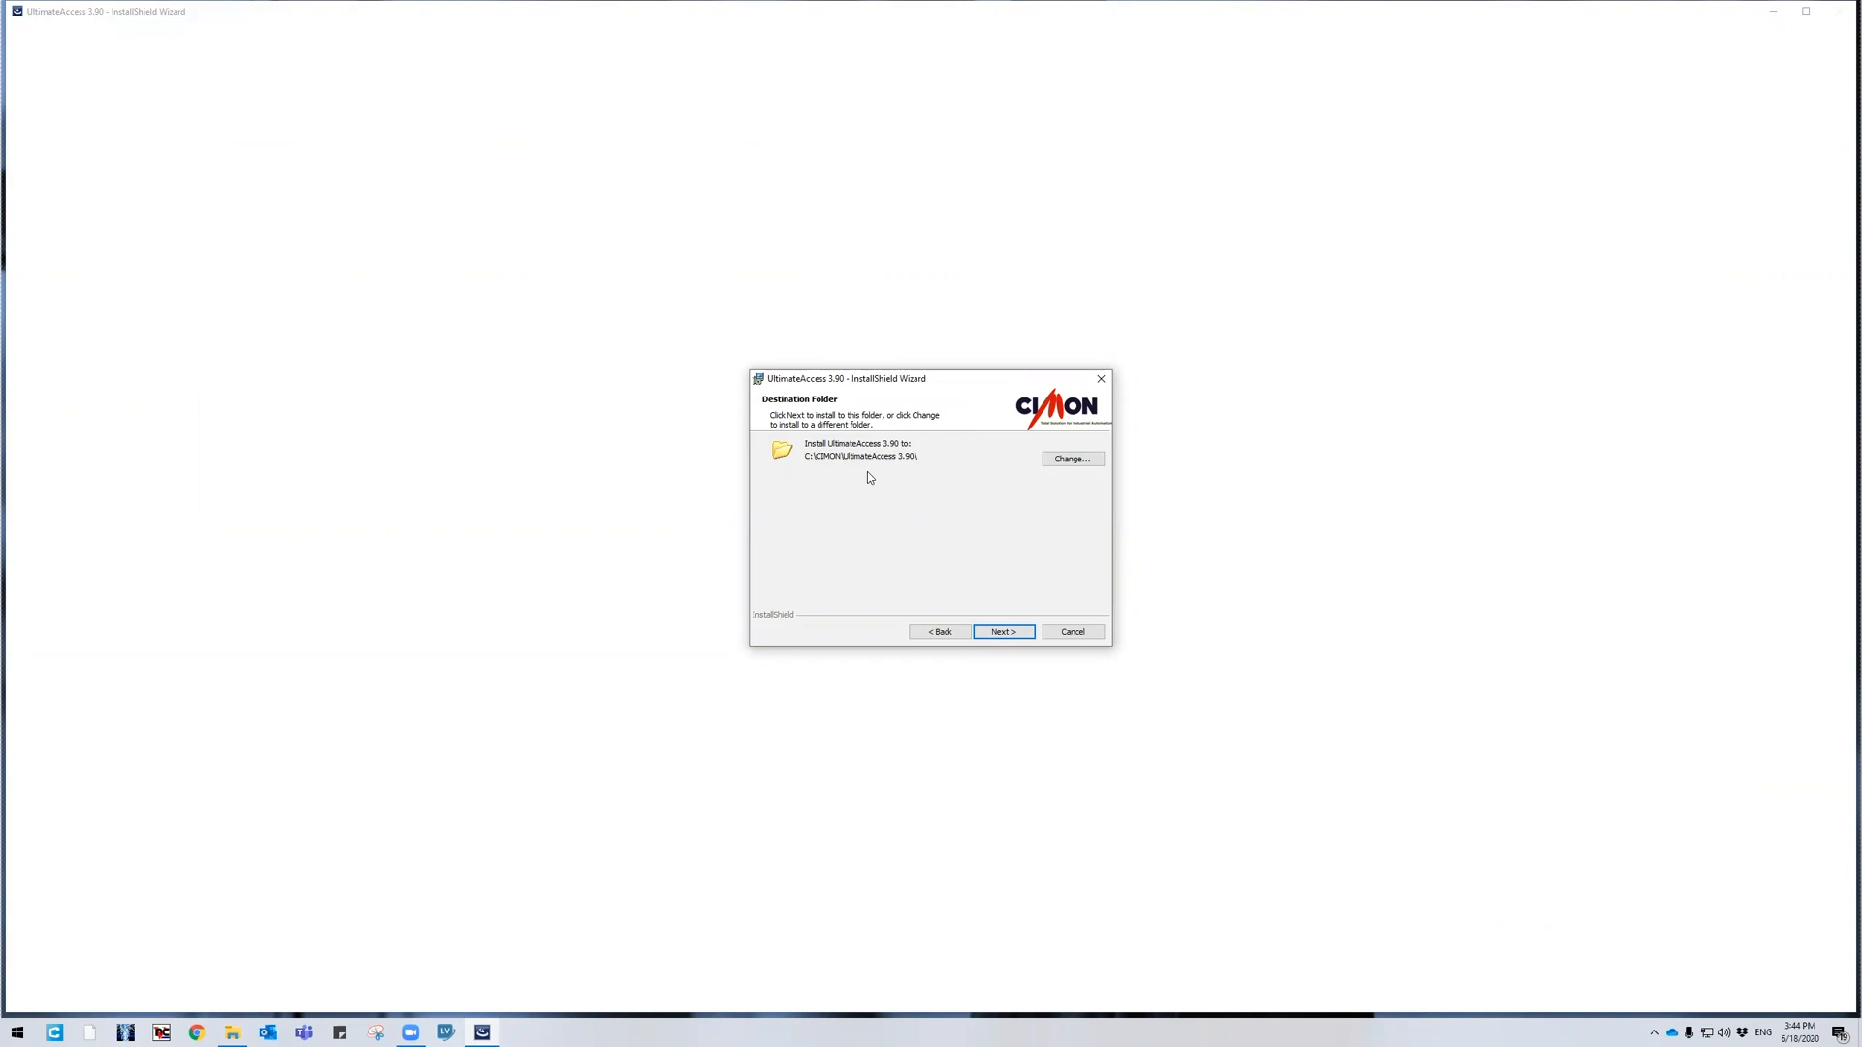
mouse_move(853, 482)
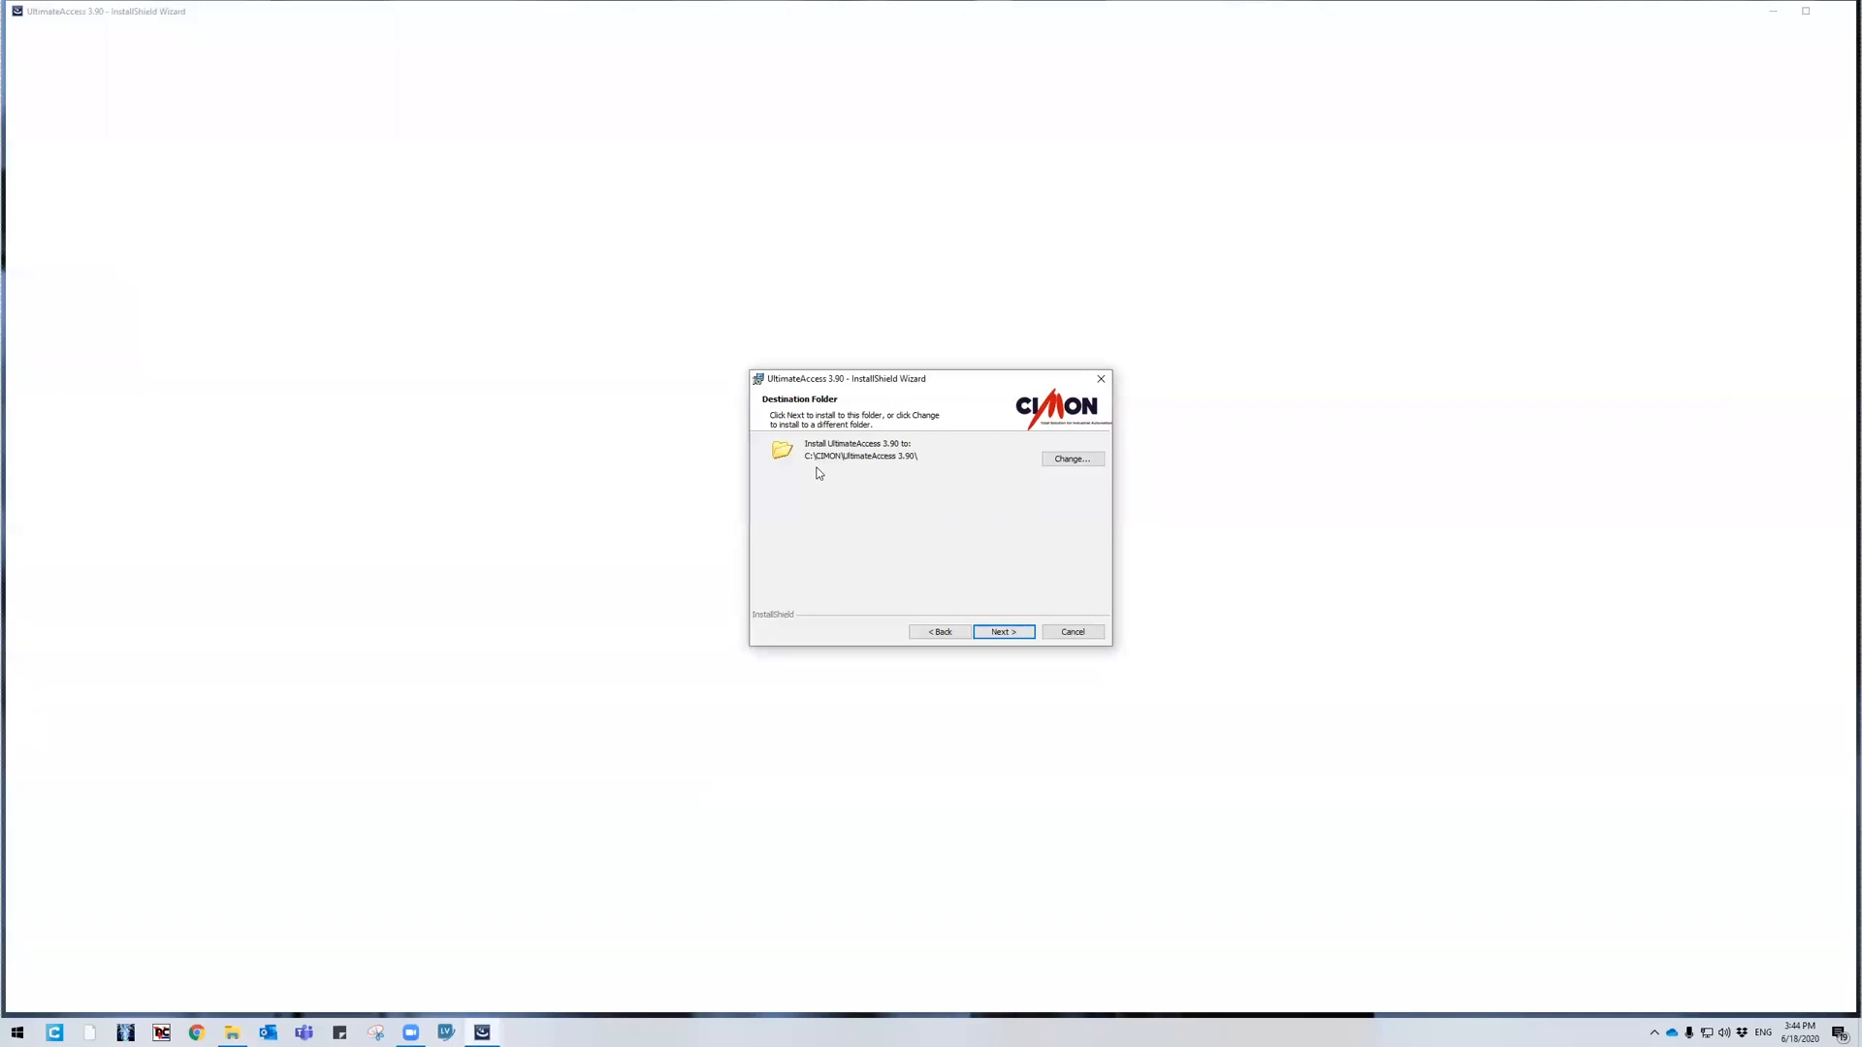
Advance to 'Ready to Install the Program' and begin installing UltimateAccess 3.90
click(1002, 630)
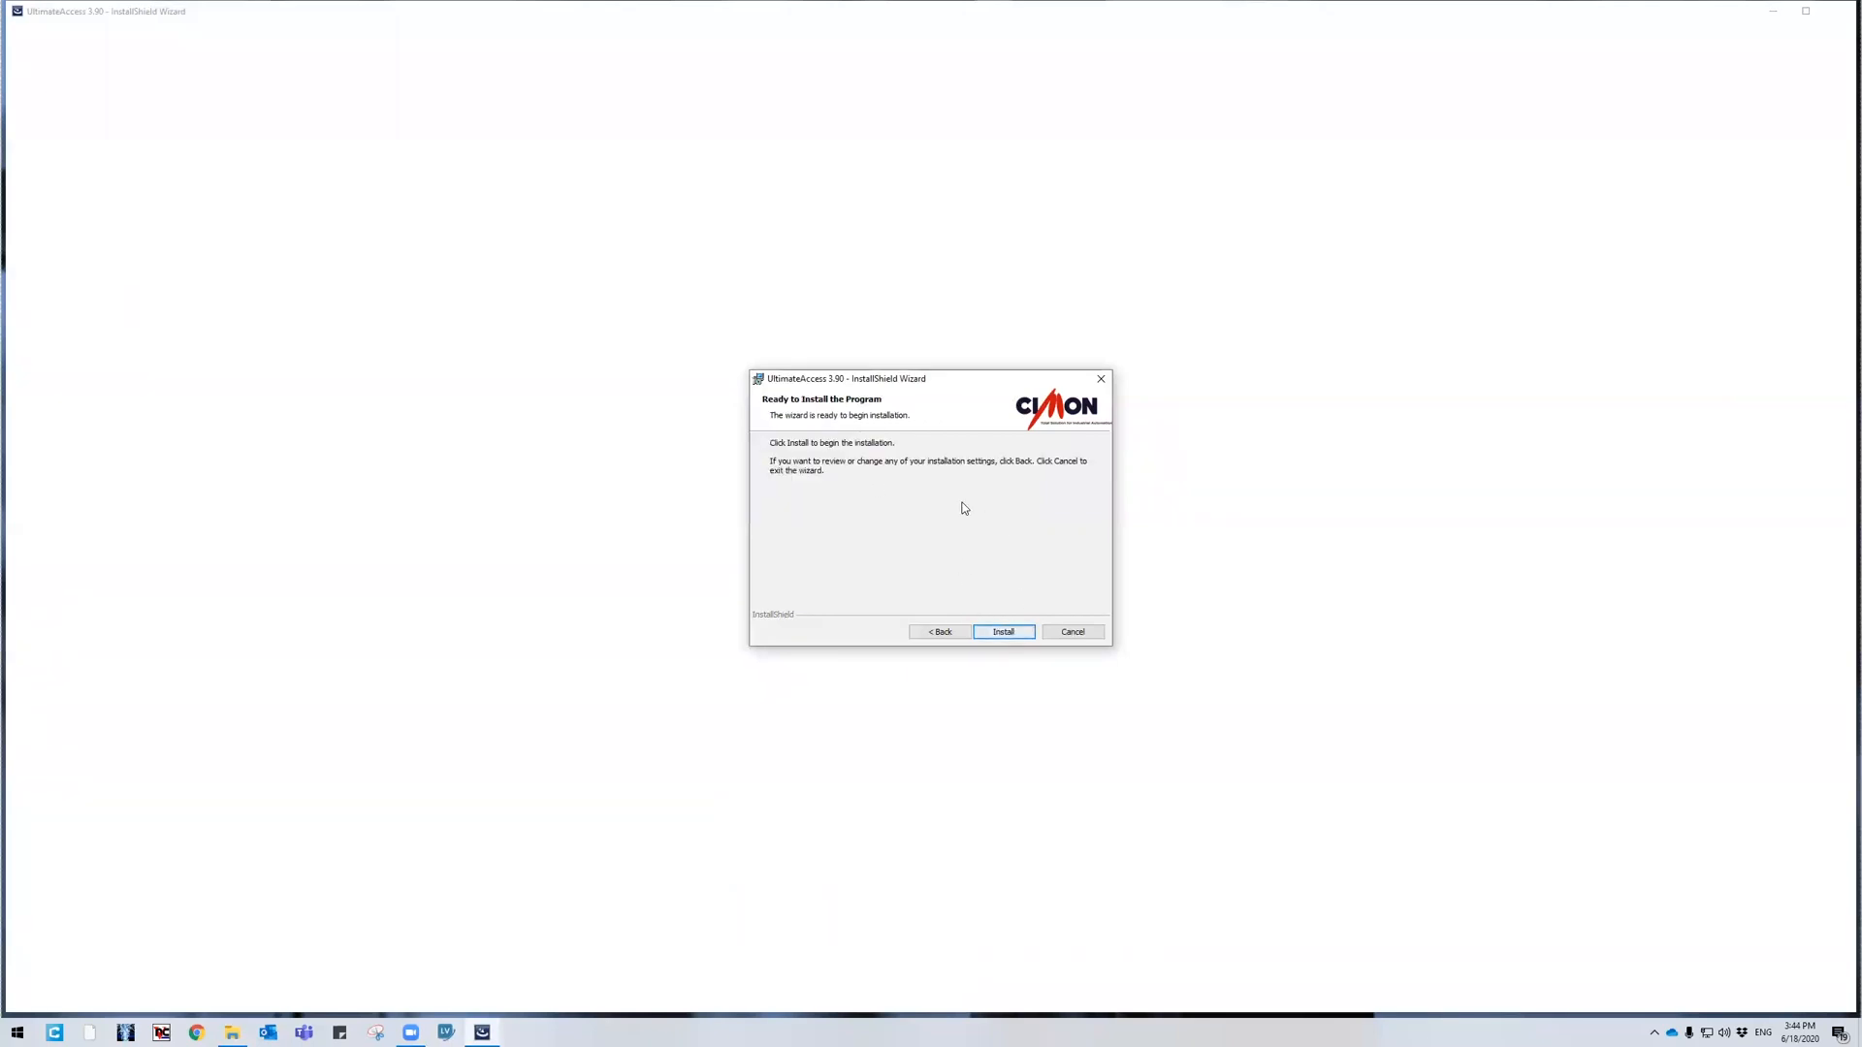
click(1002, 630)
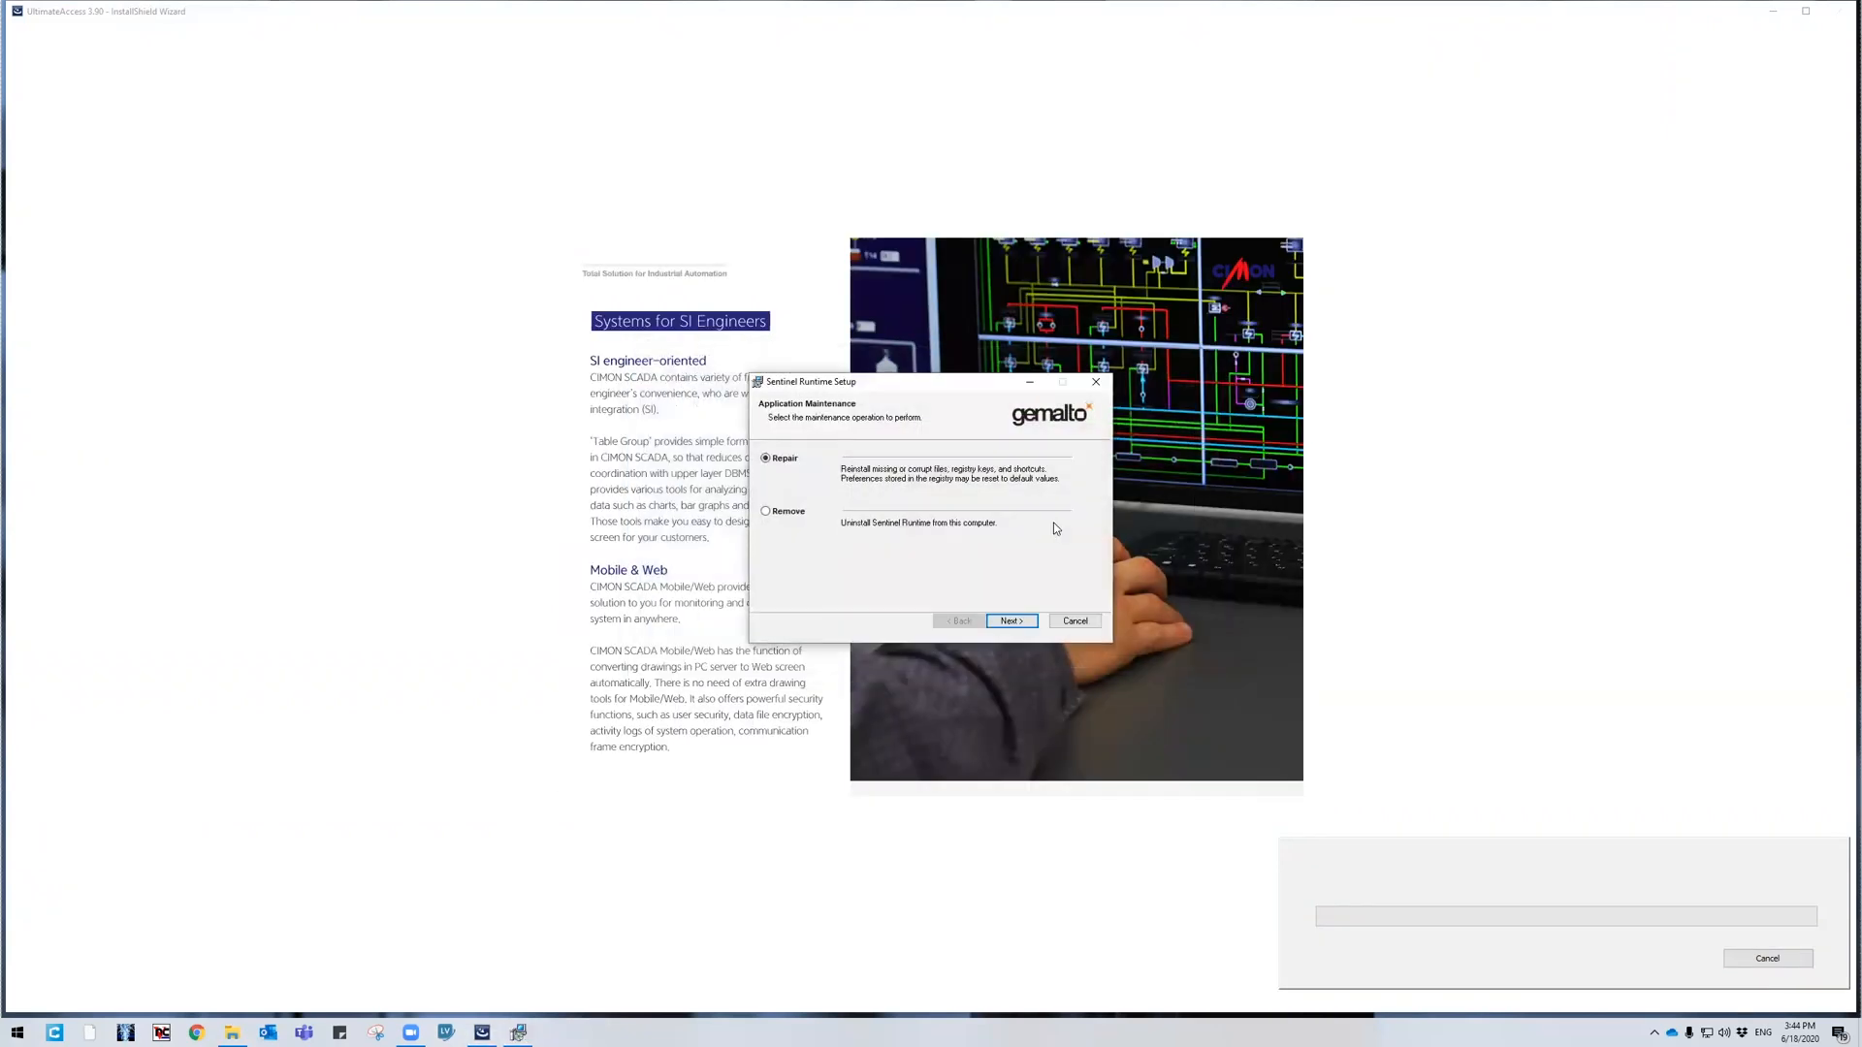
mouse_move(816, 481)
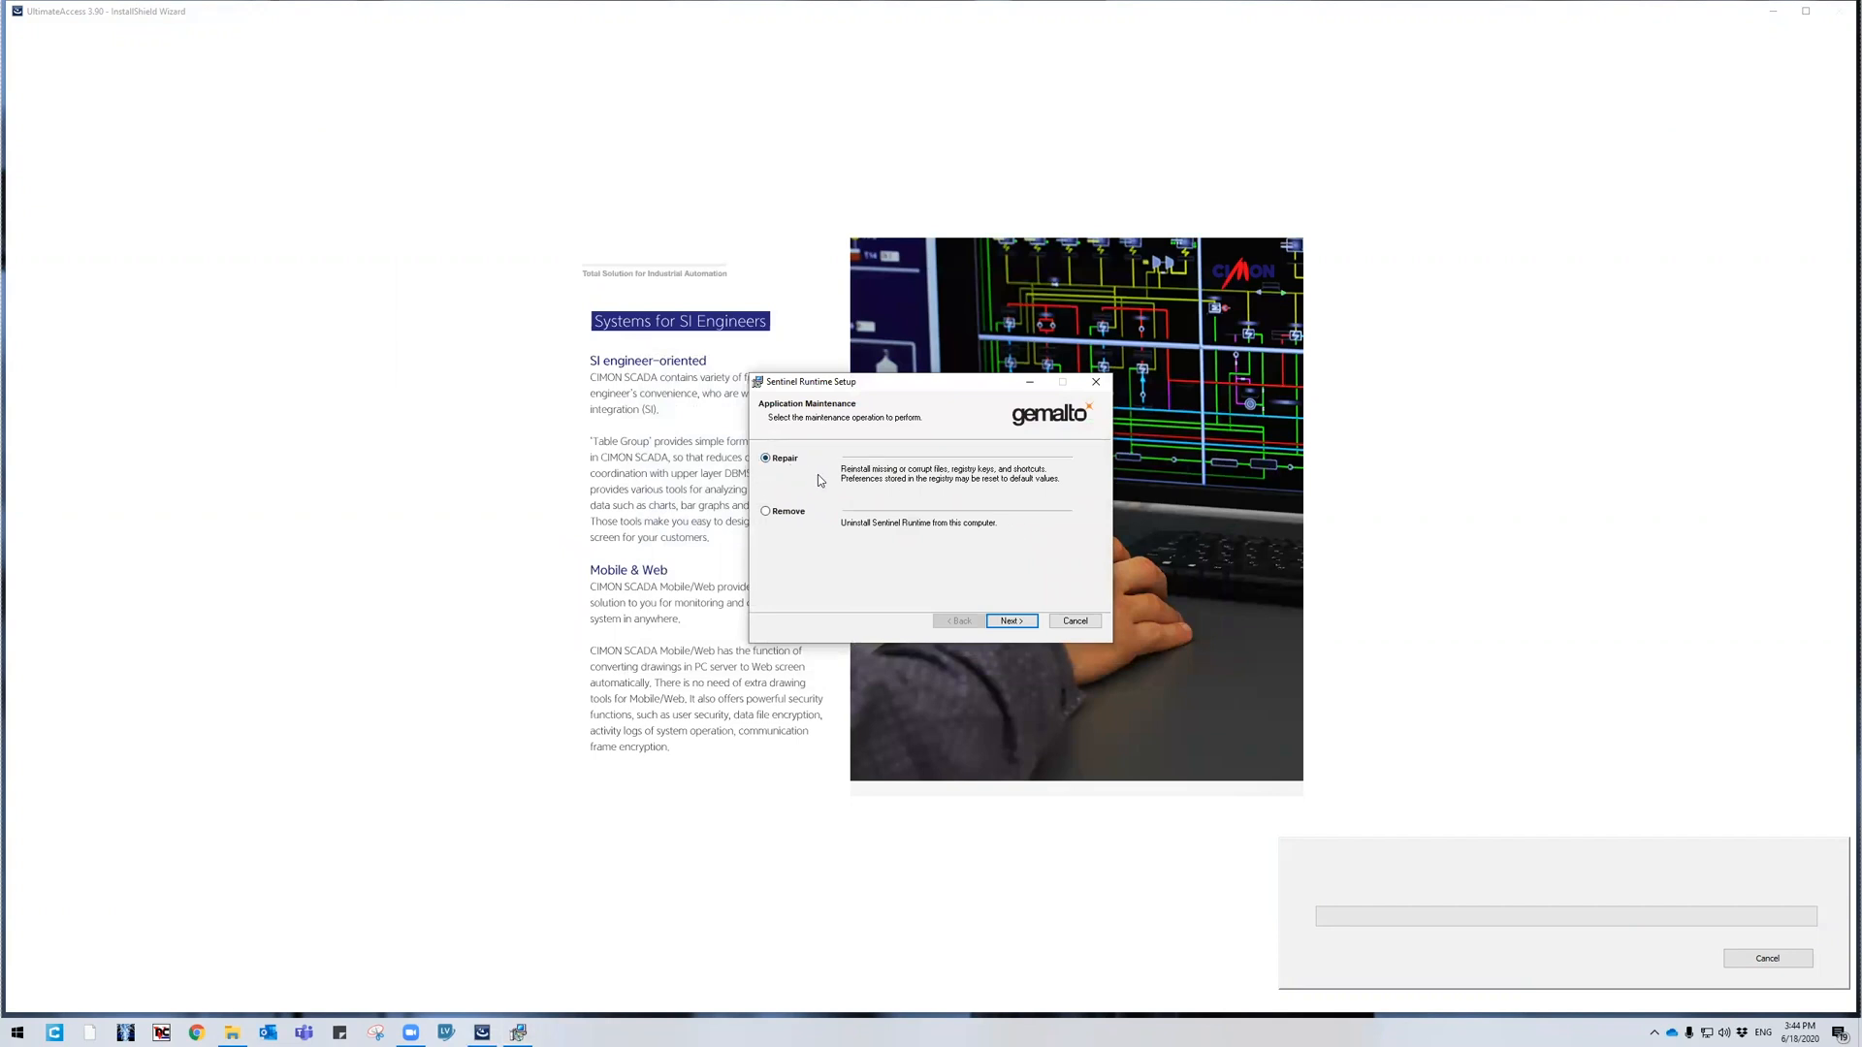
mouse_move(814, 483)
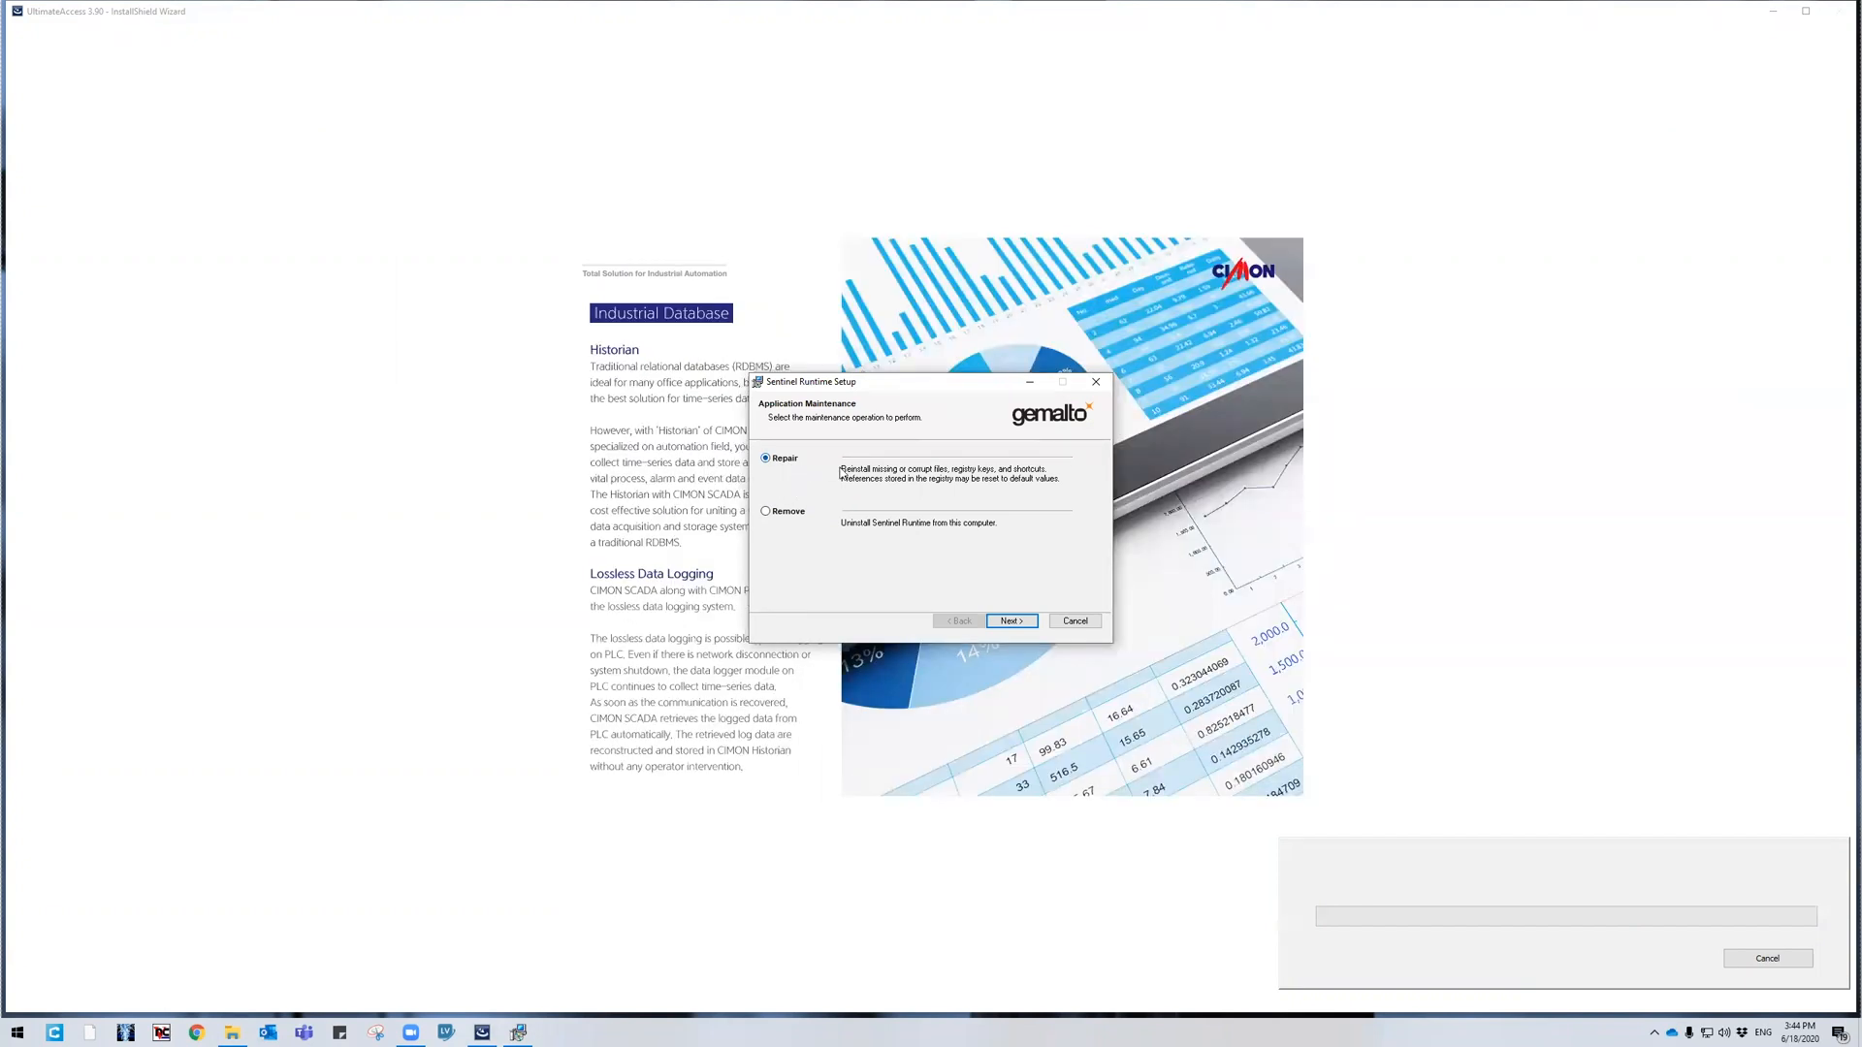
mouse_move(888, 485)
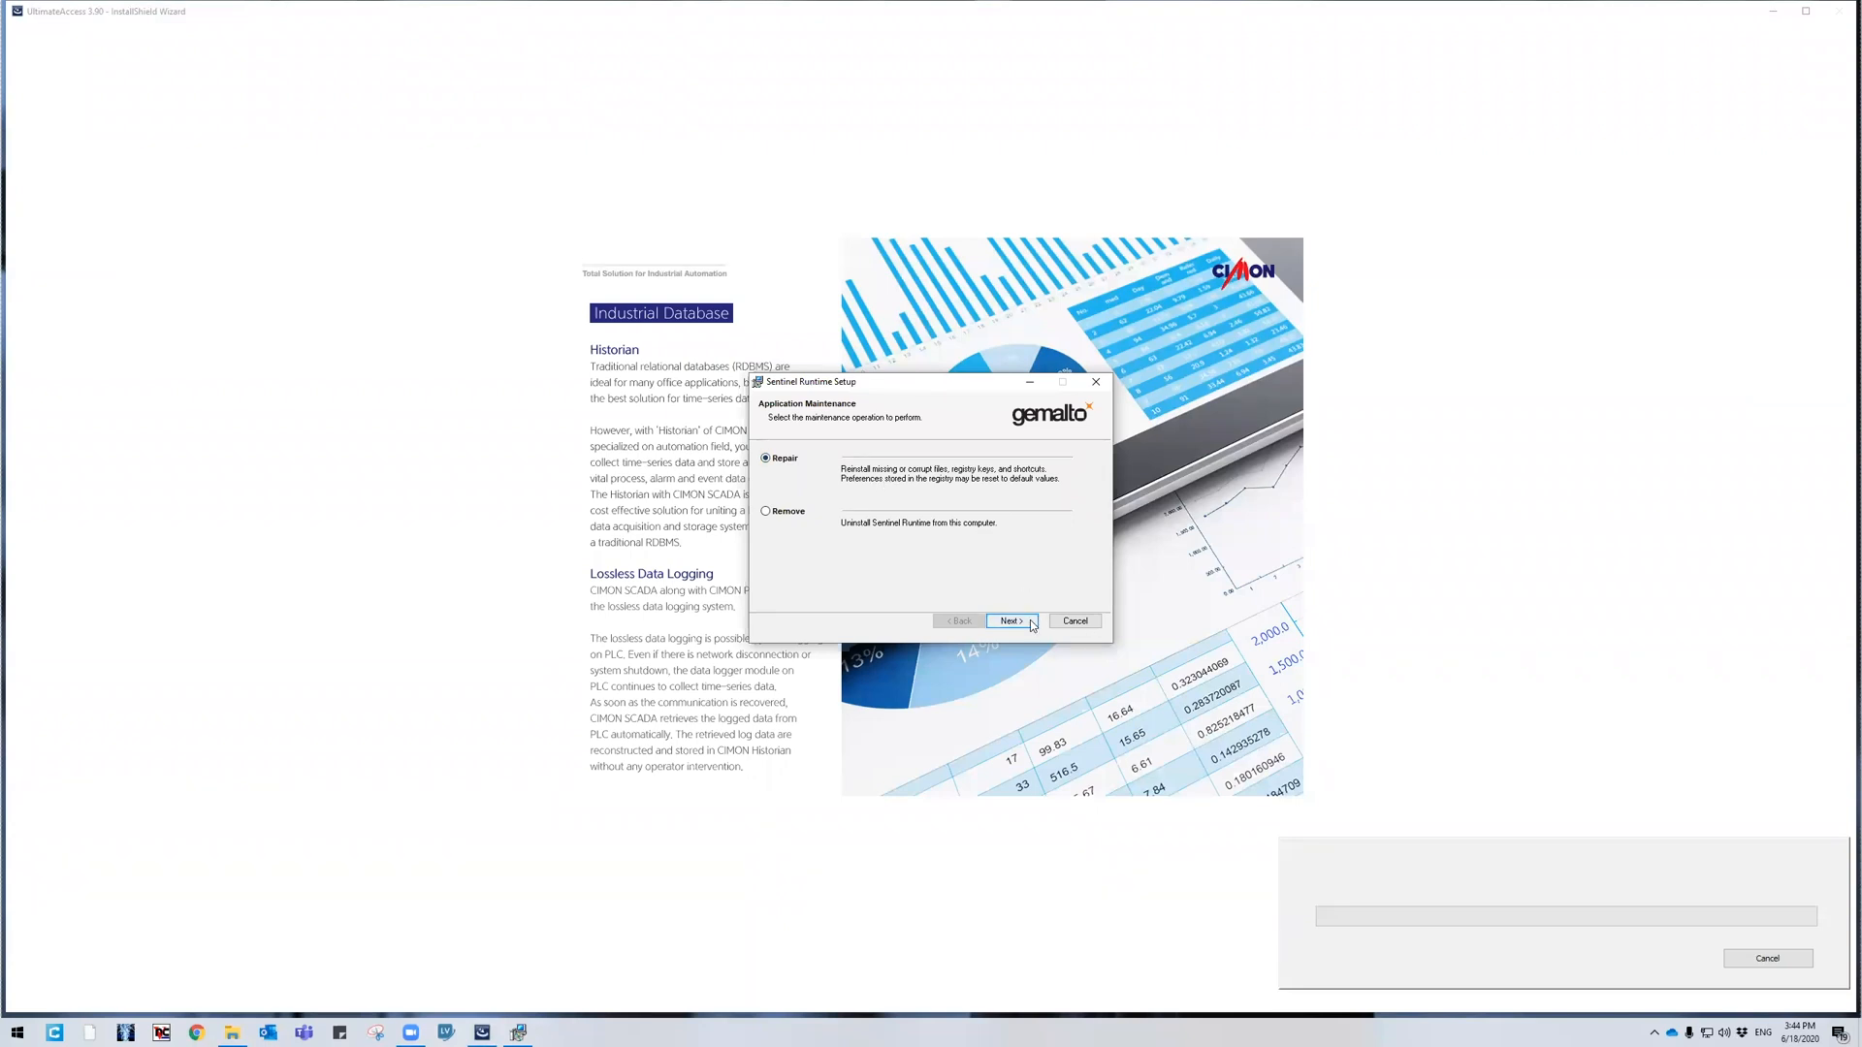
Keep Repair selected in Sentinel Runtime Application Maintenance and continue
click(1008, 620)
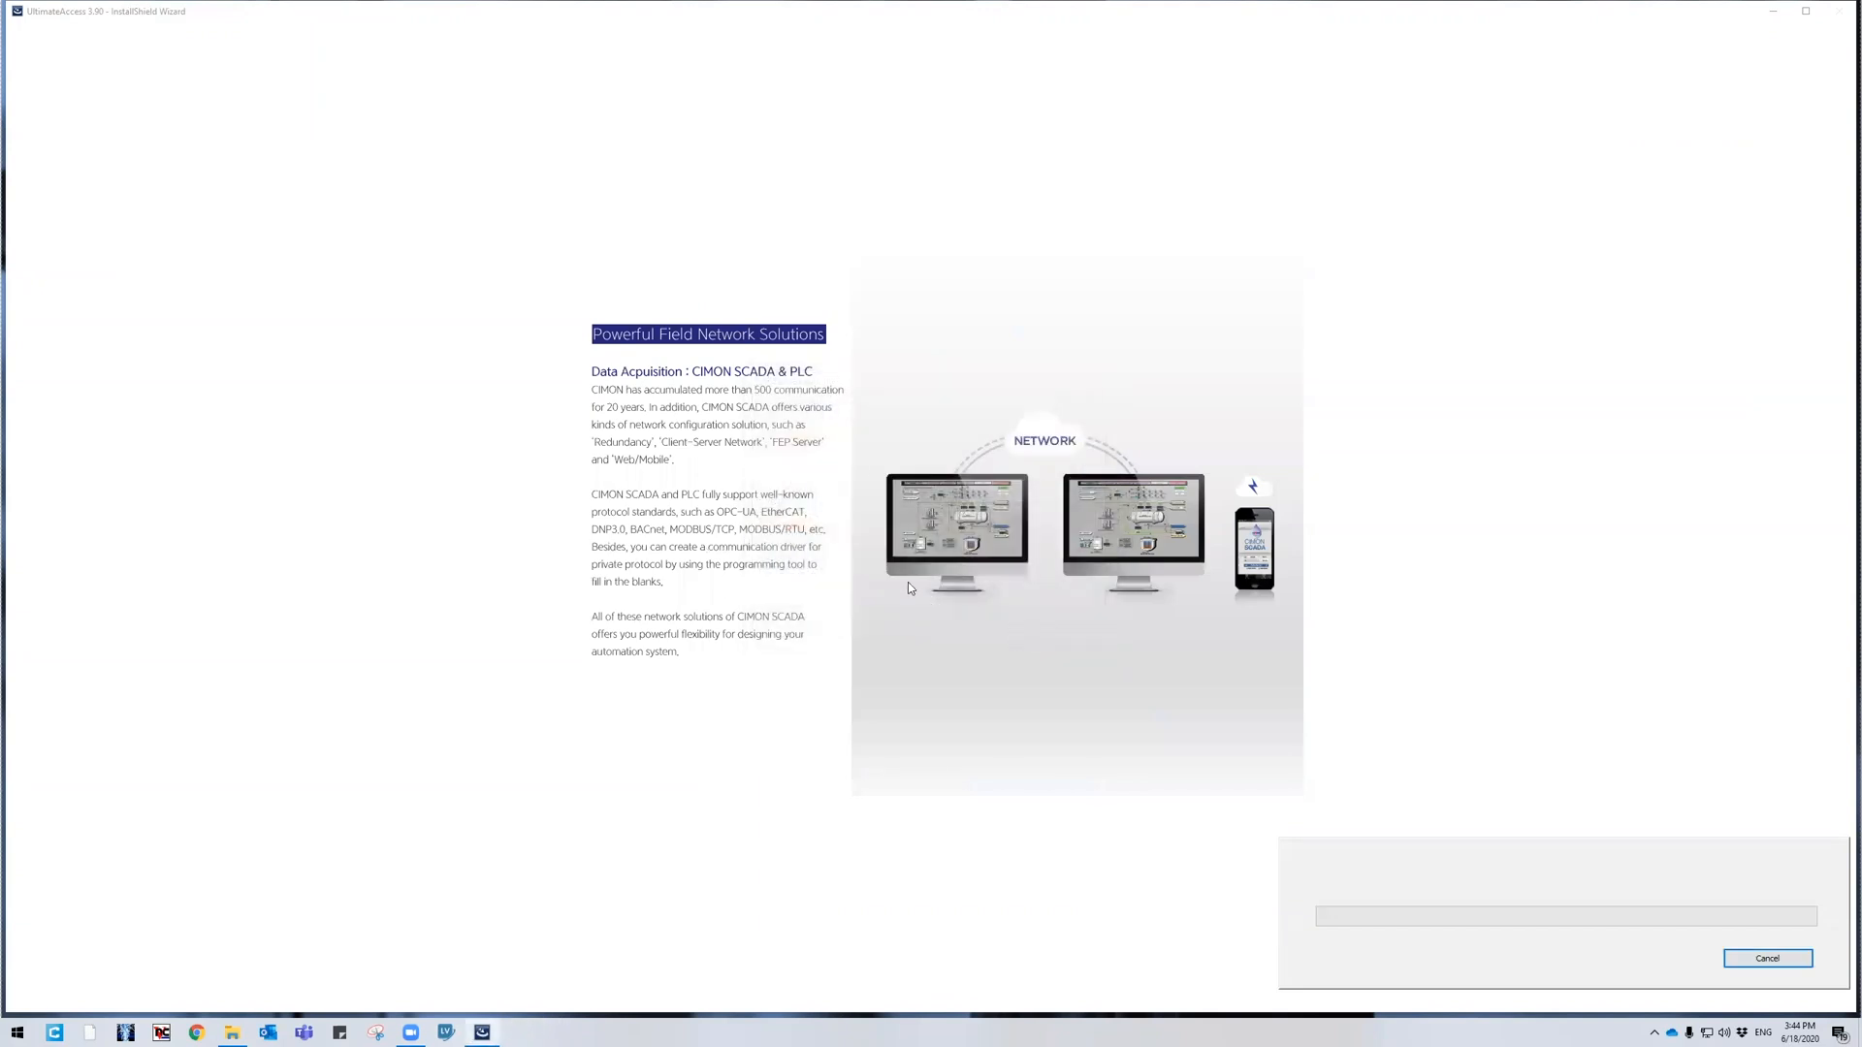
mouse_move(1169, 735)
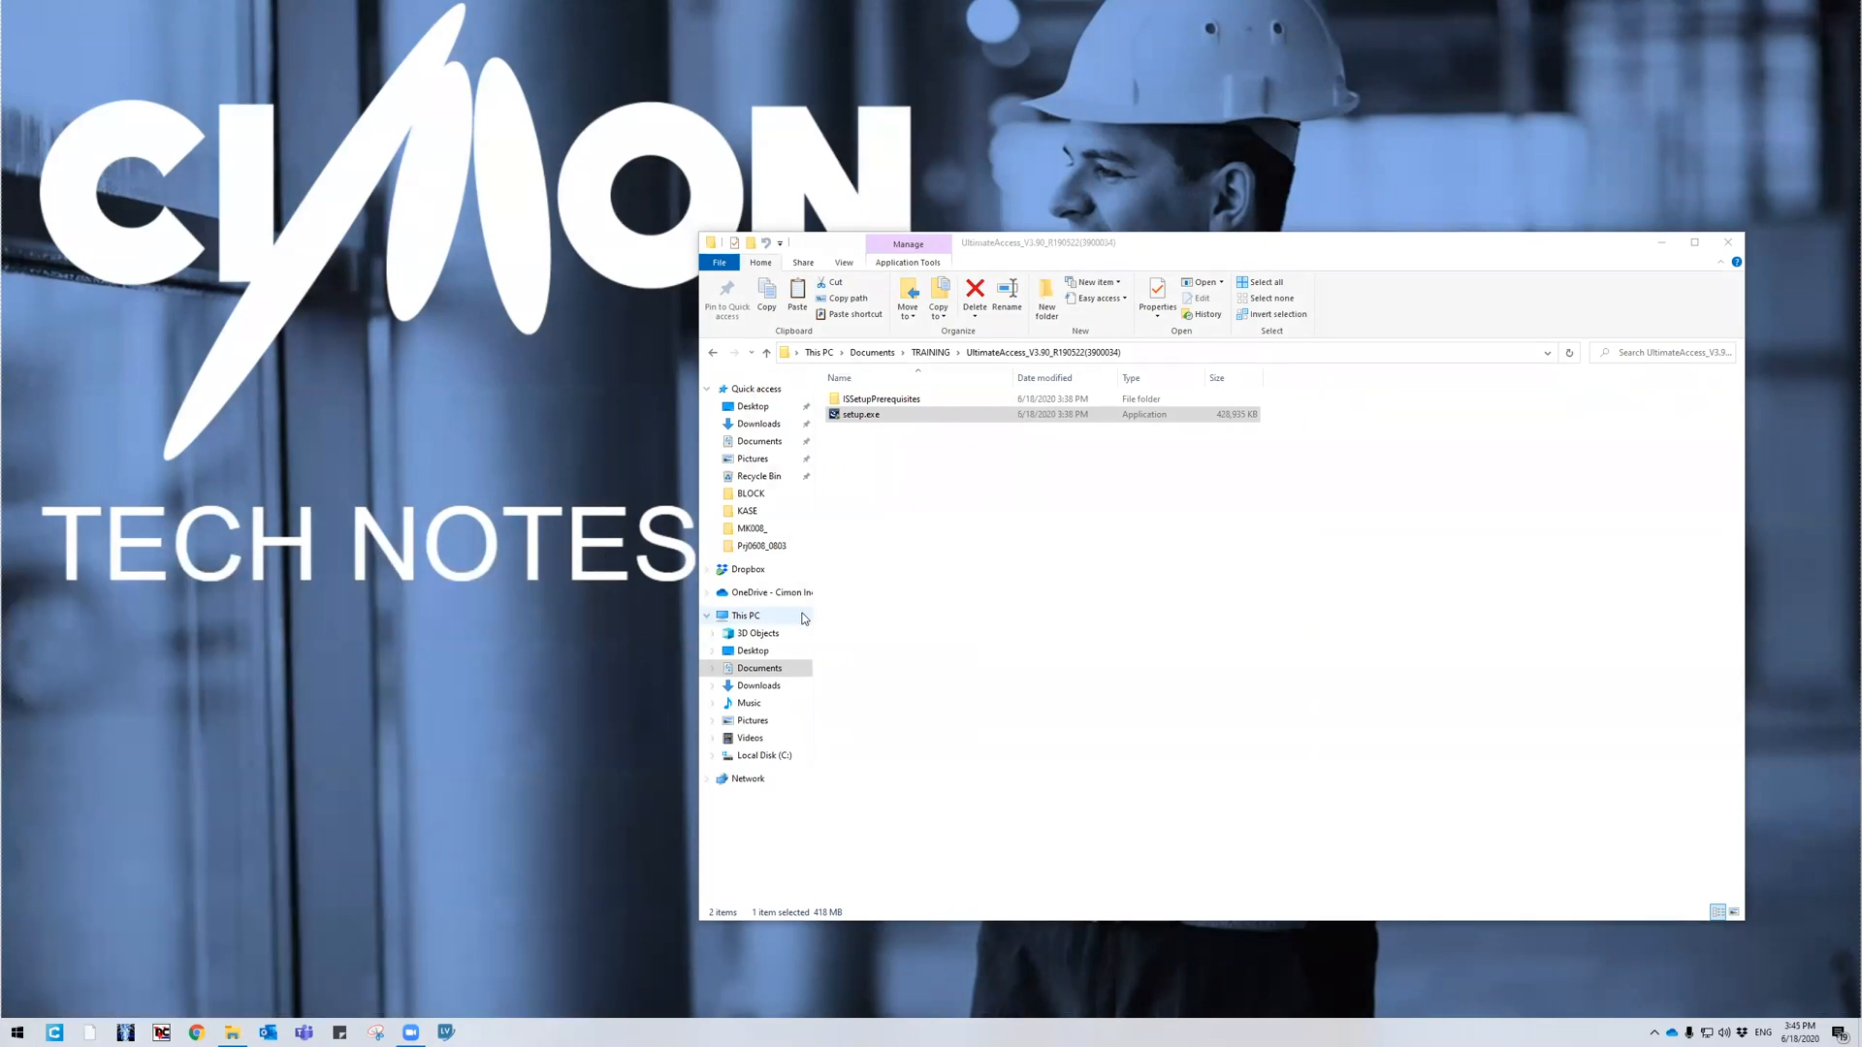
Launch CimonD and open the recent Tutorial project from the Start Option dialog
double_click(860, 413)
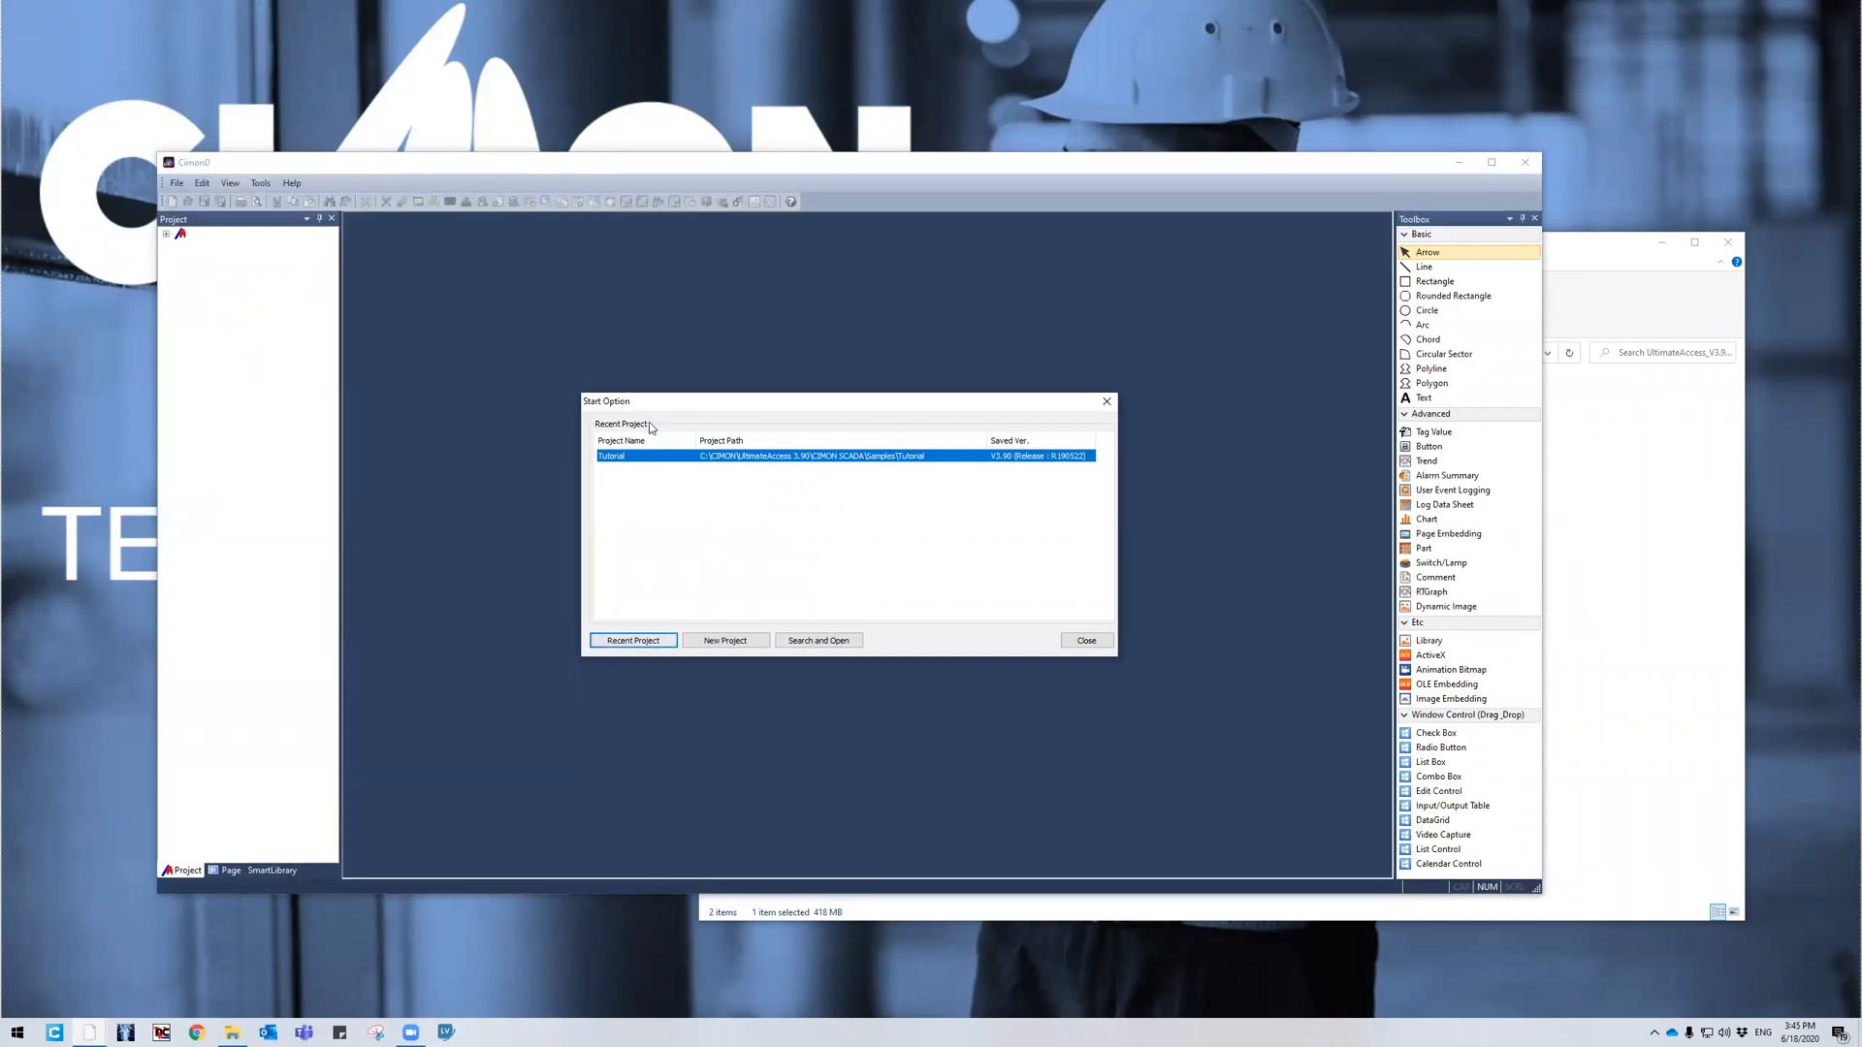
click(631, 640)
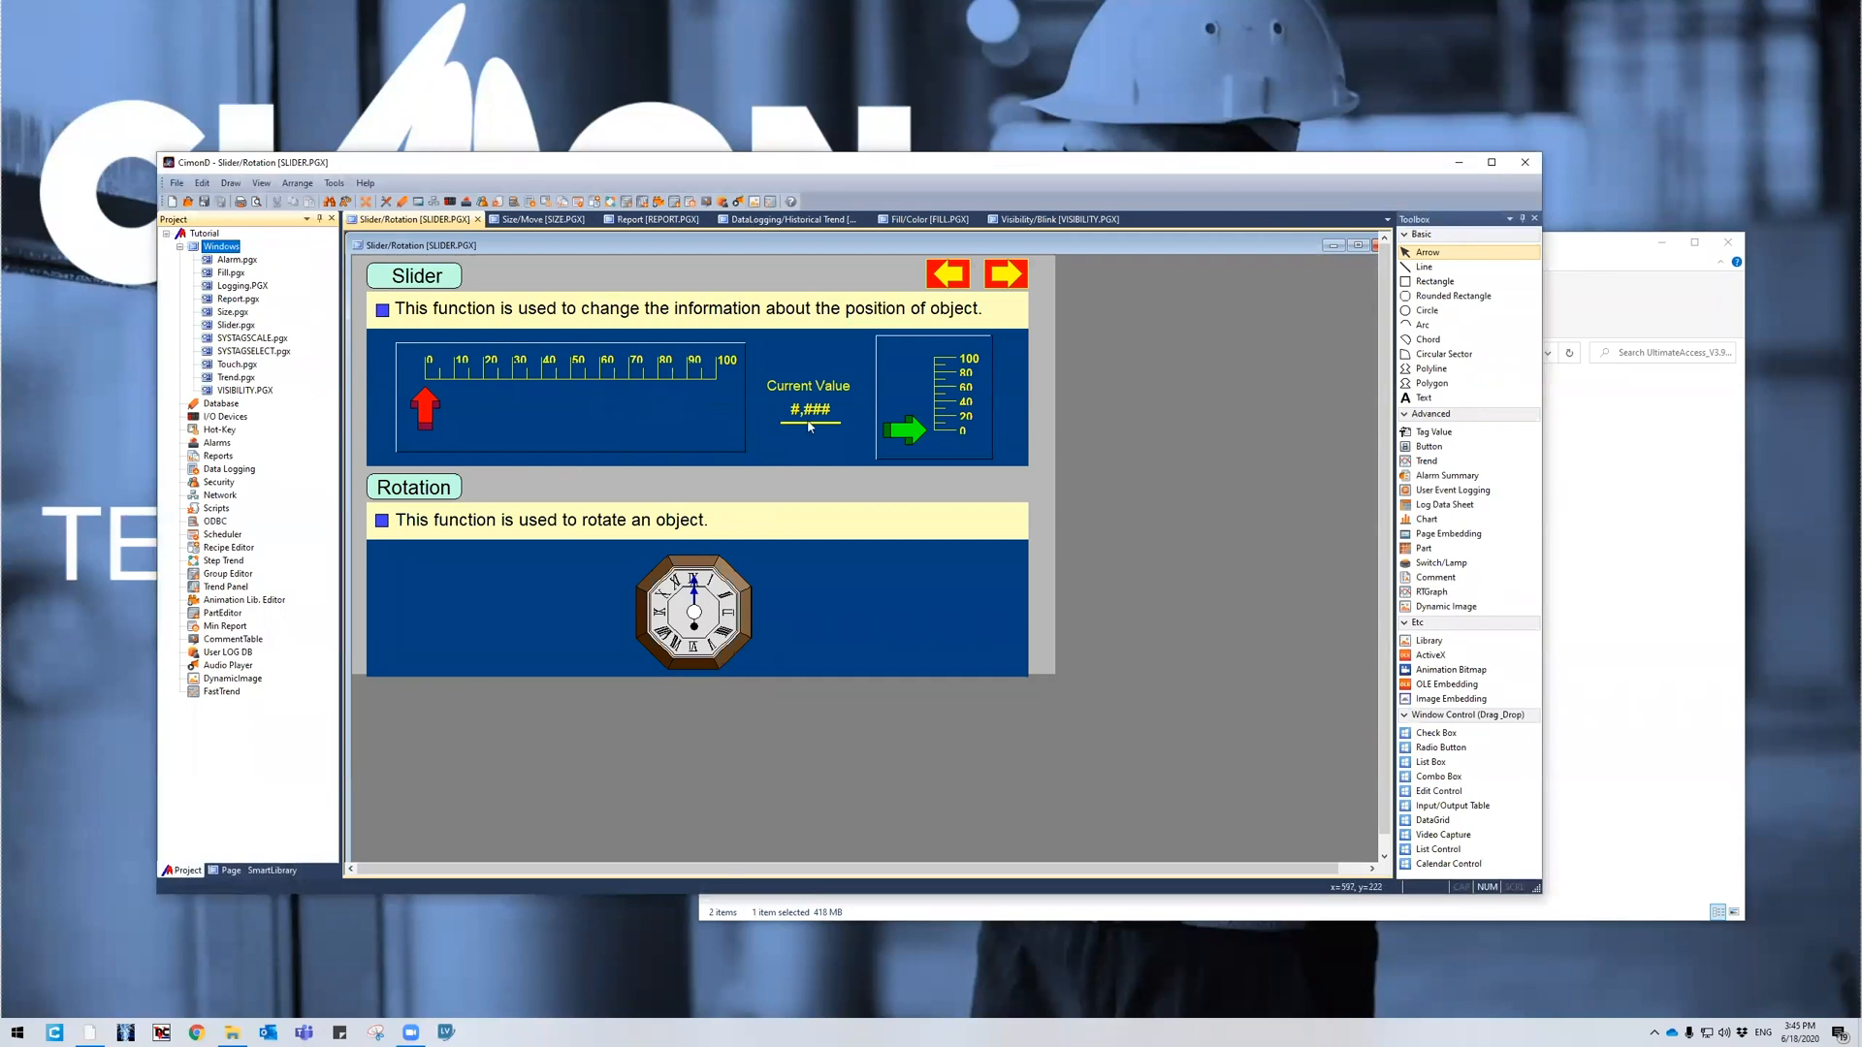
mouse_move(1524, 163)
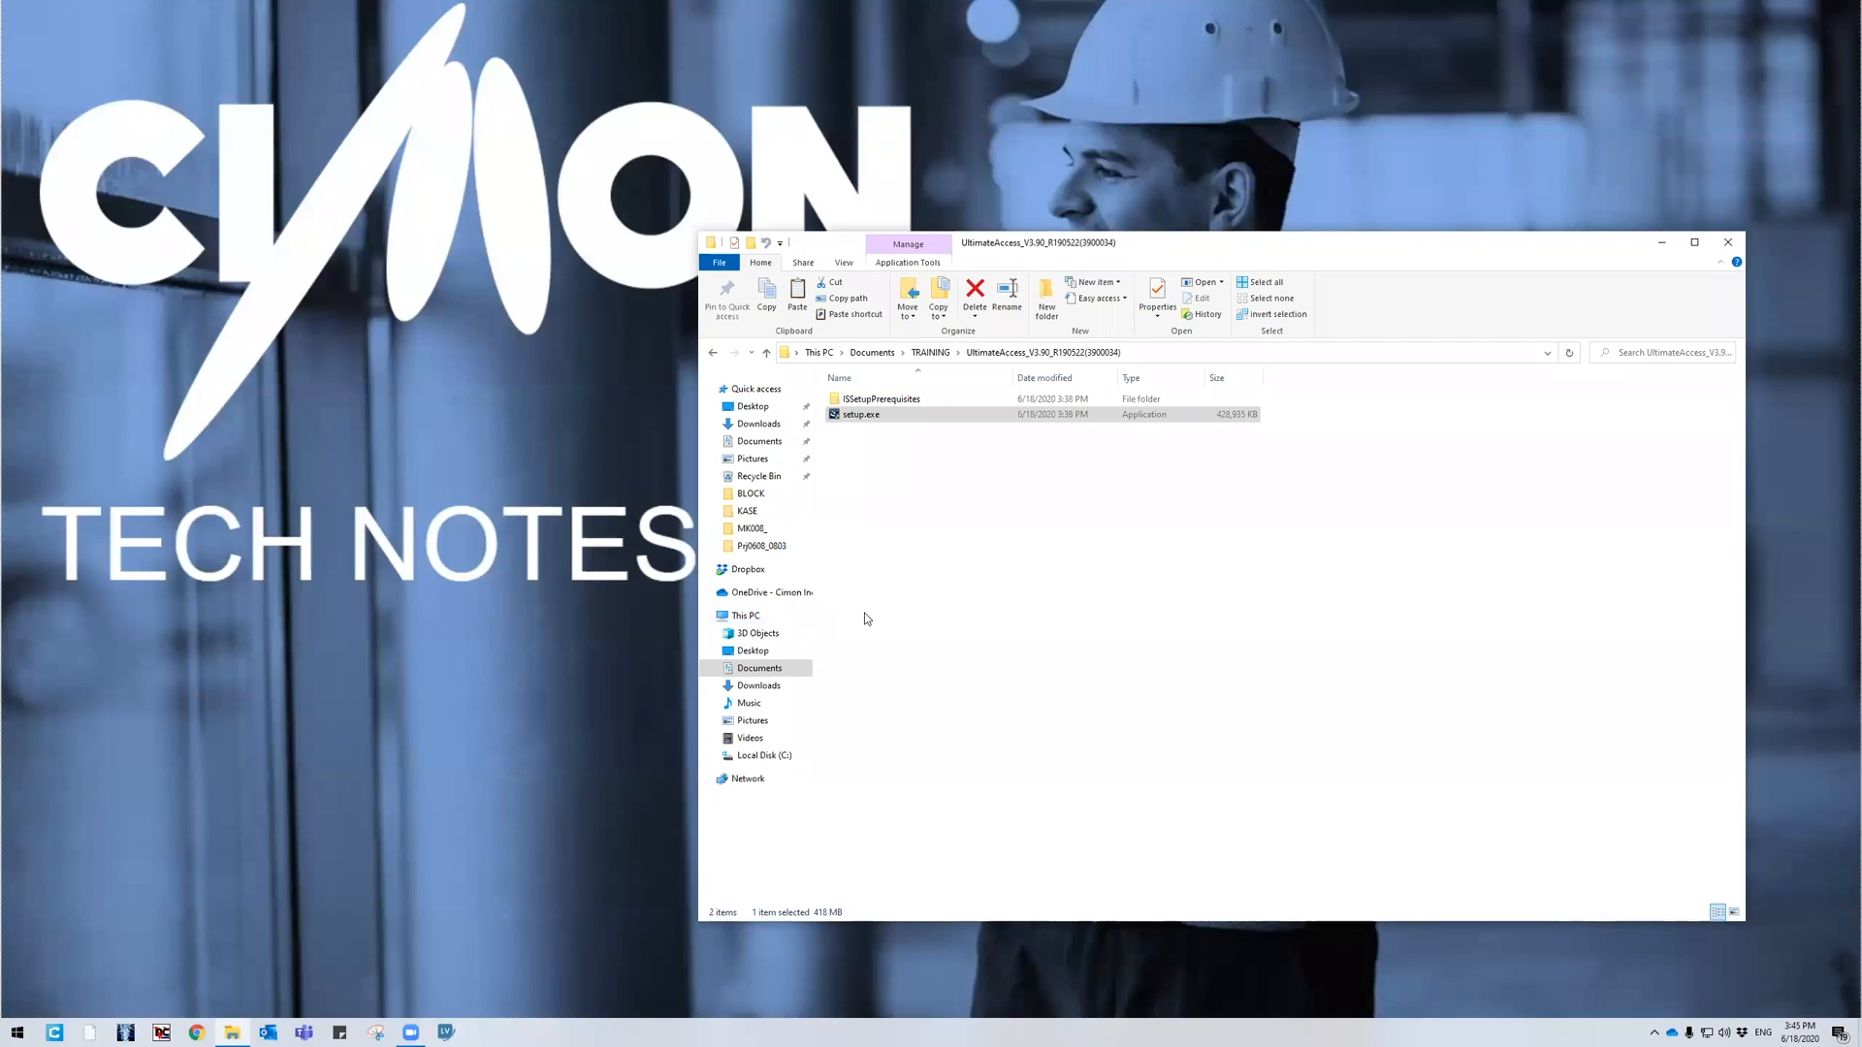
Open ISSetupPrerequisites, view the vcredist_x86 subfolder, then the dotnetfx35 subfolder
click(881, 398)
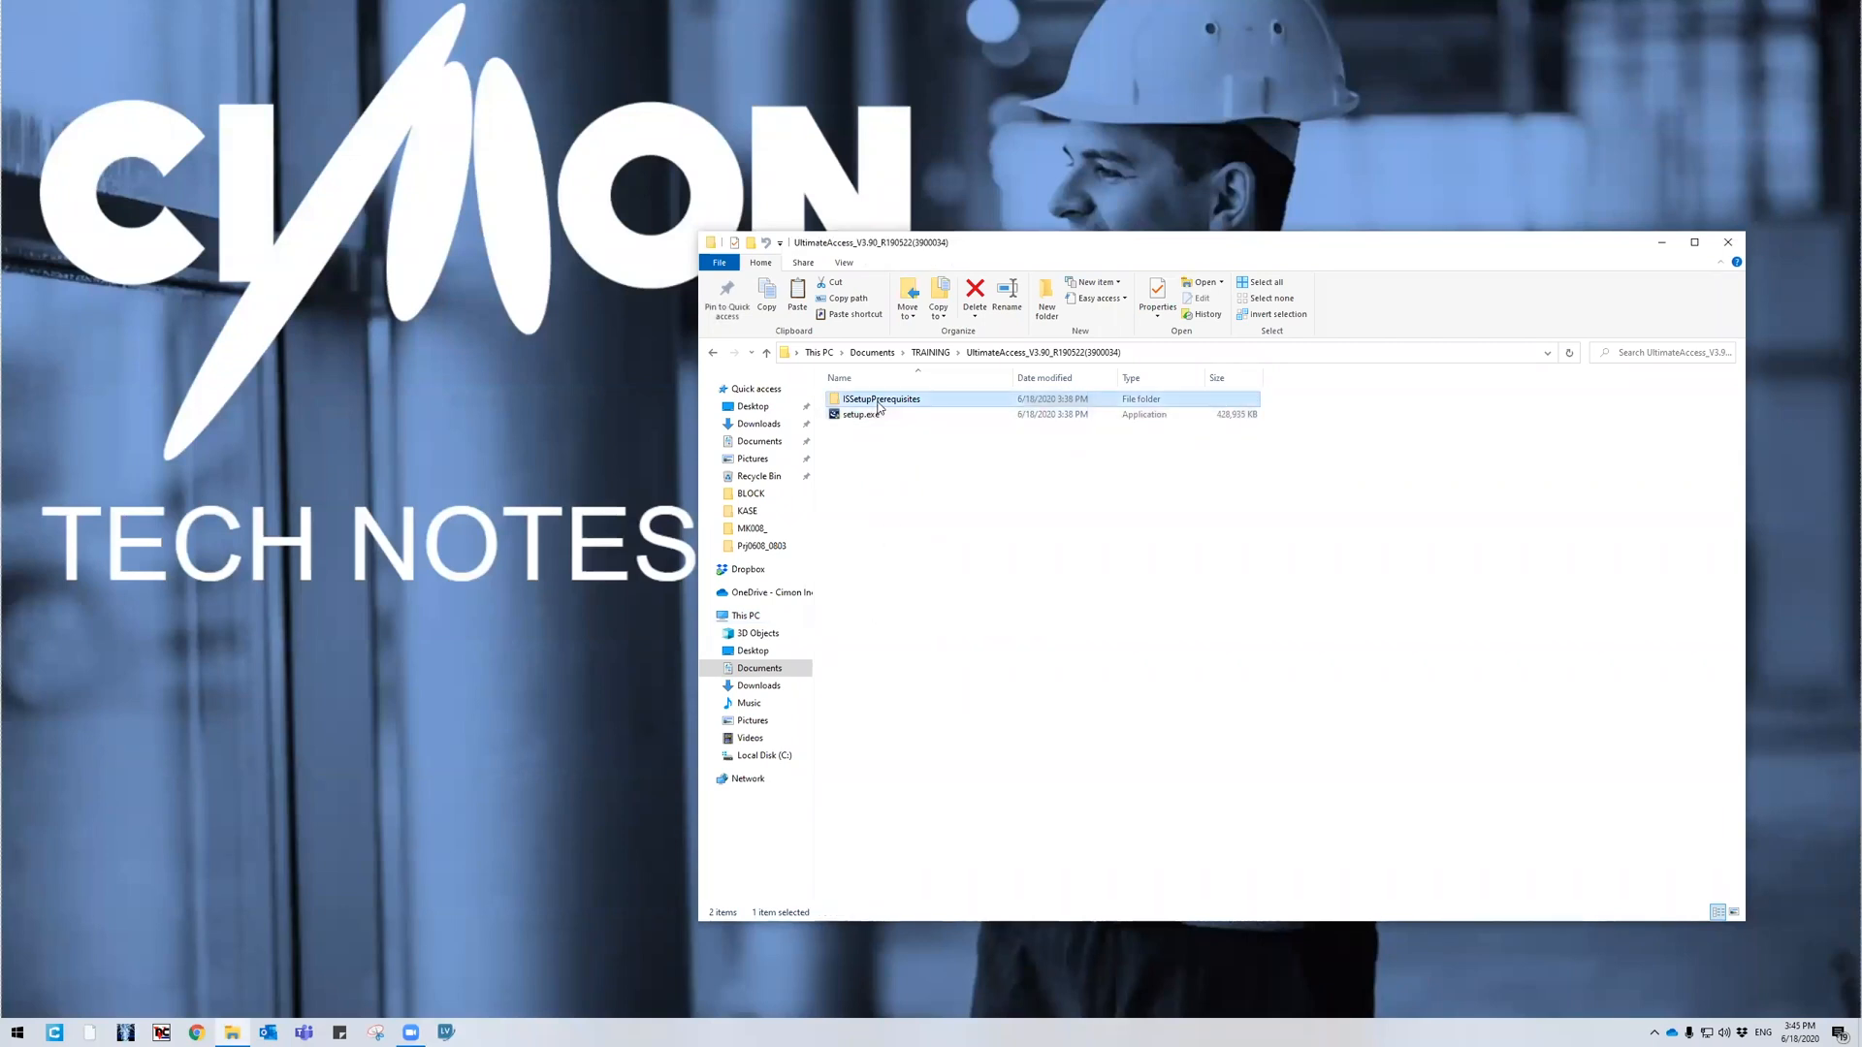
double_click(881, 398)
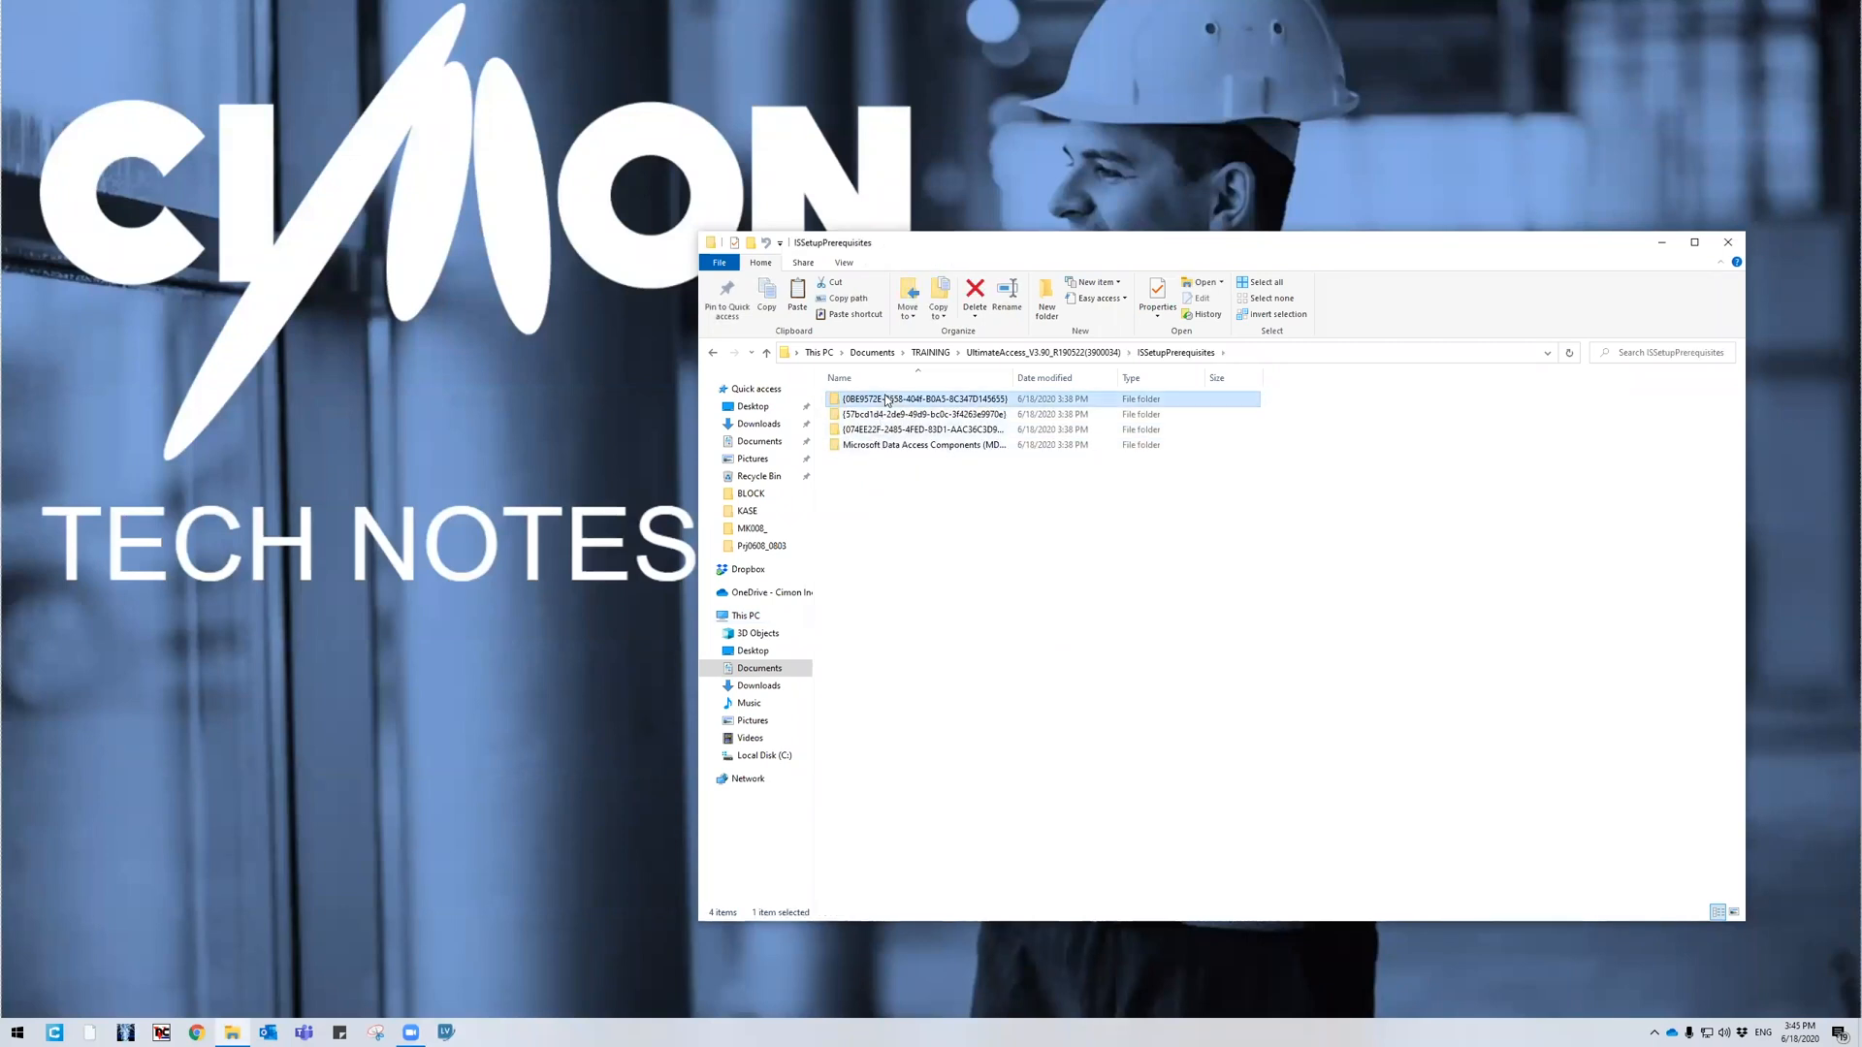
double_click(926, 398)
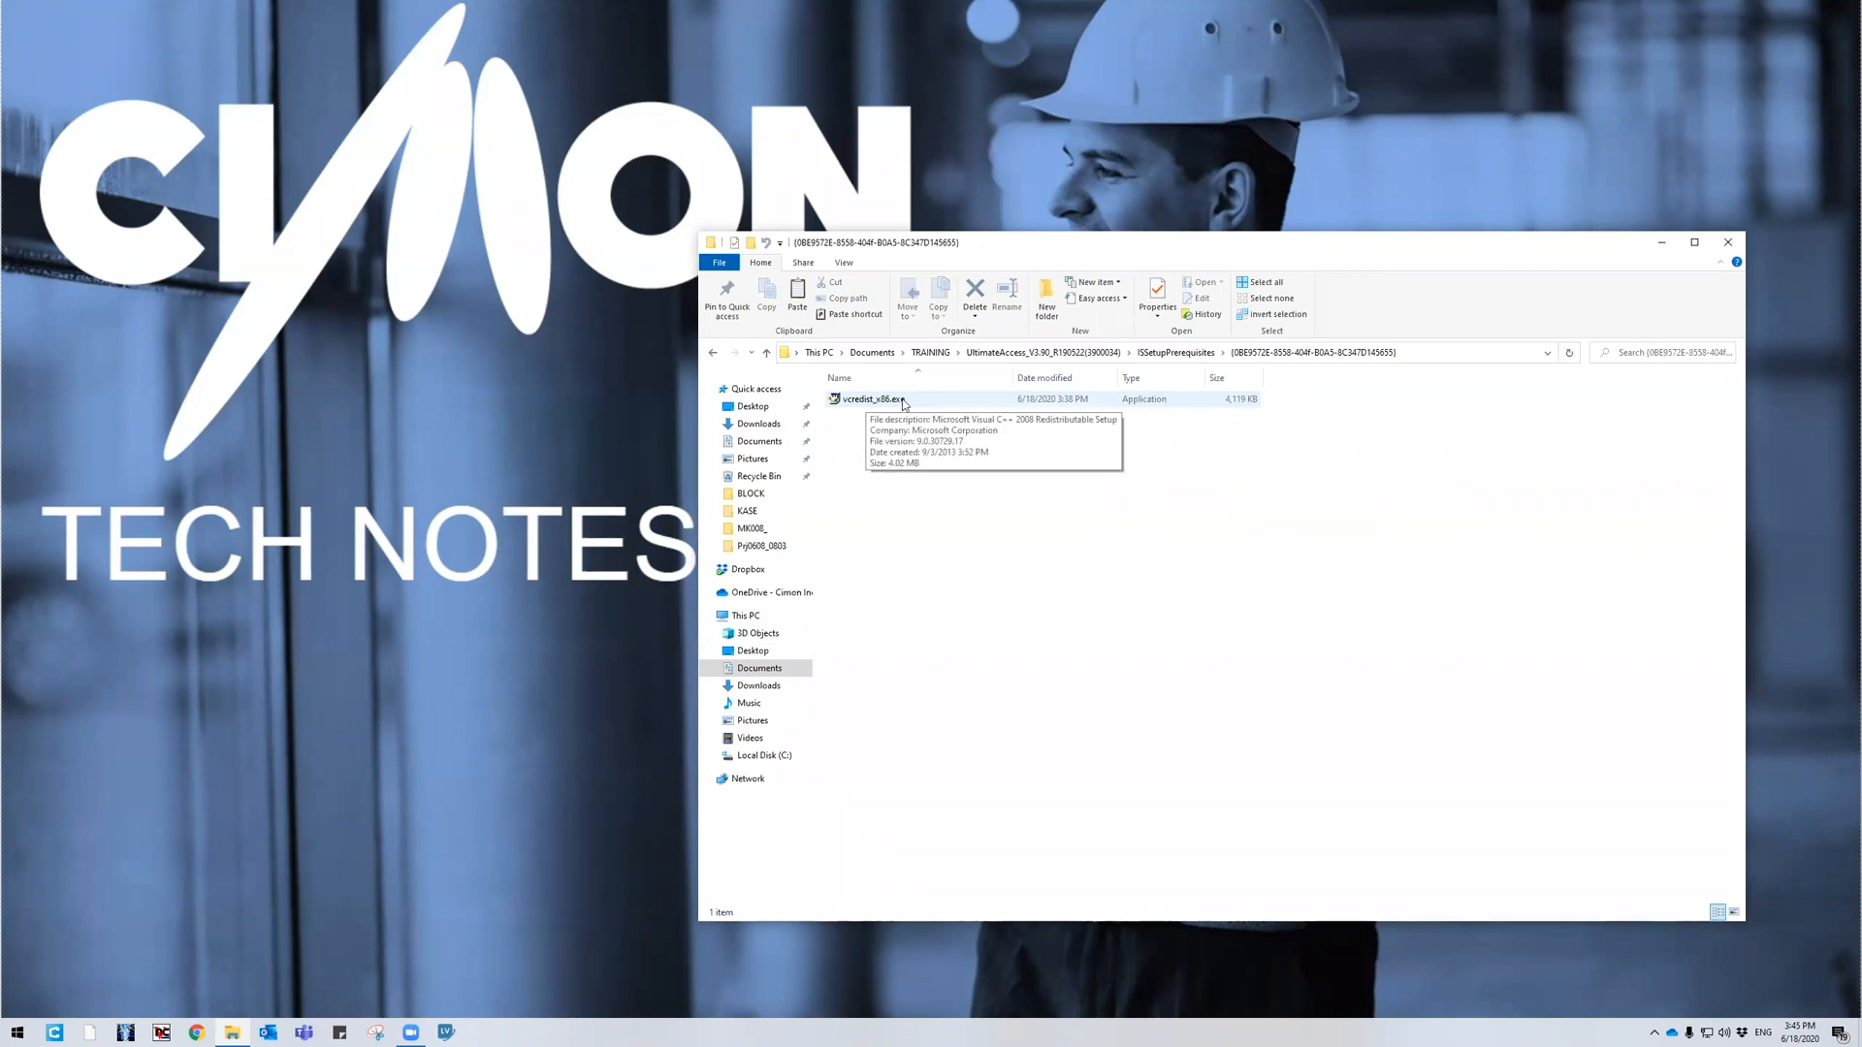
mouse_move(867, 410)
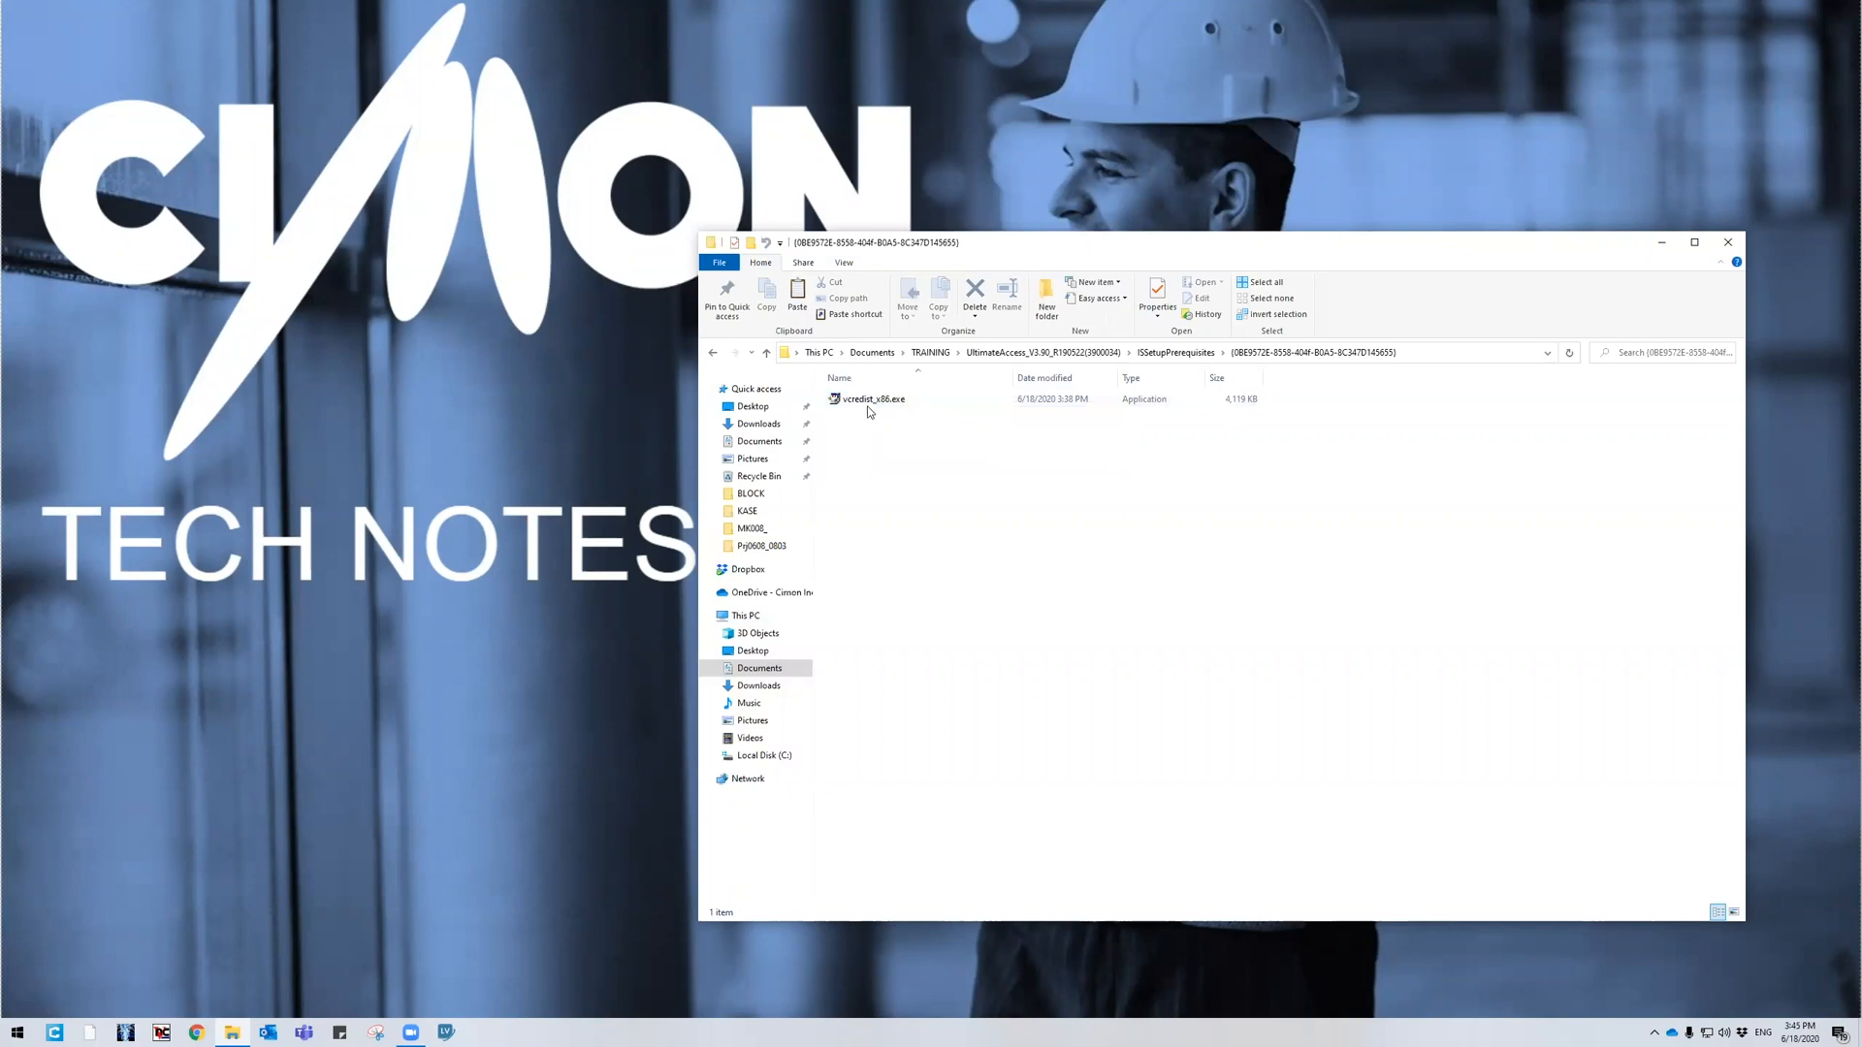
mouse_move(868, 398)
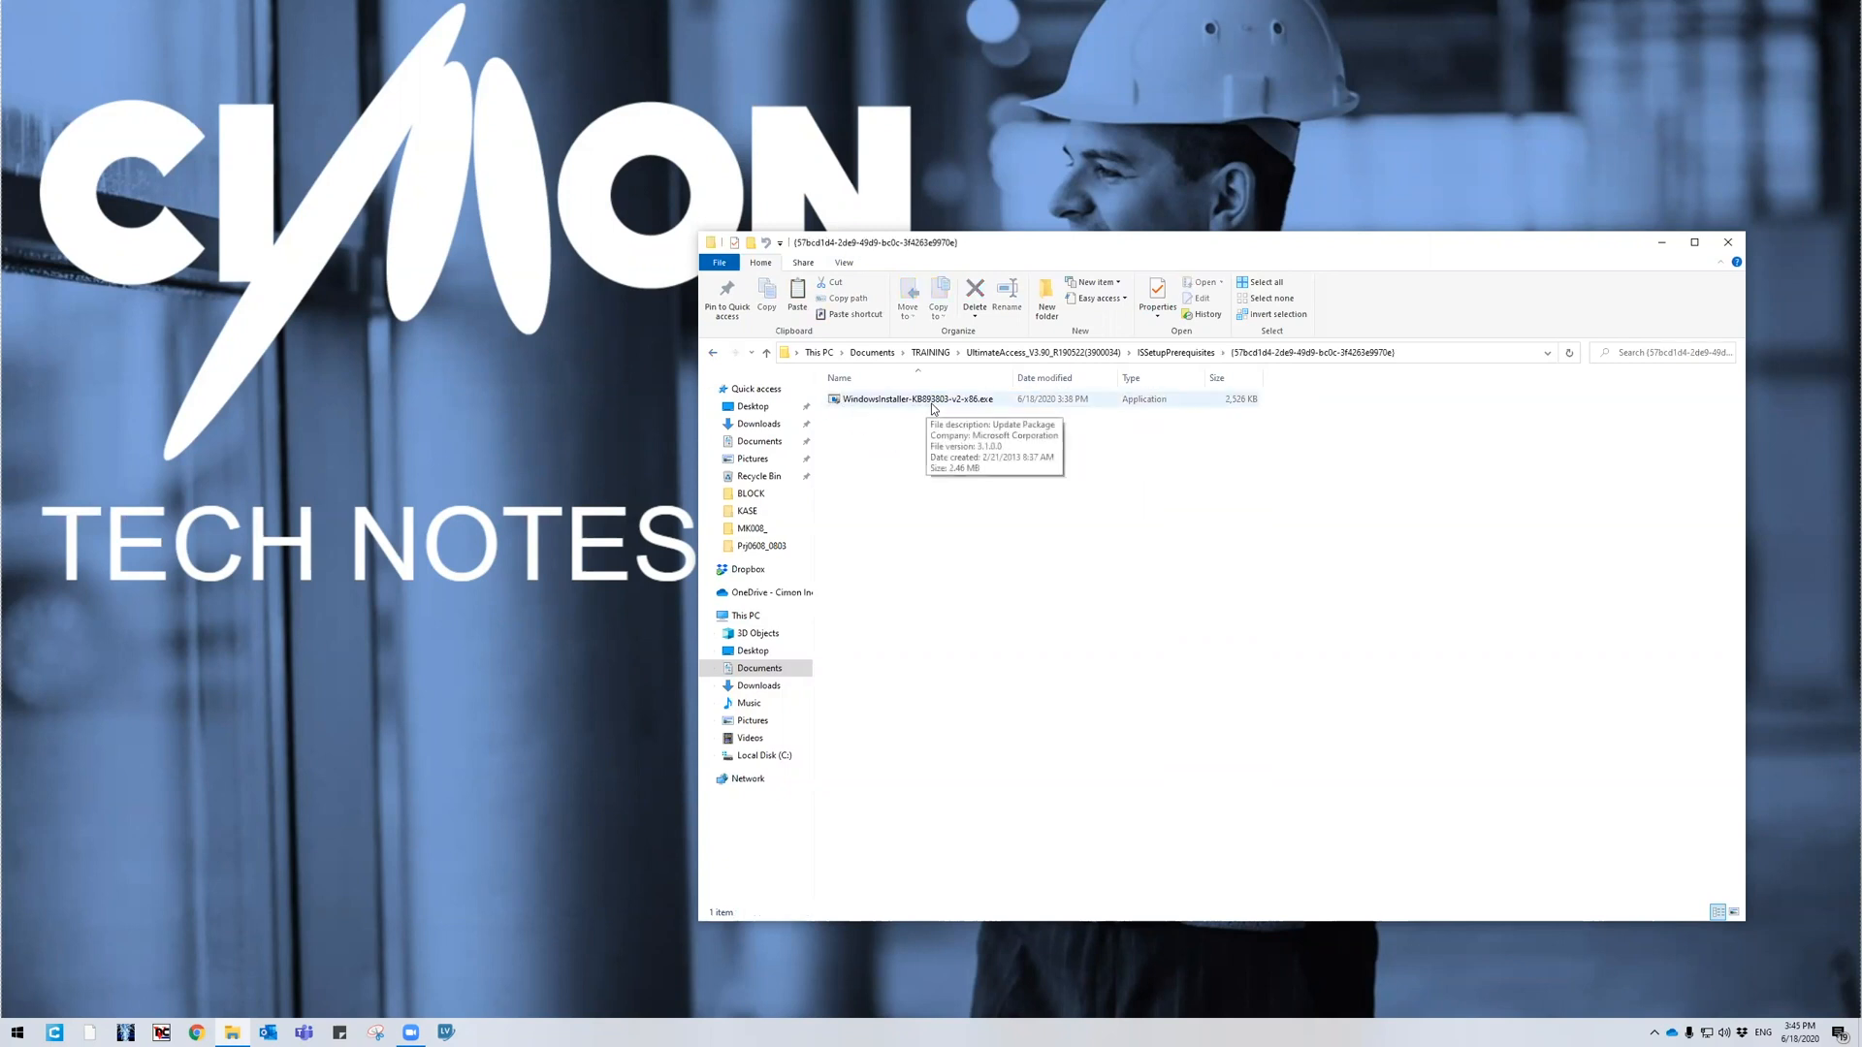
click(766, 351)
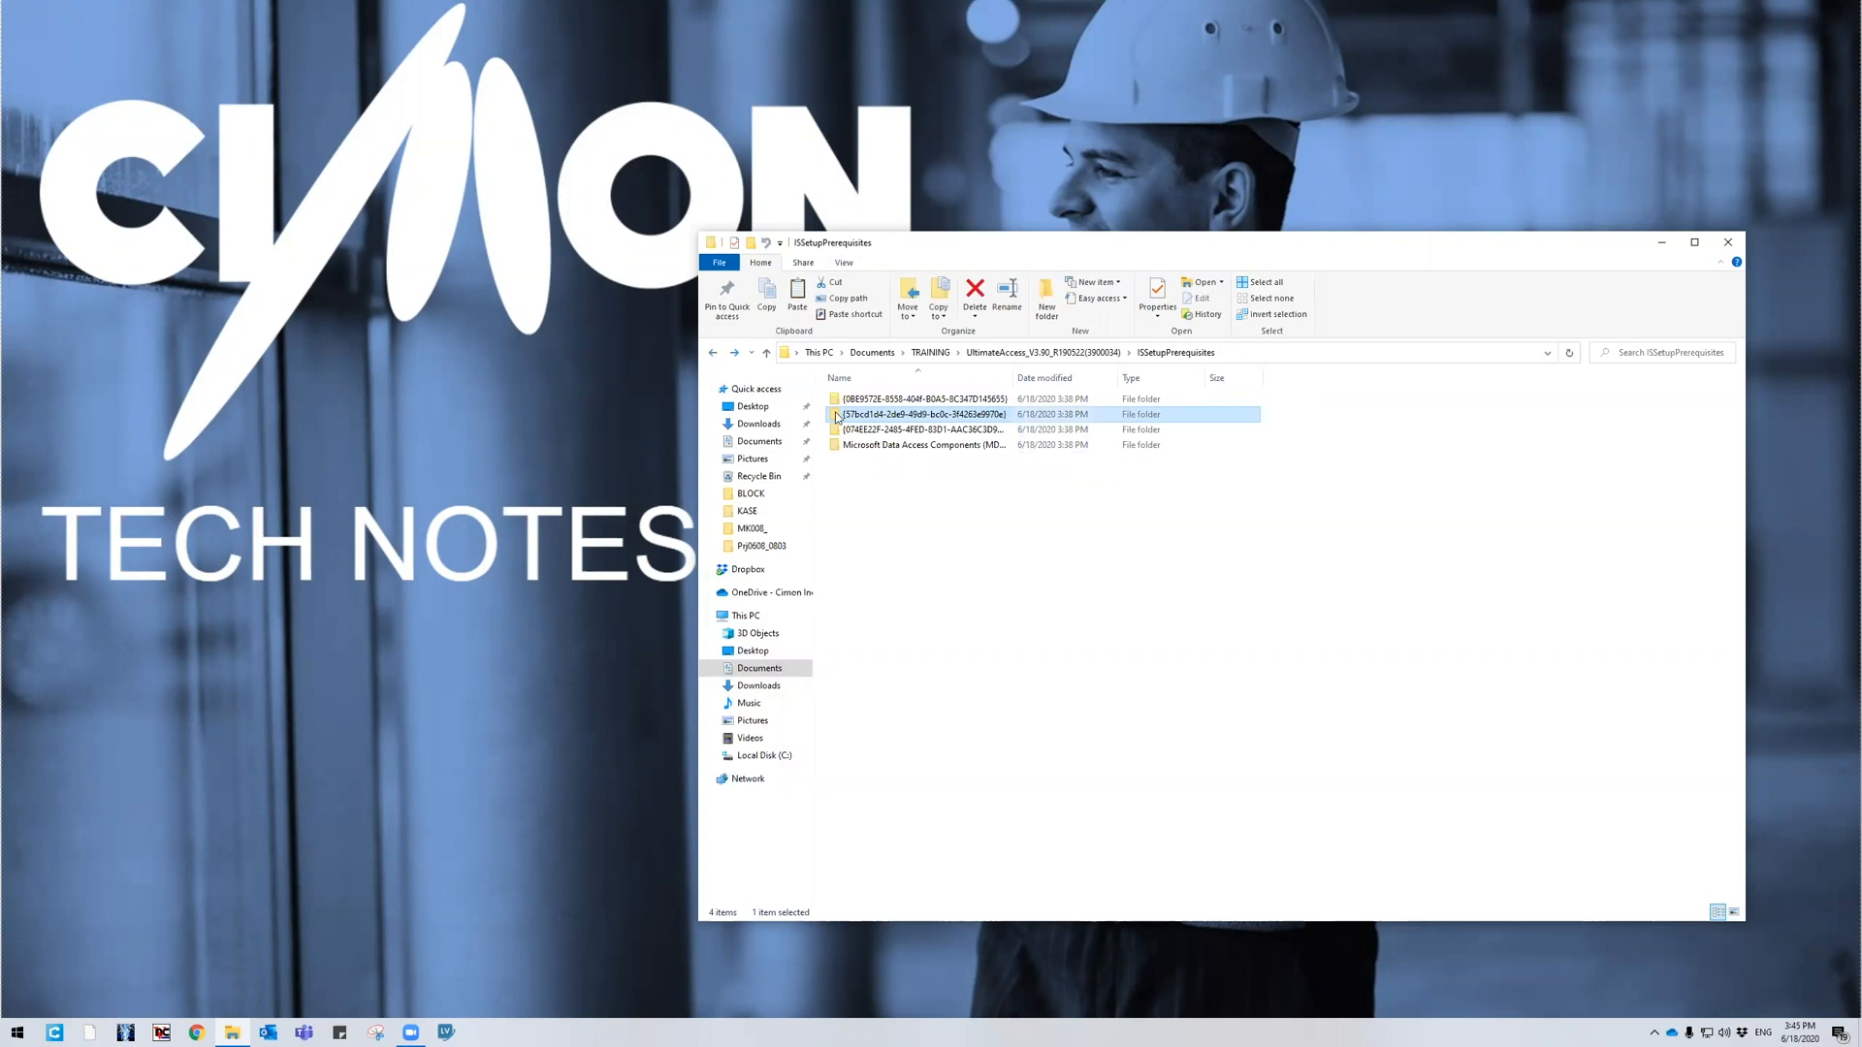
double_click(922, 428)
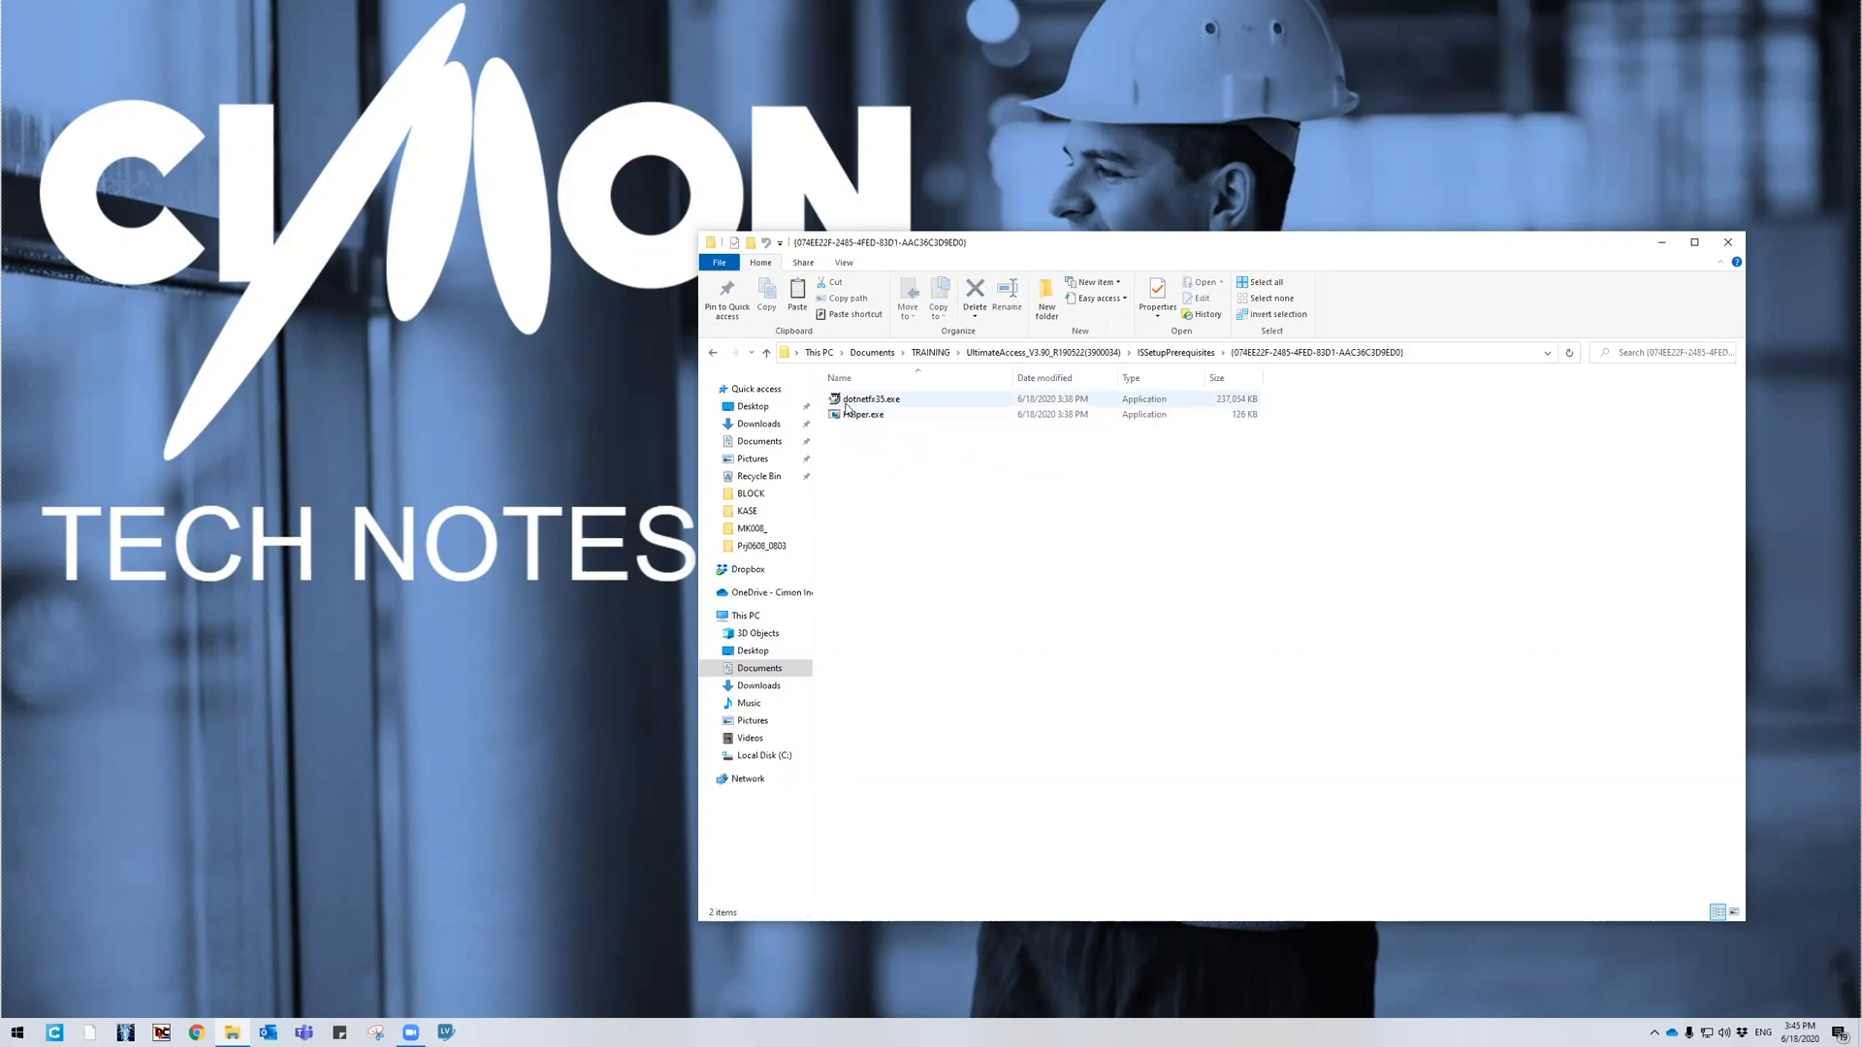
mouse_move(871, 399)
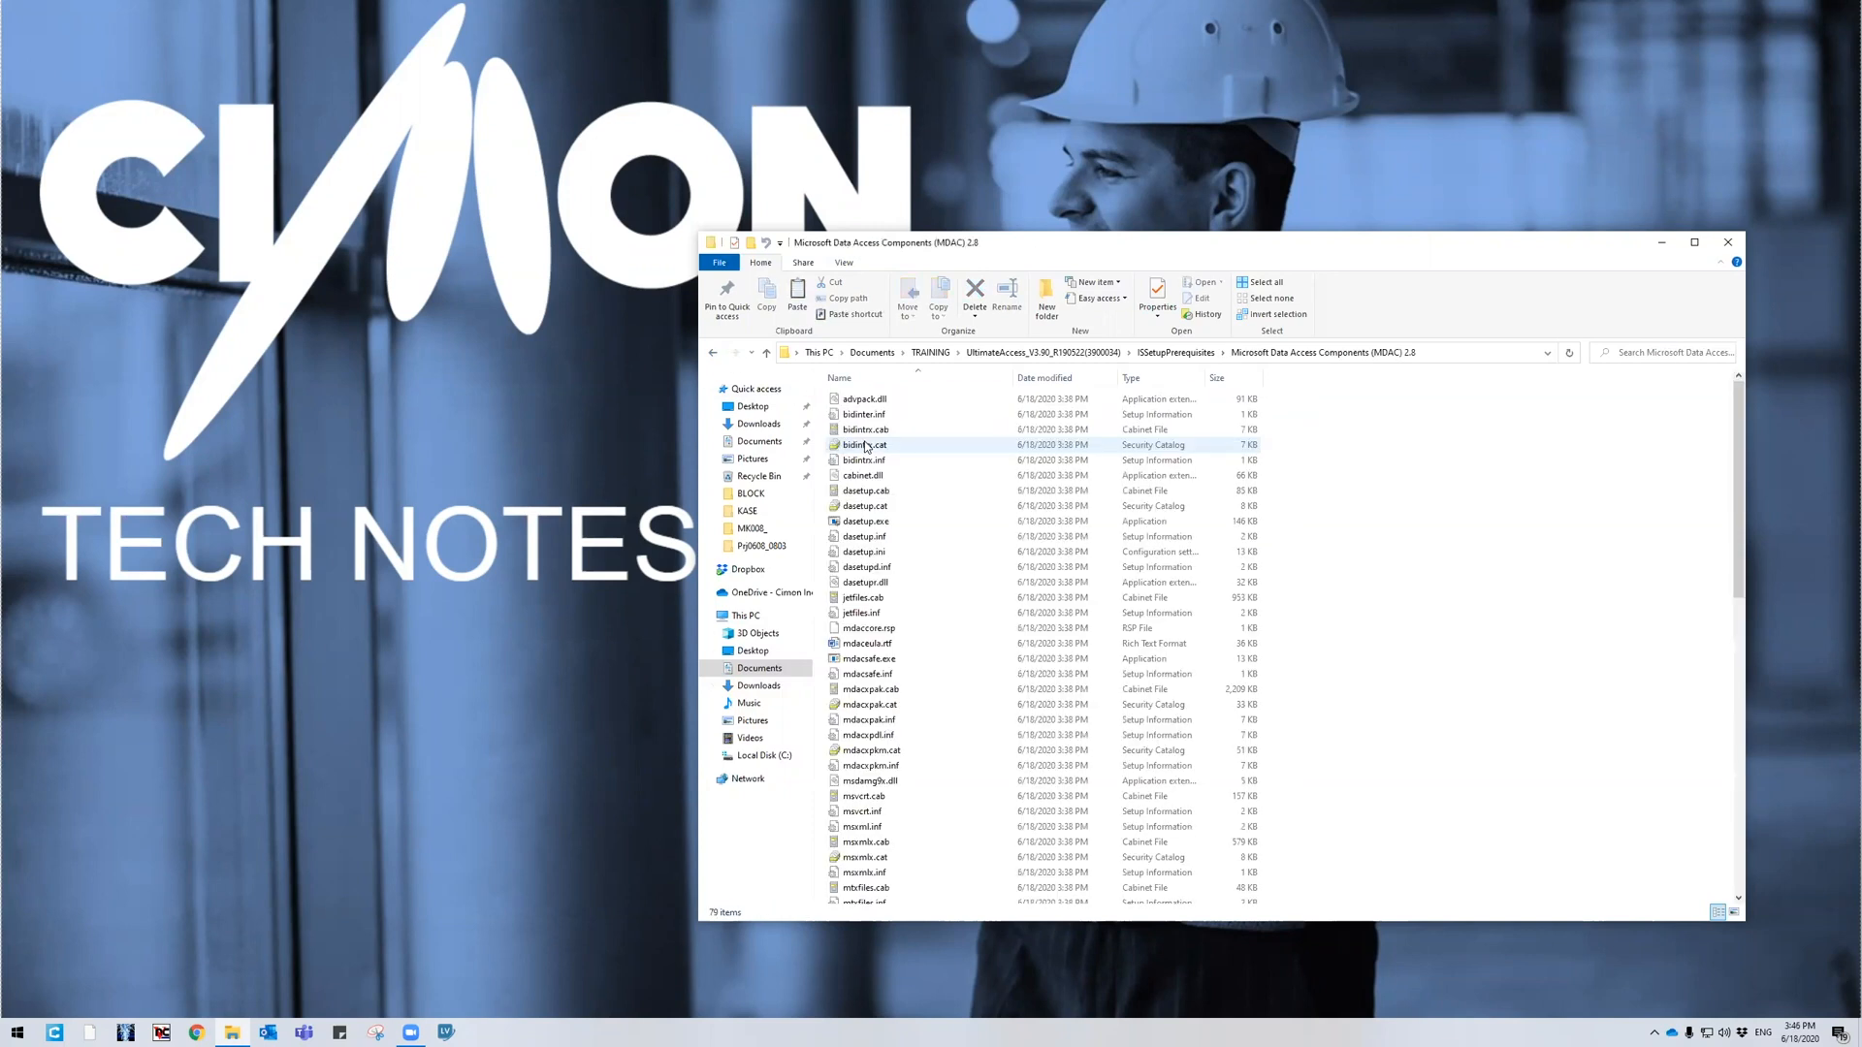
Scroll through the MDAC 2.8 files, then go back to UltimateAccess_V3.90
scroll(down, 3)
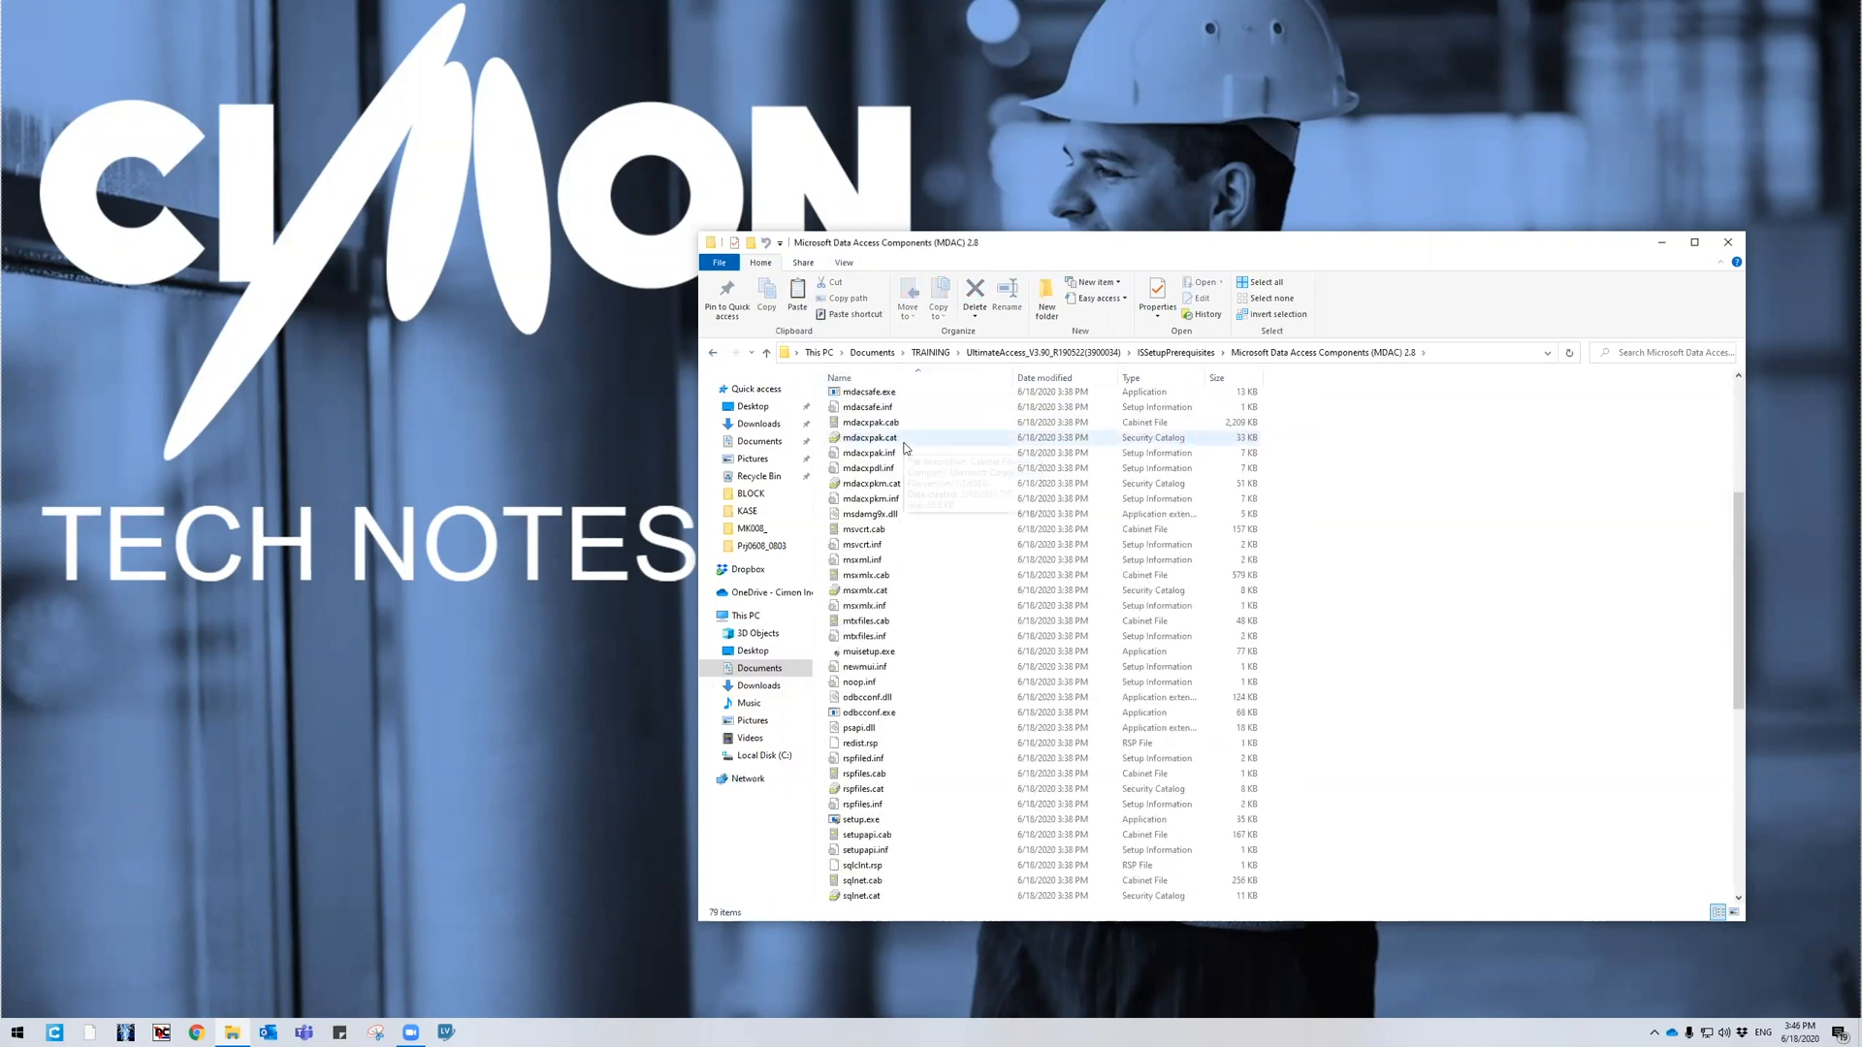
scroll(down, 3)
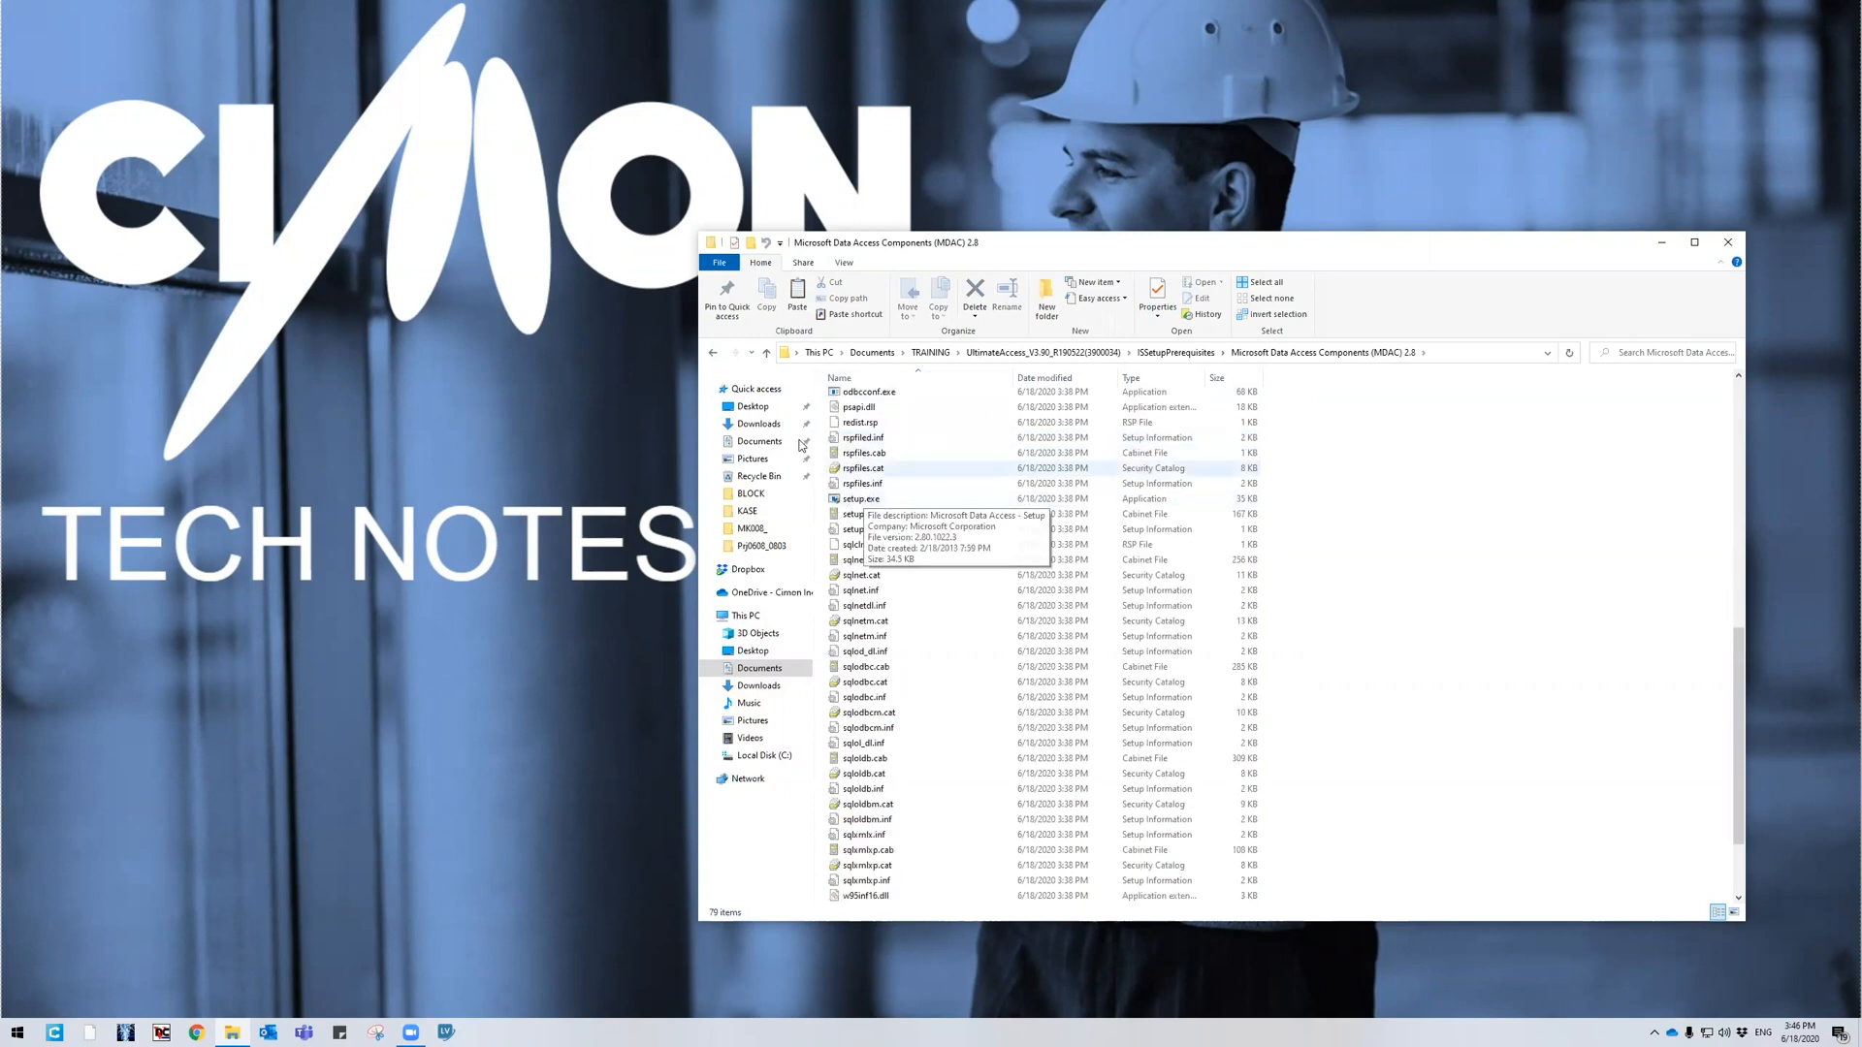
click(712, 353)
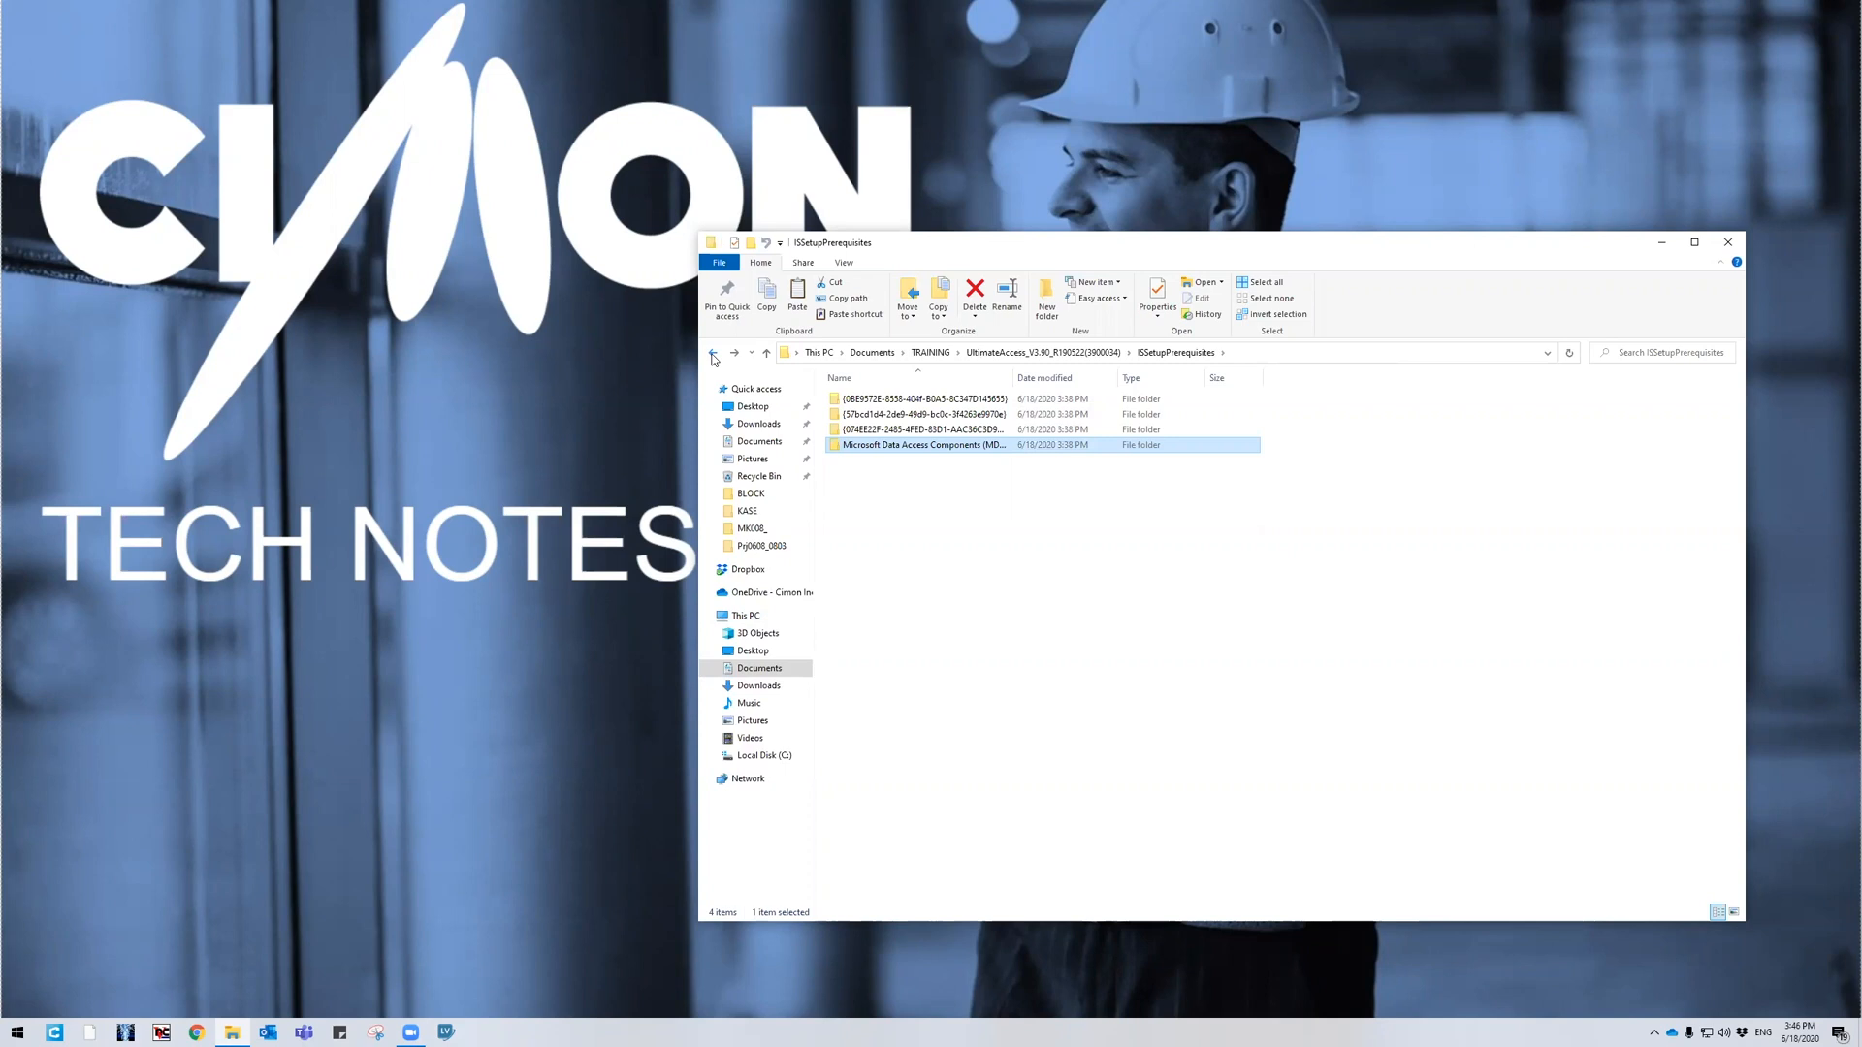
click(713, 353)
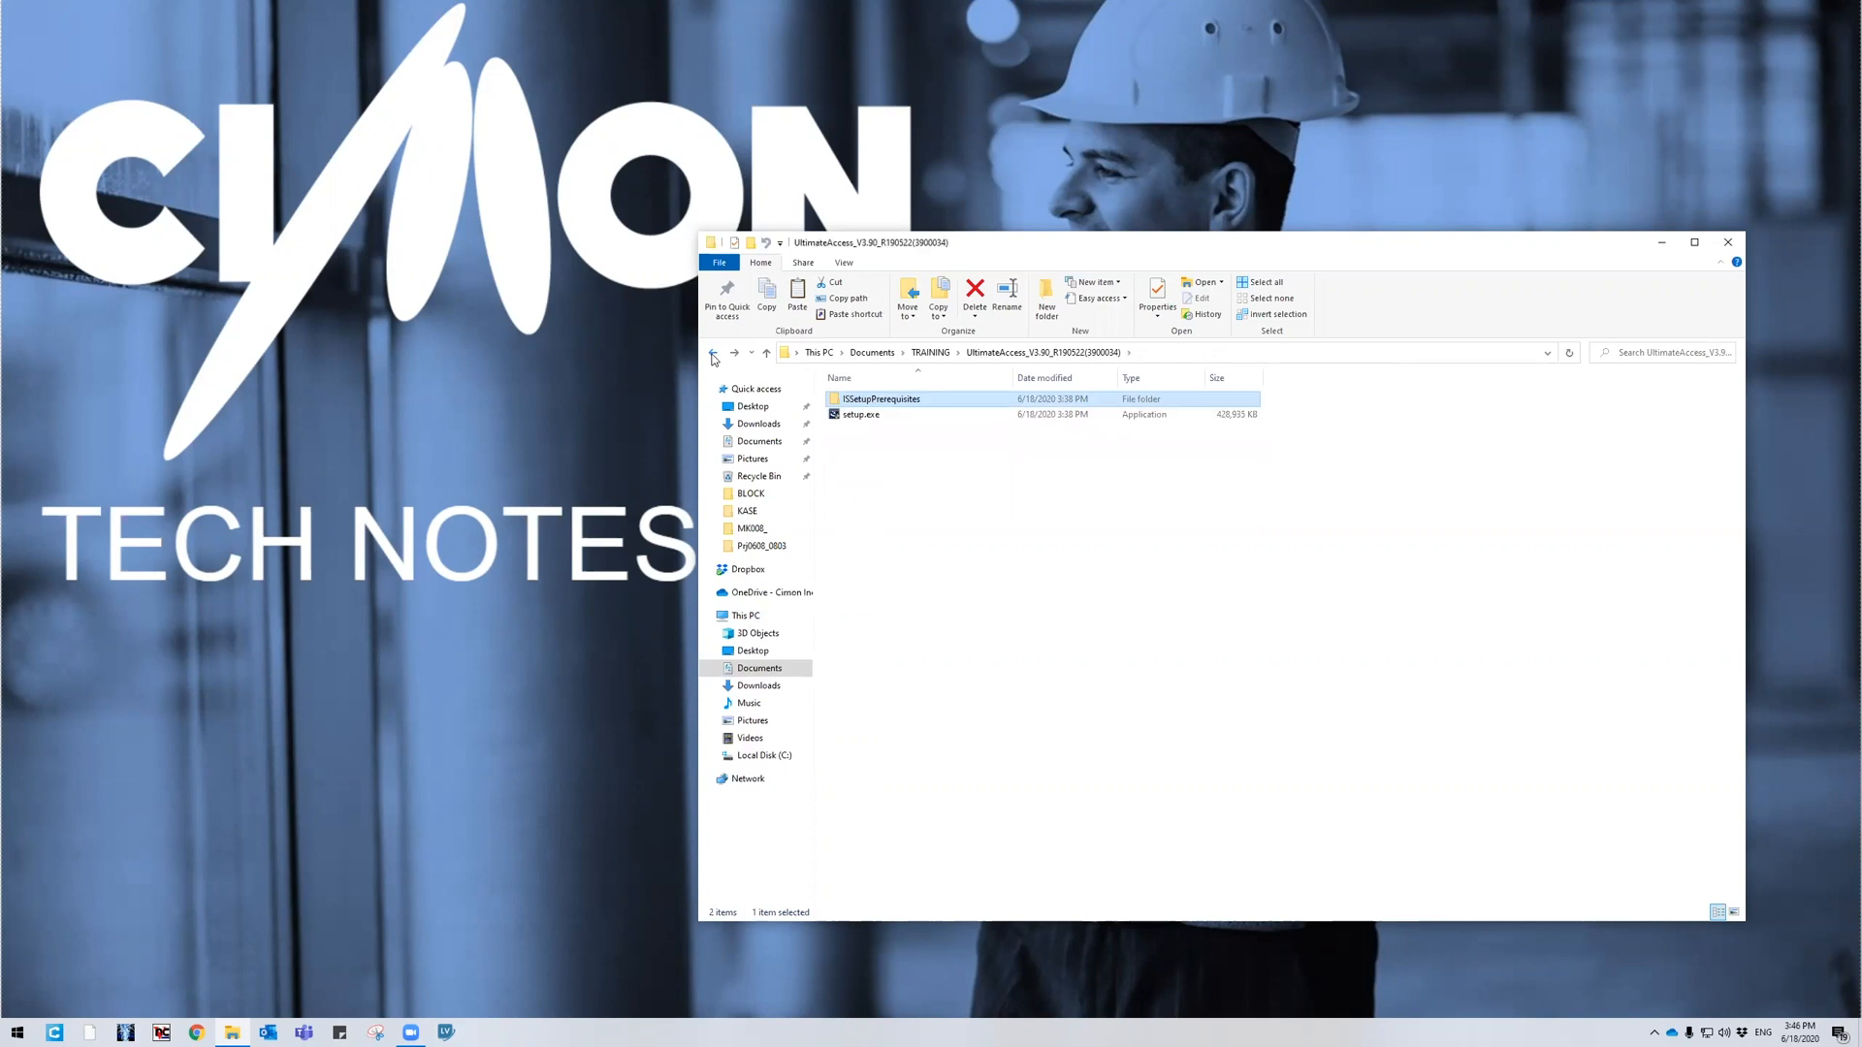